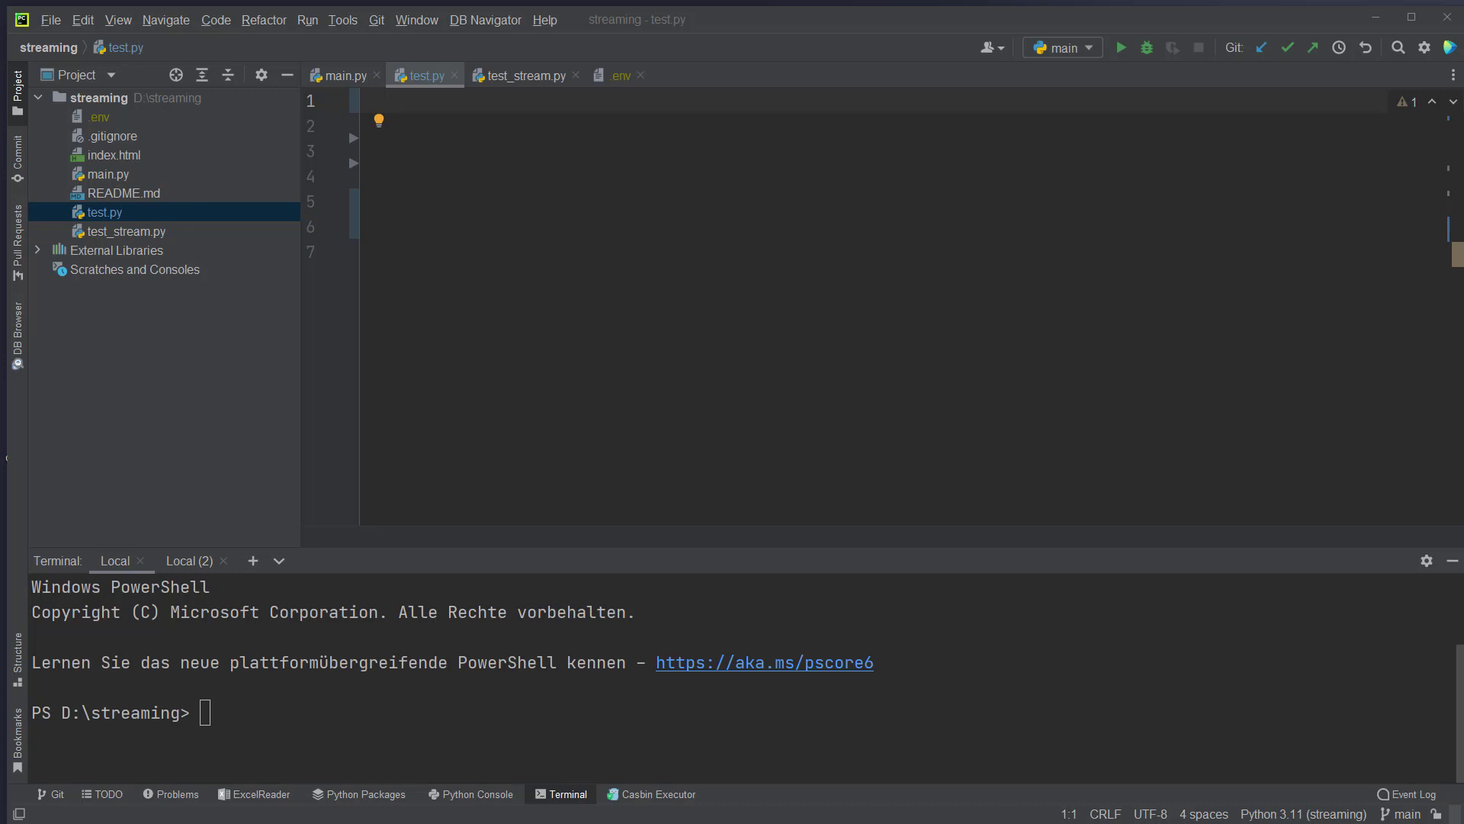
mouse_move(1016, 430)
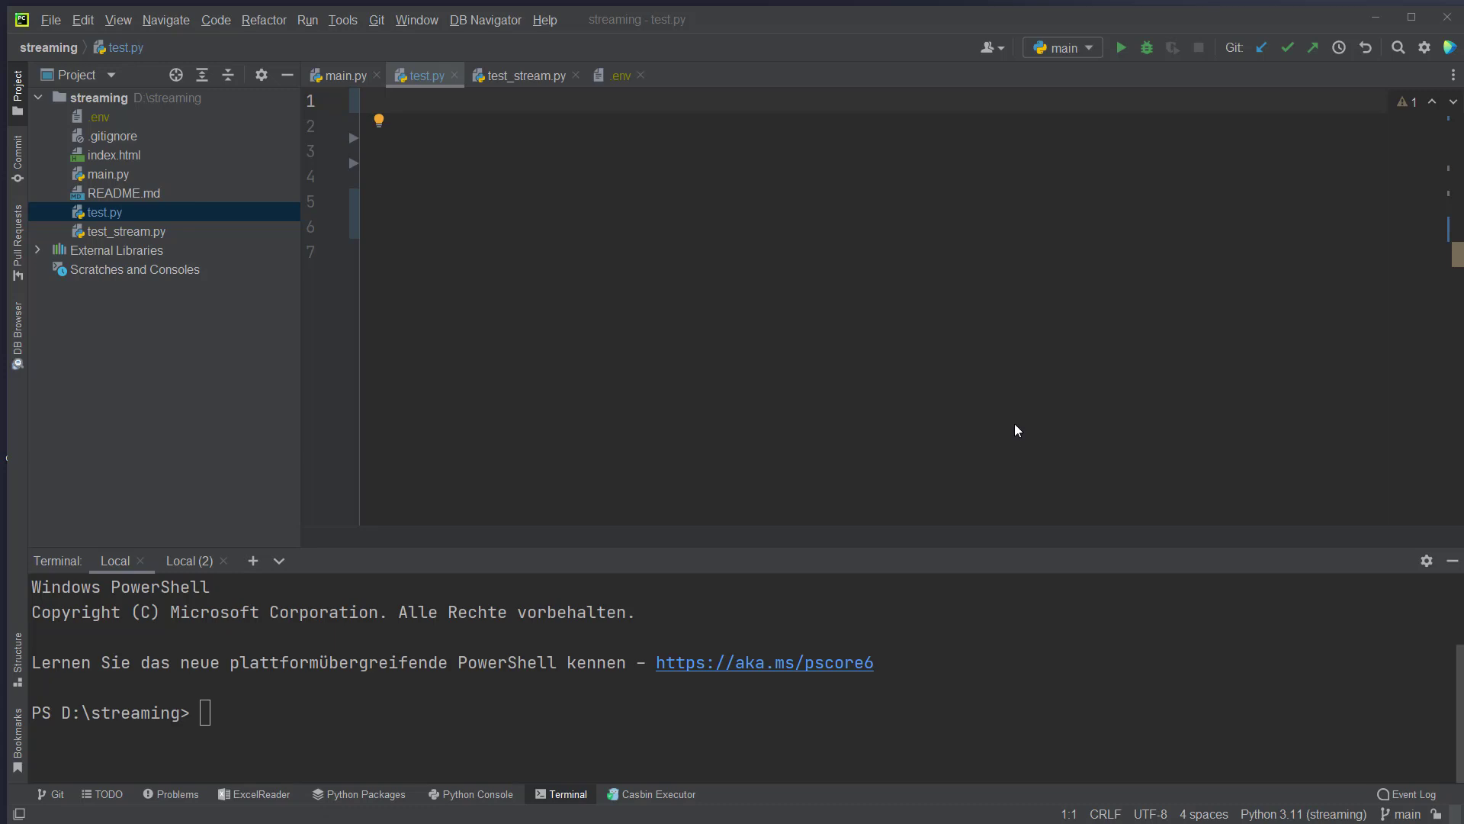
mouse_move(107, 133)
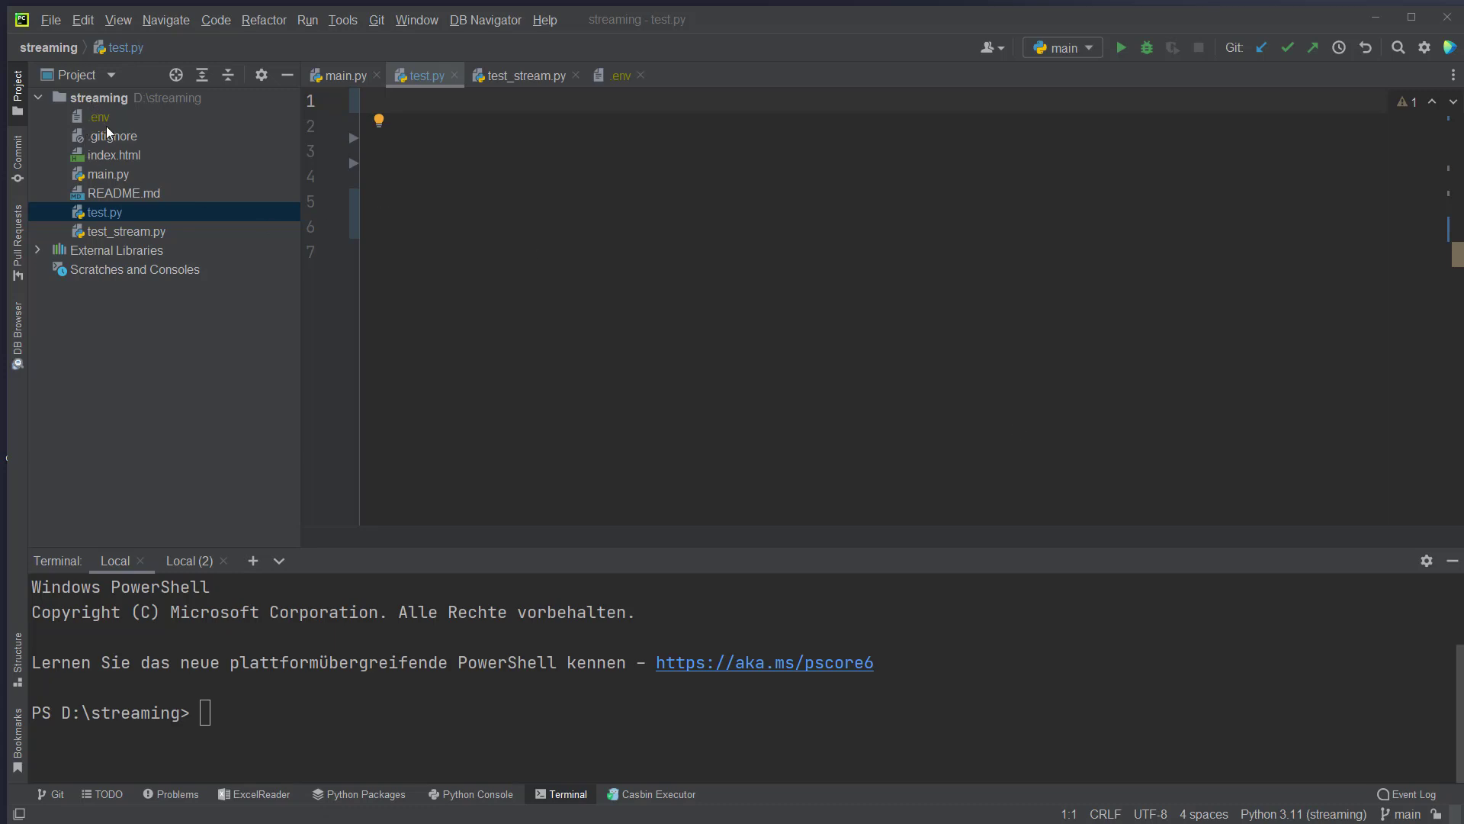
mouse_move(132, 204)
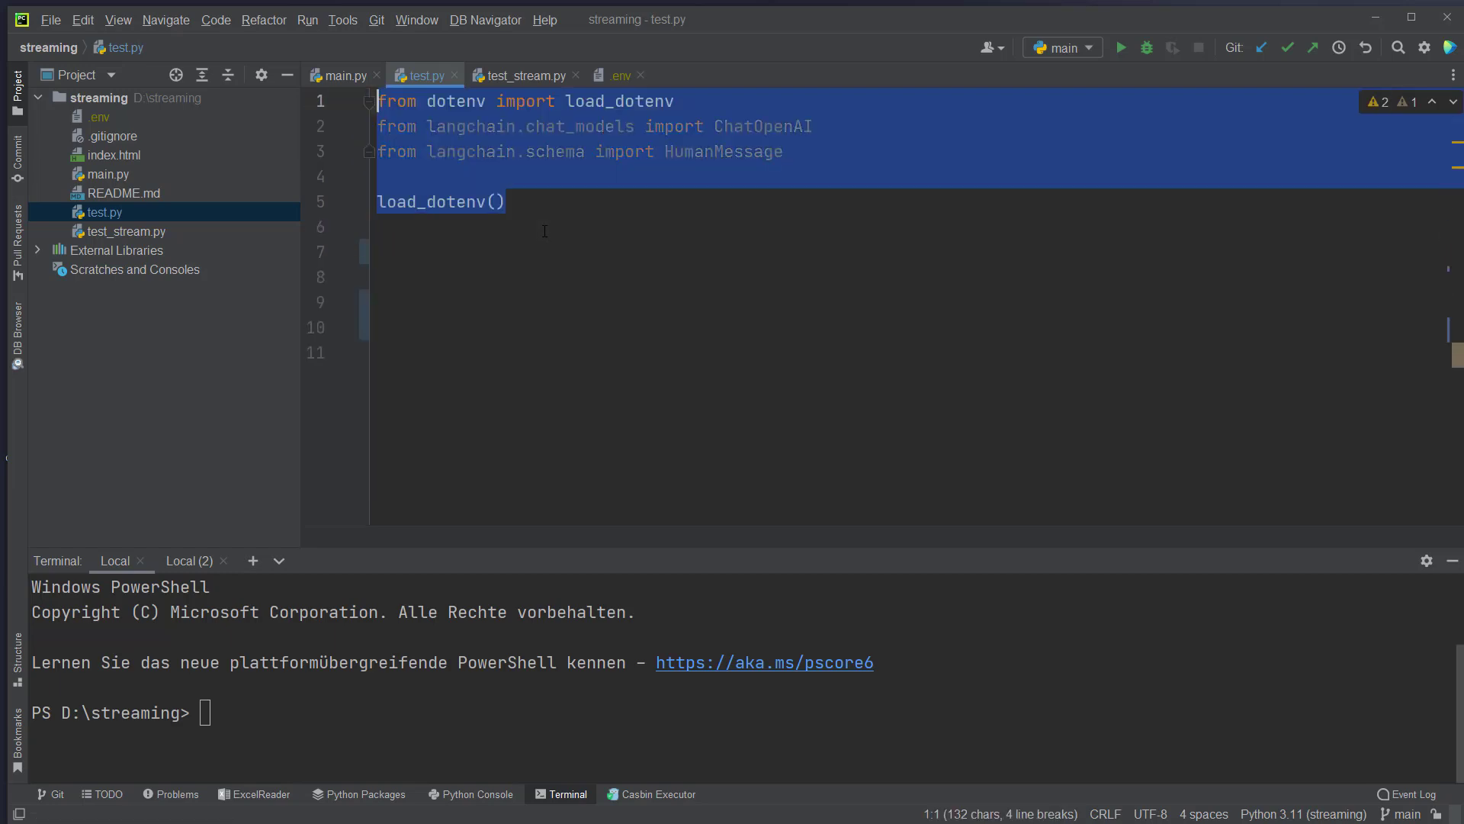
In test.py, import StreamingStdOutCallbackHandler, create a temperature-0 ChatOpenAI, and print its sparkling-water song.
left_click(770, 105)
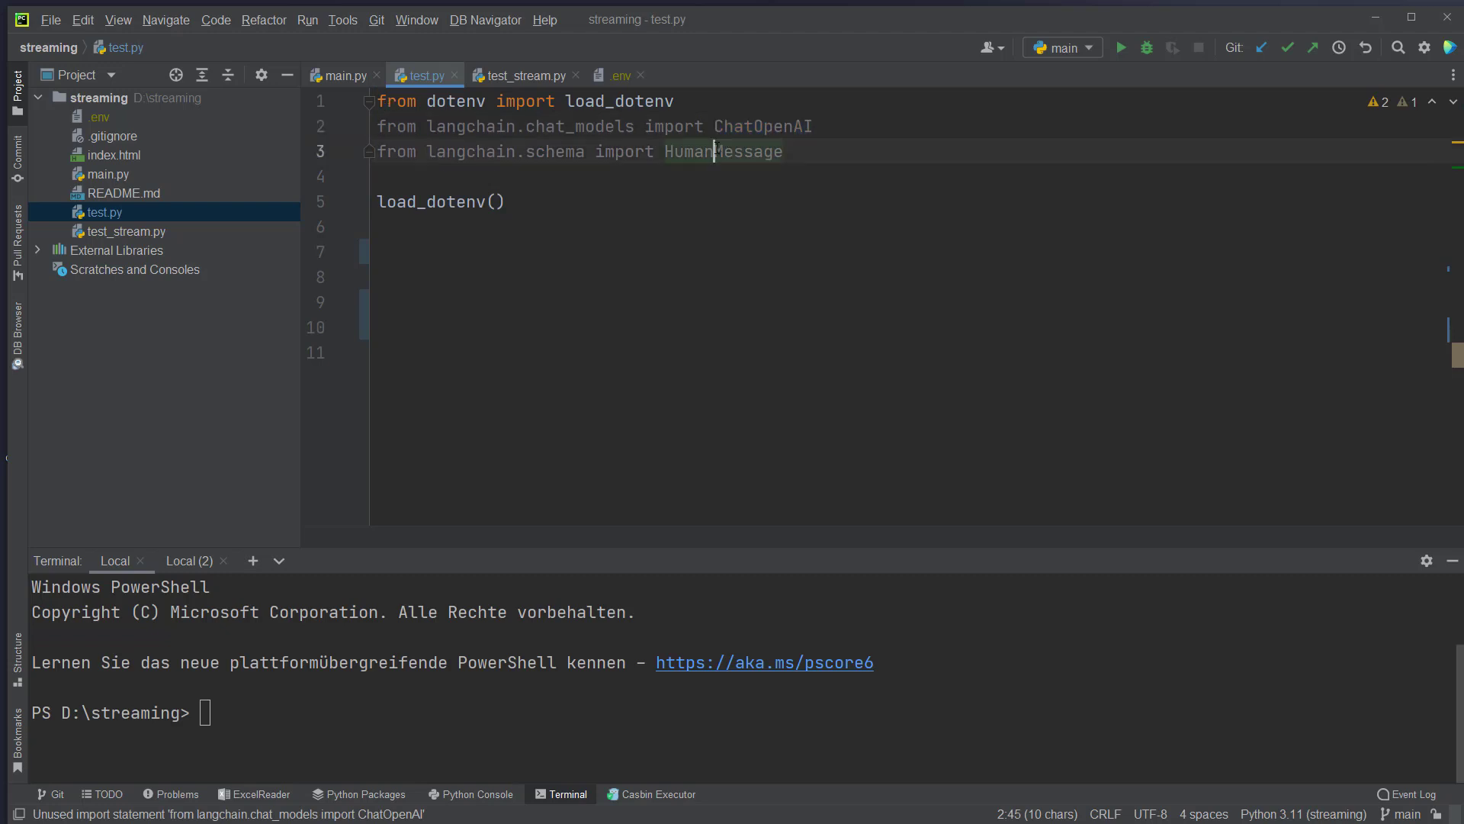
double_click(620, 101)
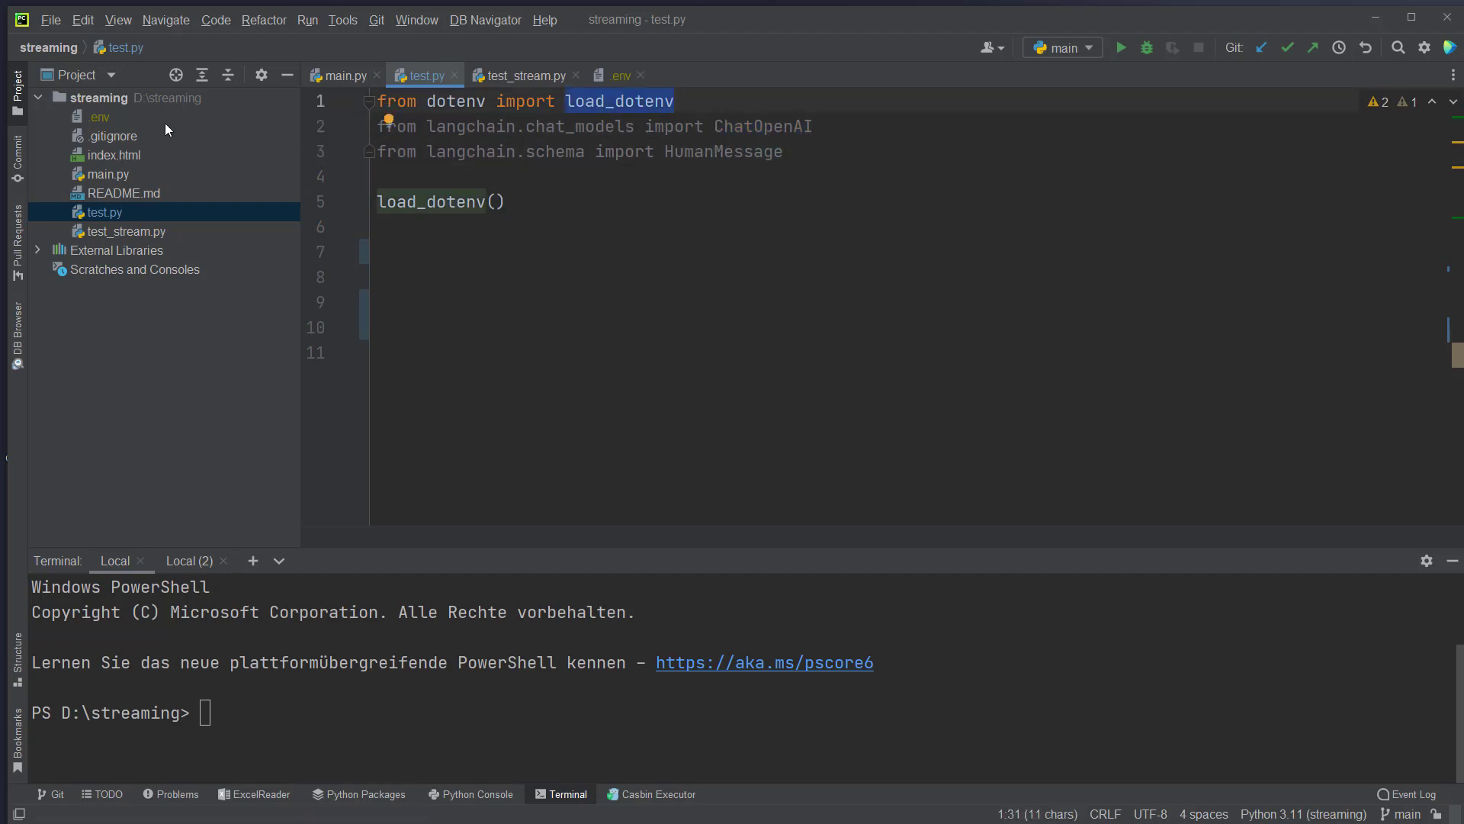
double_click(429, 201)
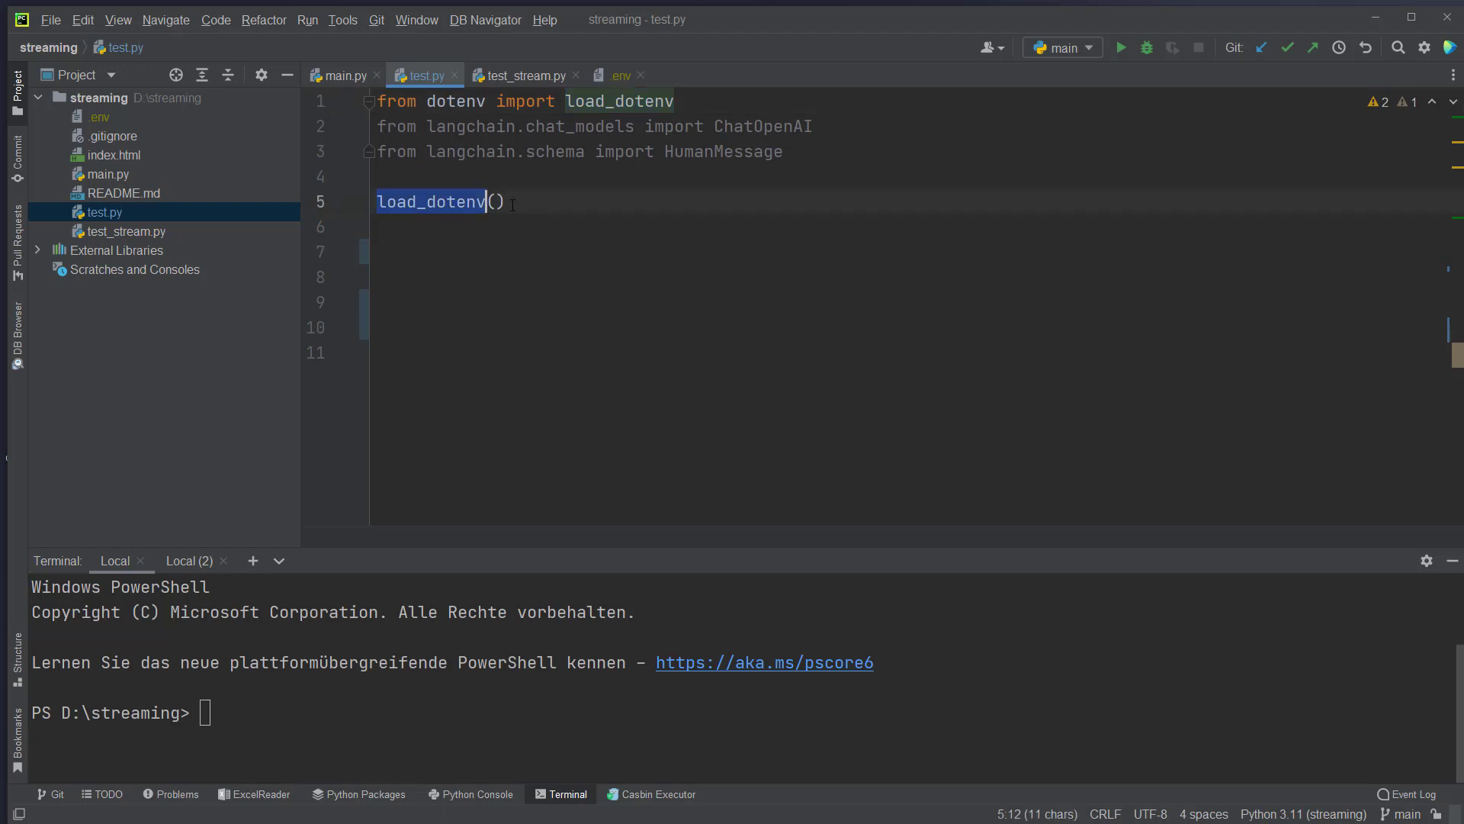
type("from langchain.callbacks.streaming_stdout import StreamingStdOutCallbackHandler")
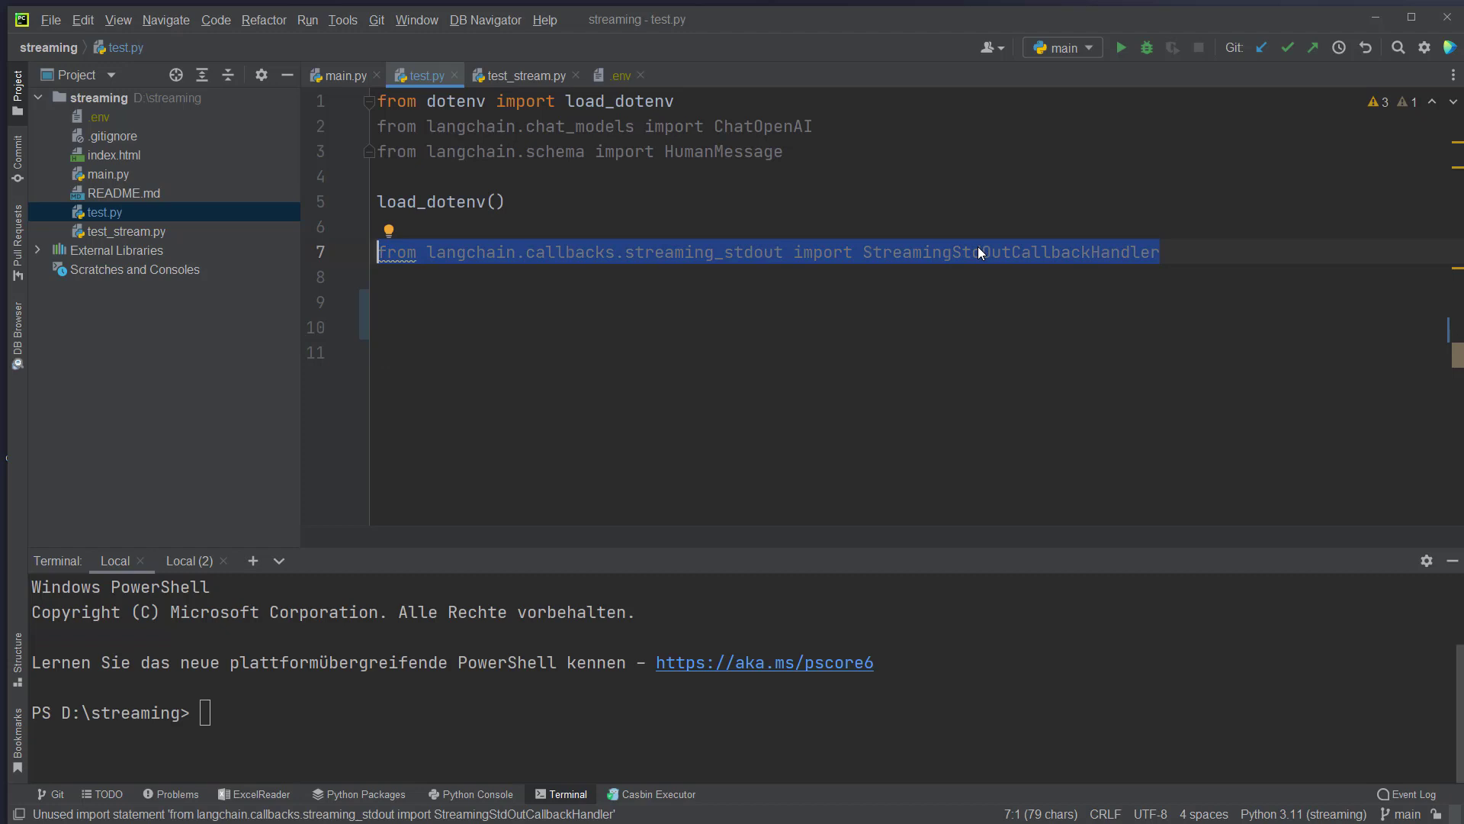
mouse_move(1051, 301)
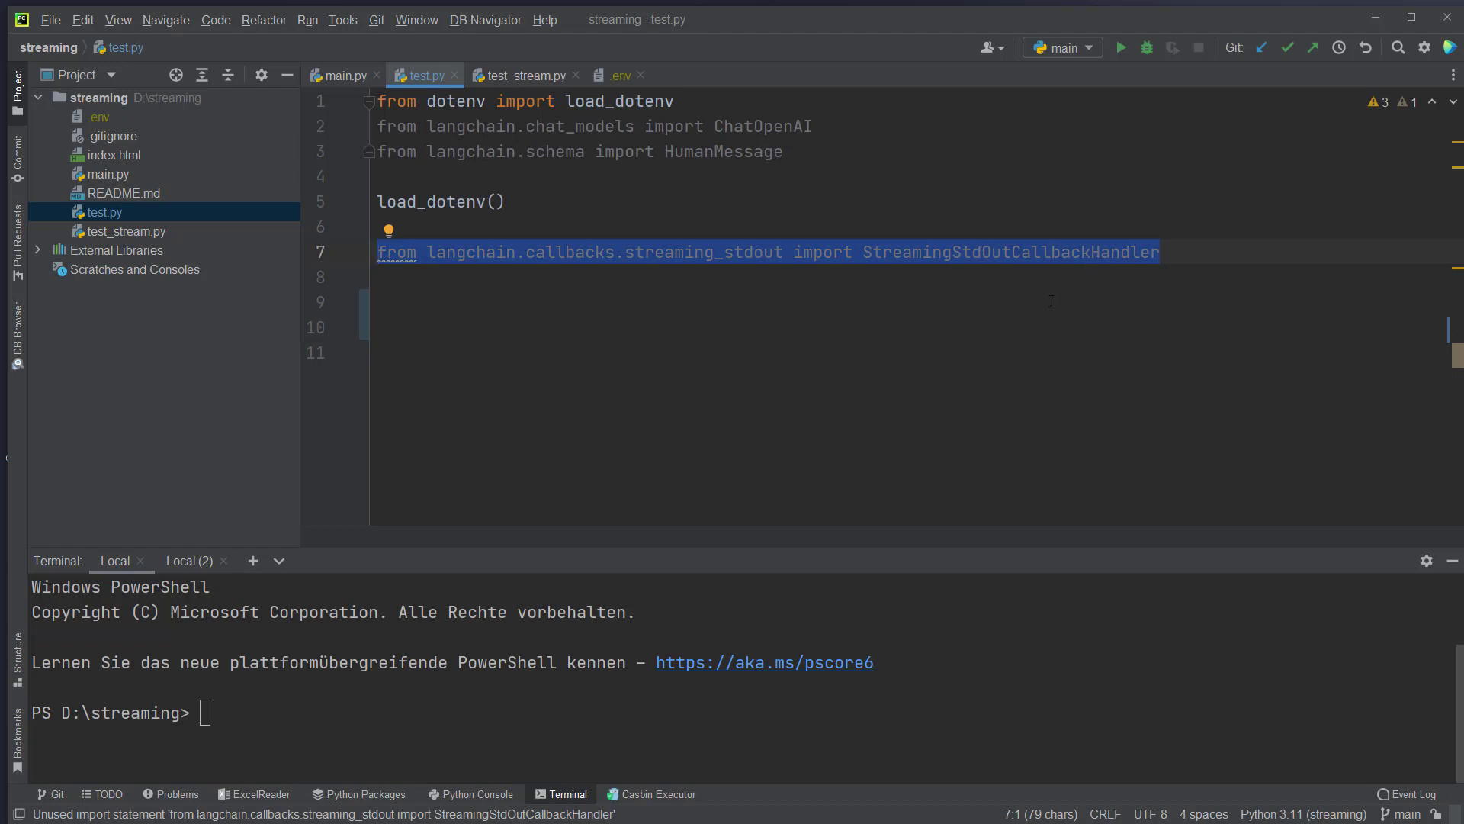
type("chat = ChatOpenAI(")
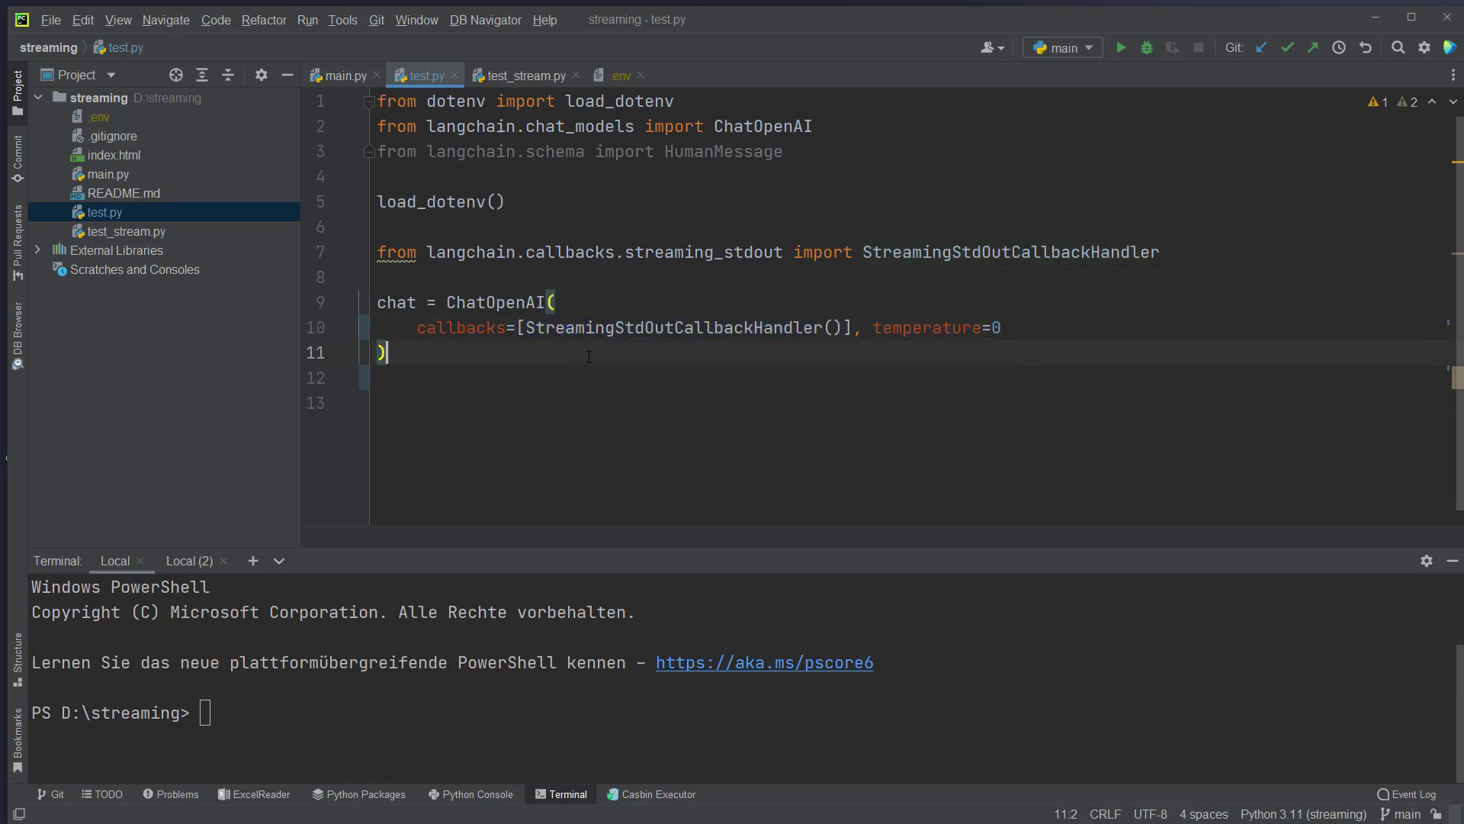
type("print(chat([HumanMessage(content=\"Write me a song about sparkling water.\")]))")
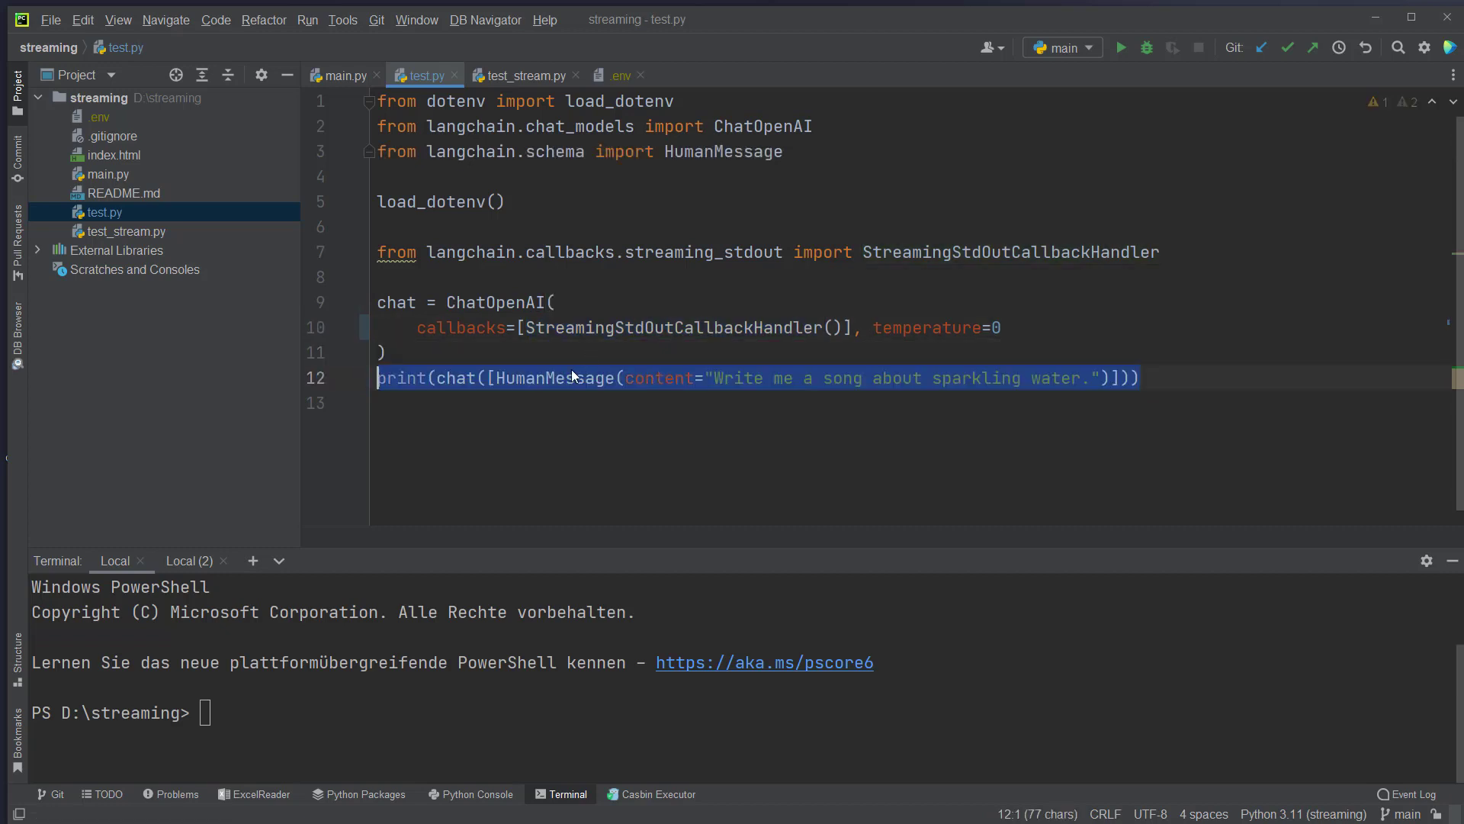
double_click(455, 378)
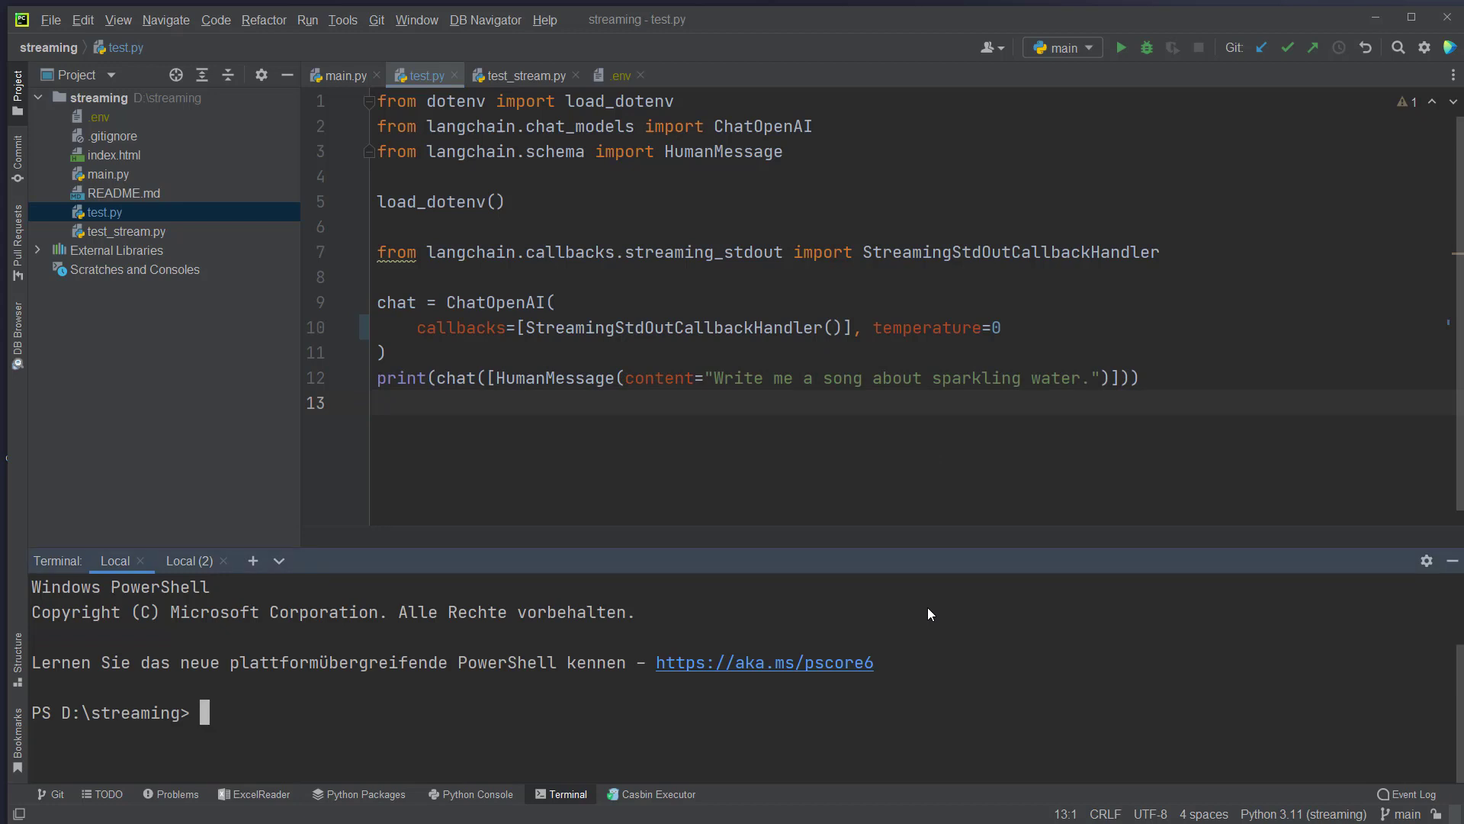
Run python .\test.py in the terminal to print the sparkling-water song.
type("python s")
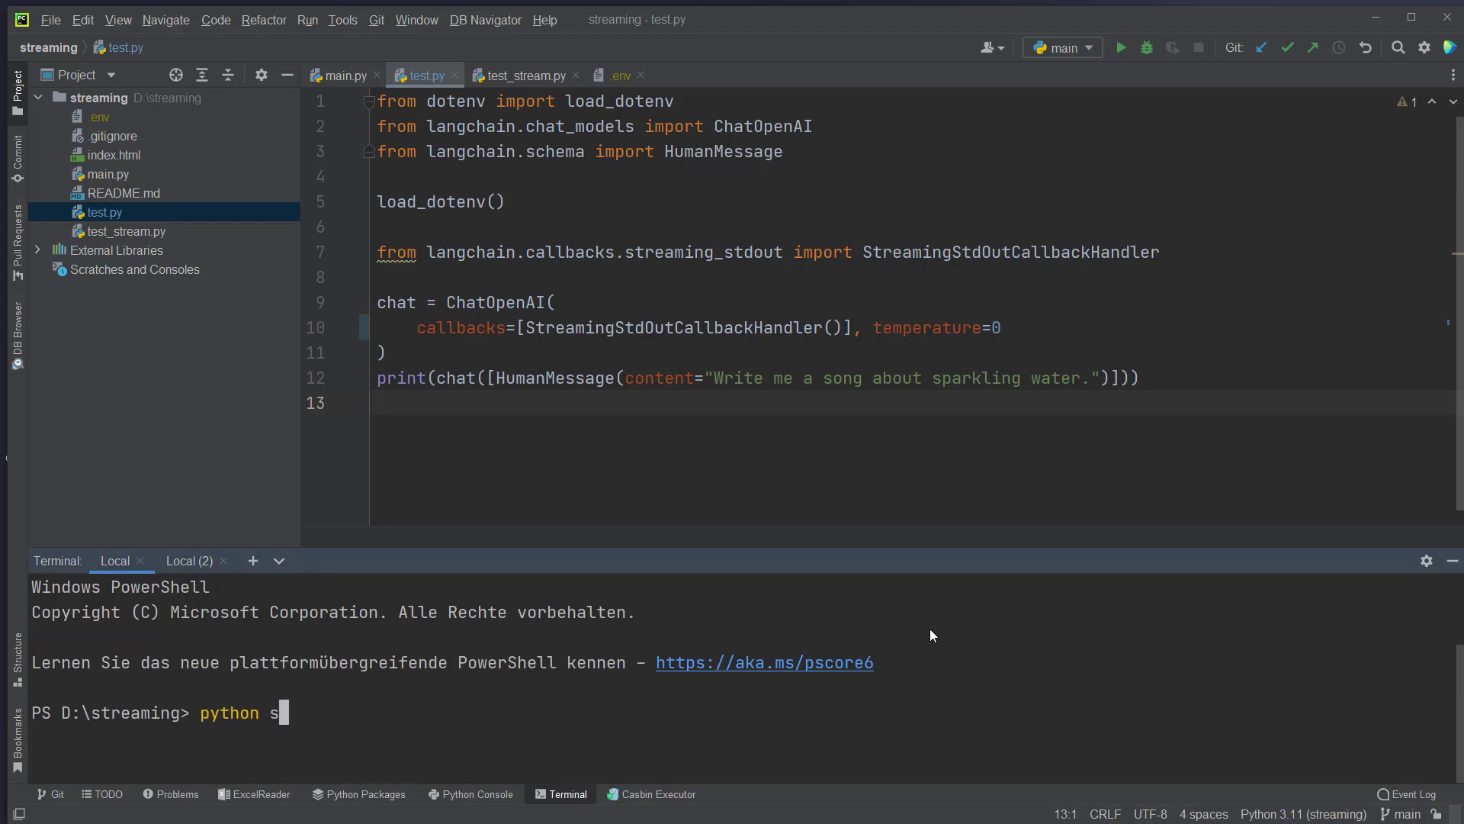
type(".\\test.py")
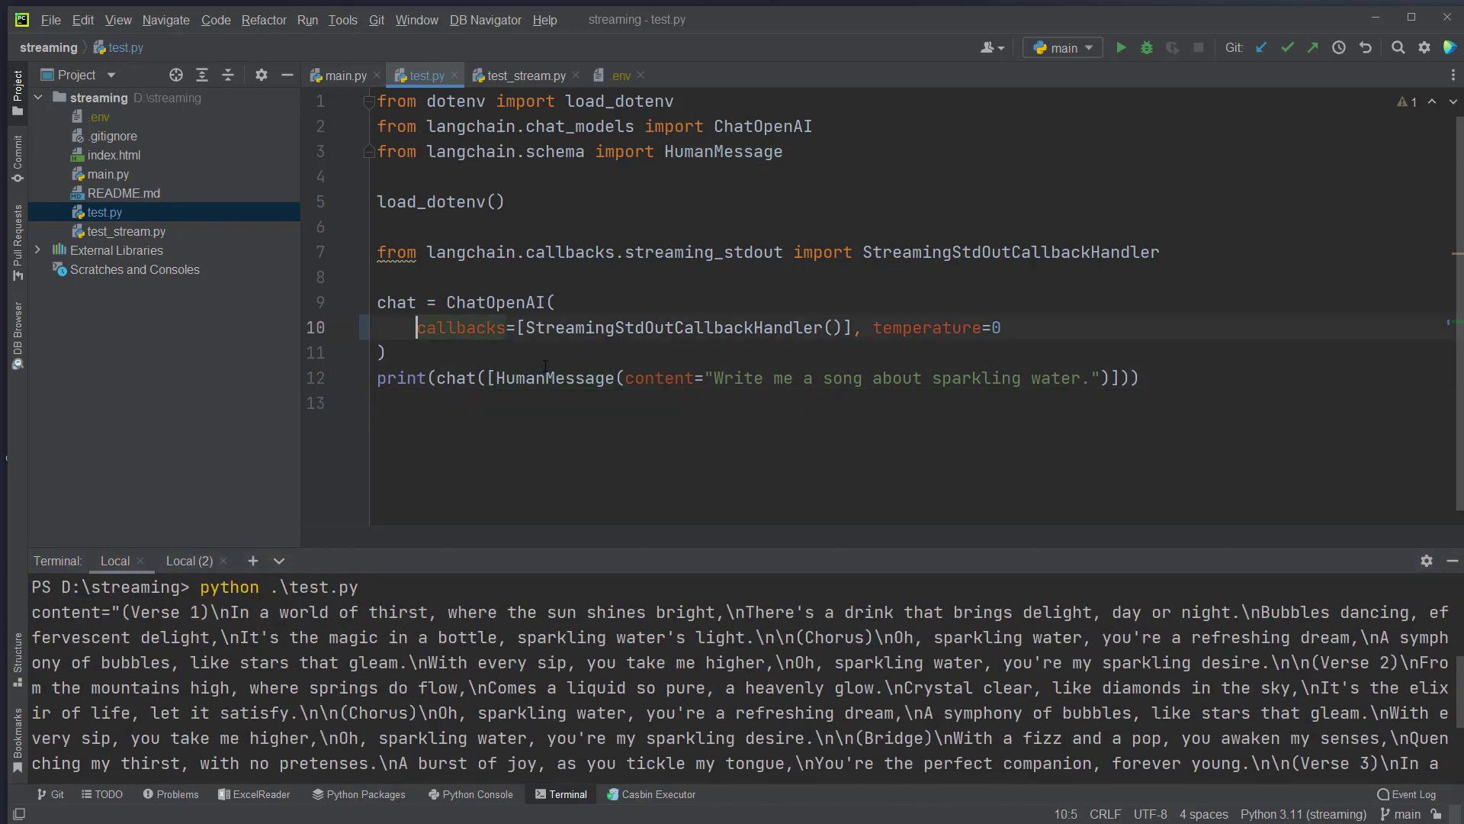
Add streaming=True to the ChatOpenAI call, rerun test.py, and open main.py.
type("streaming=True,")
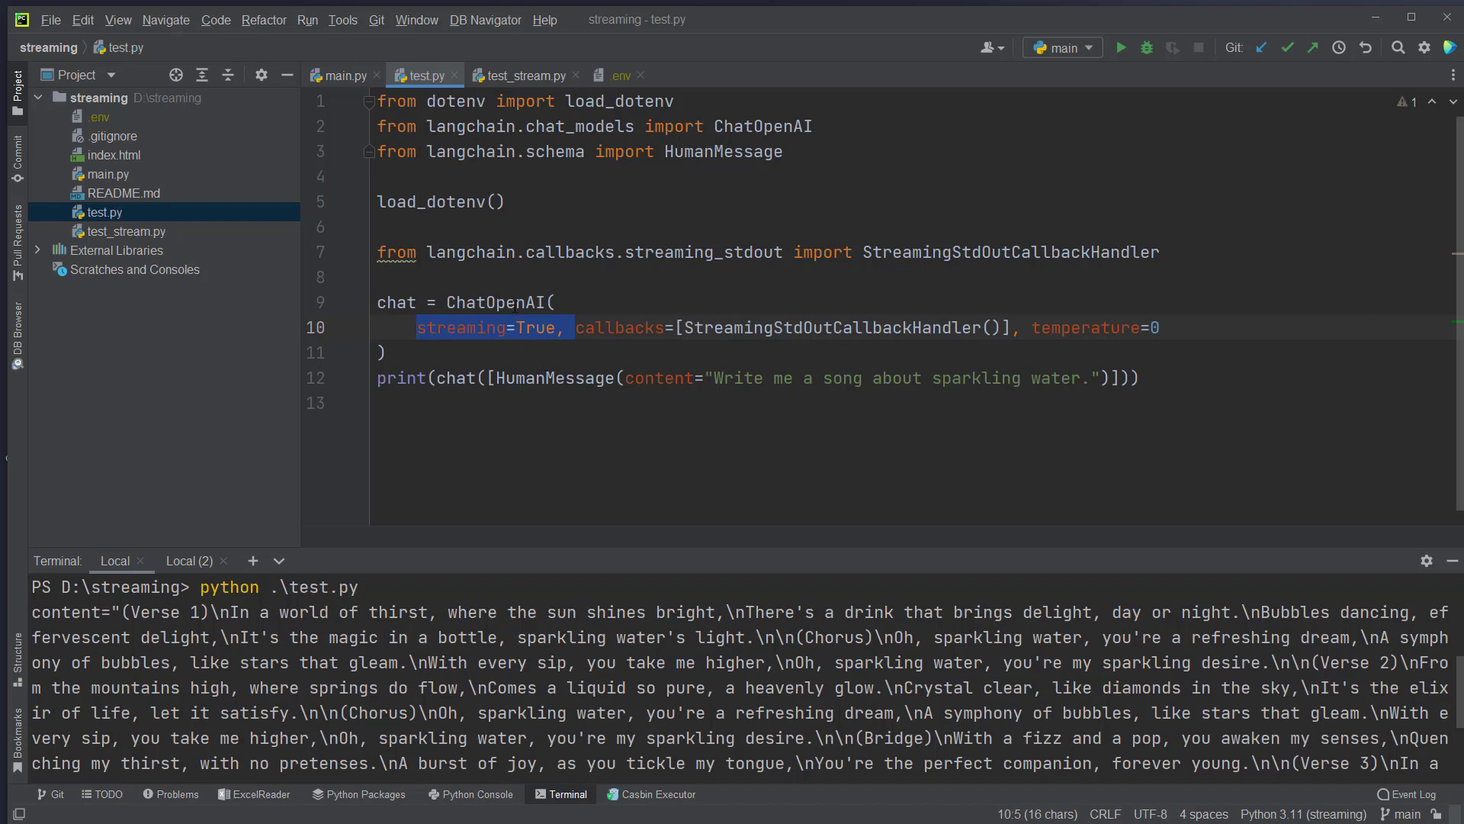
left_click(445, 328)
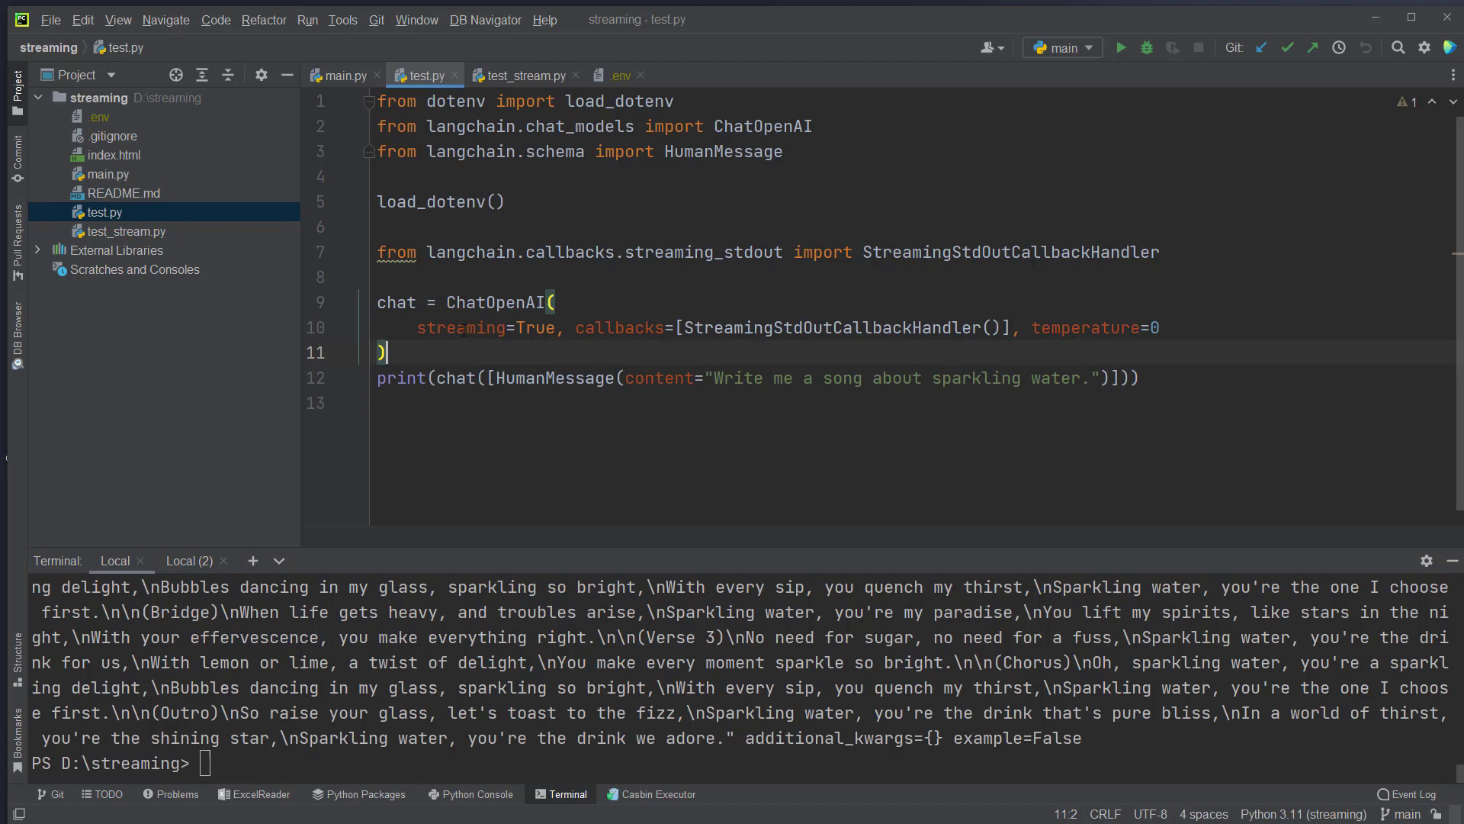
double_click(460, 327)
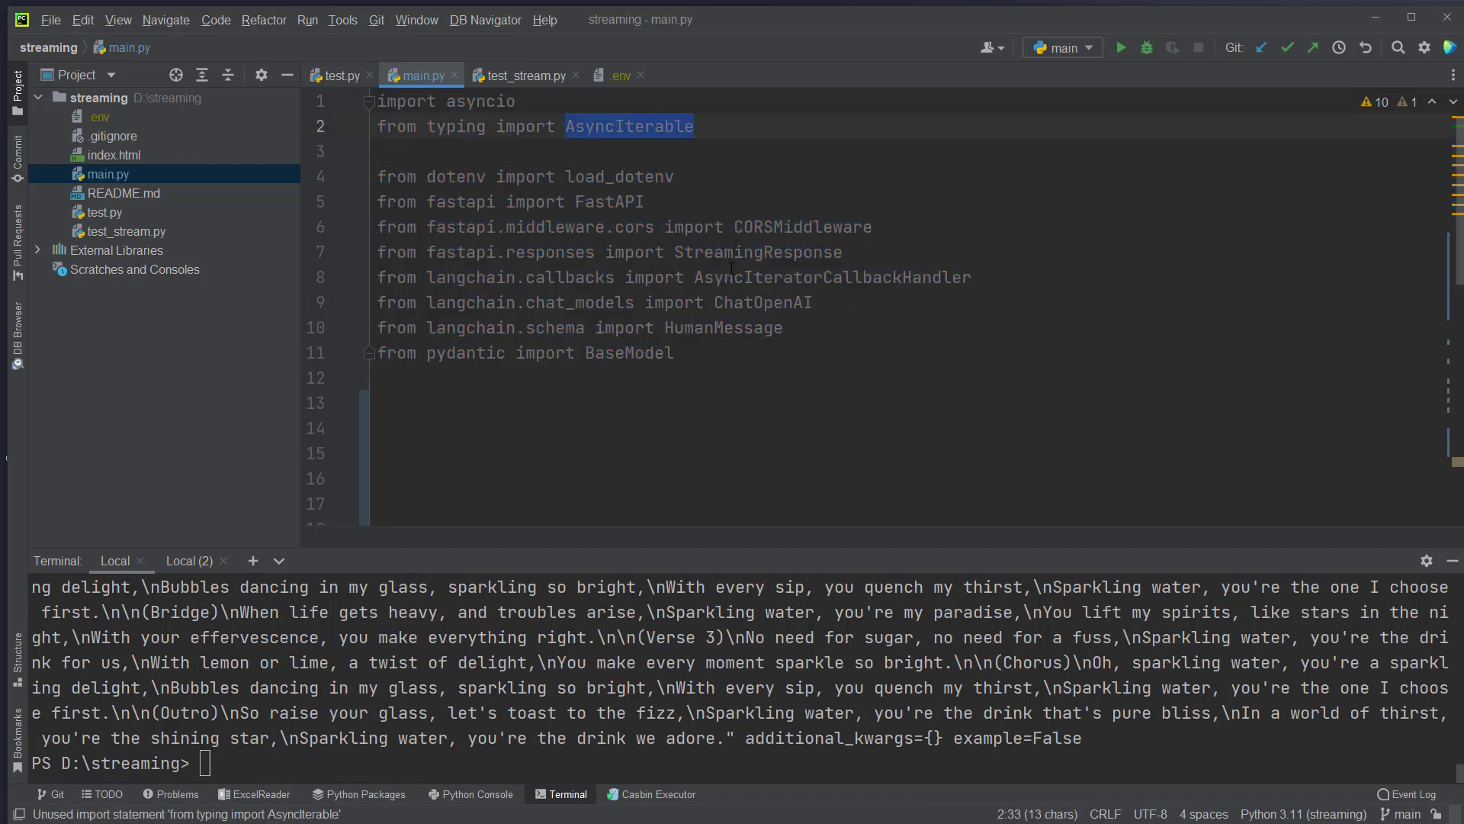
In main.py, call load_dotenv(), create app = FastAPI() with CORS middleware, and add Message model.
double_click(833, 276)
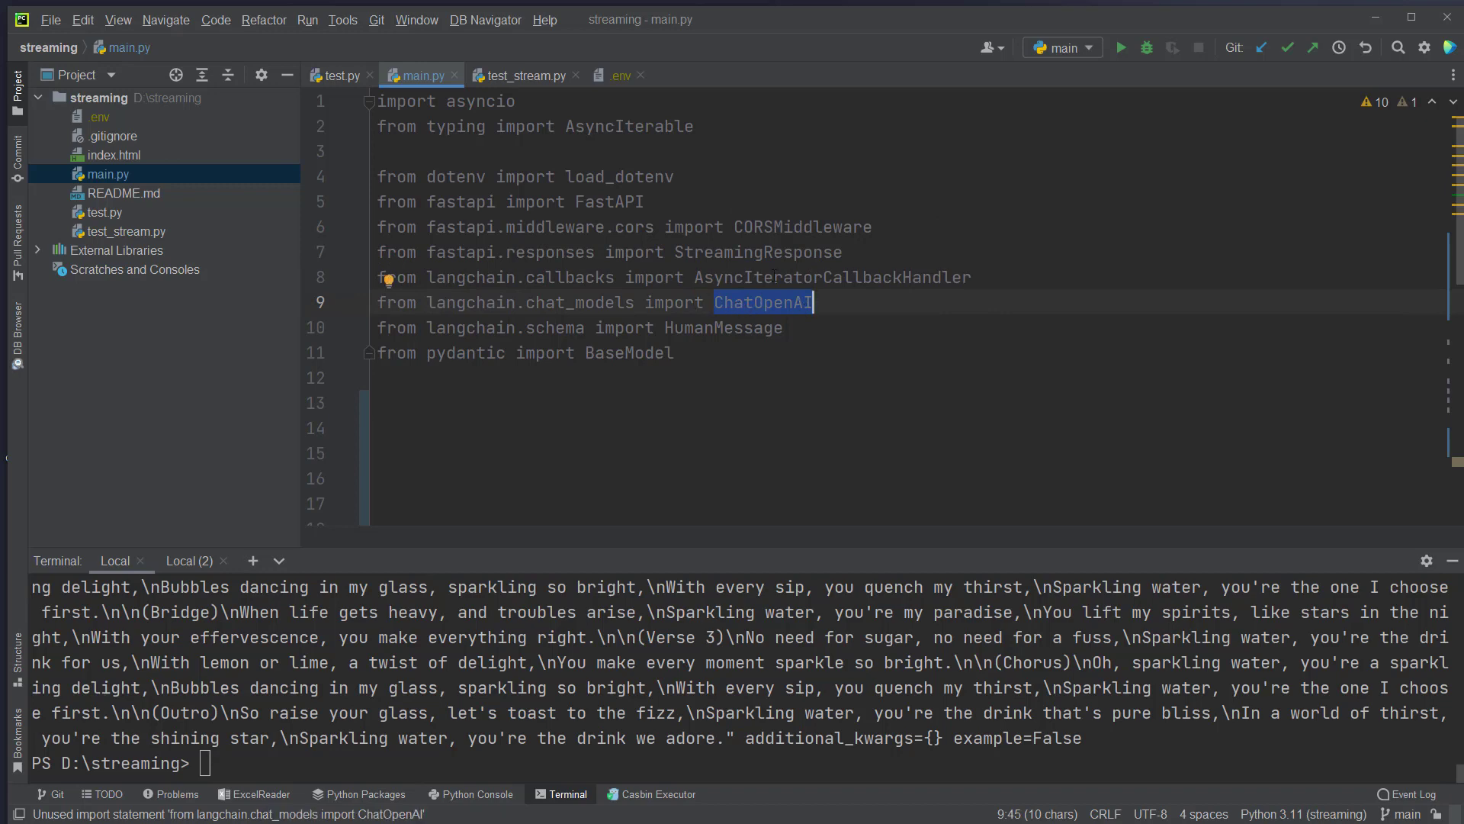
double_click(722, 327)
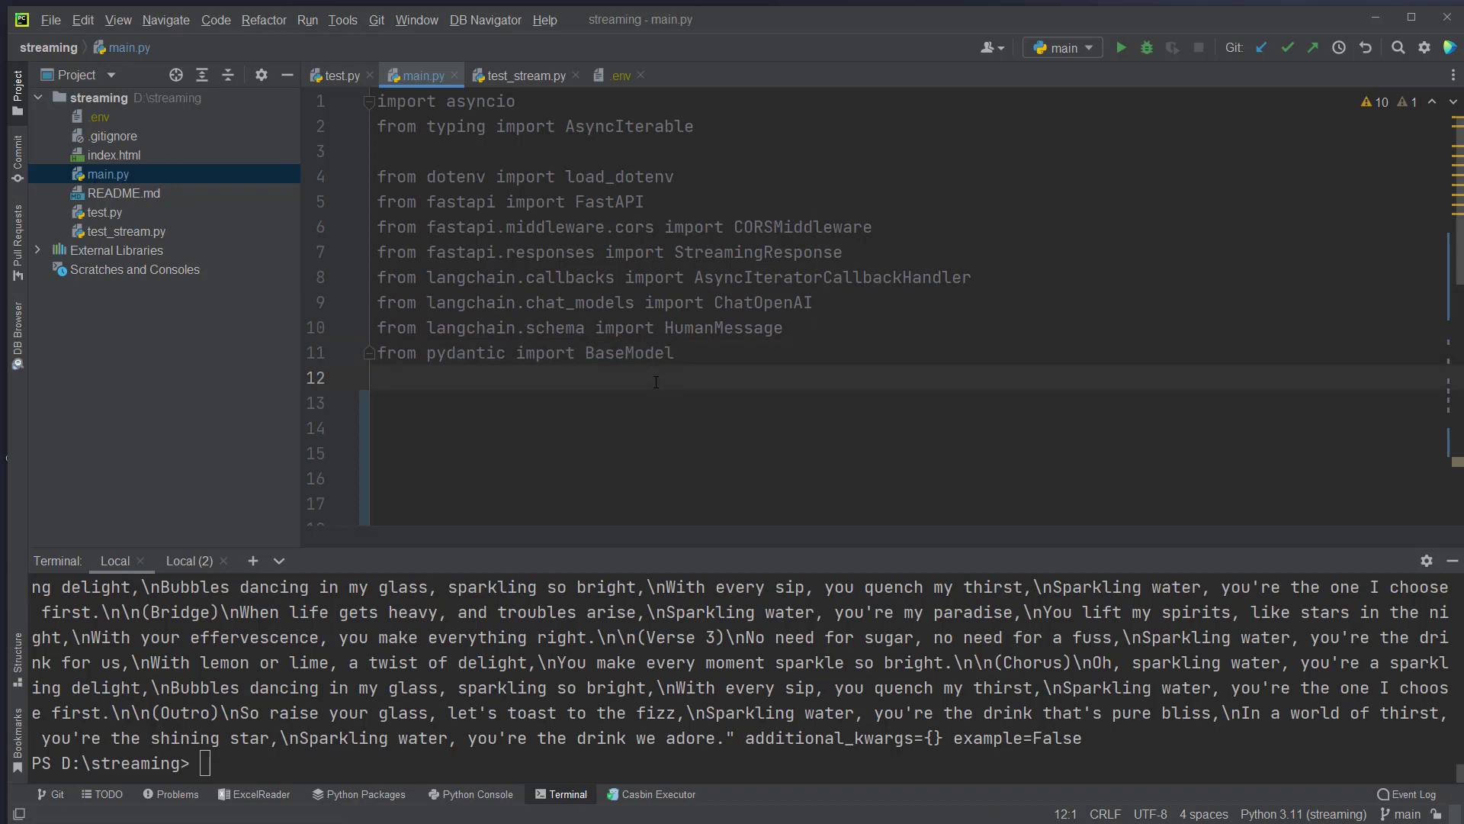
type("Load_dotenv()")
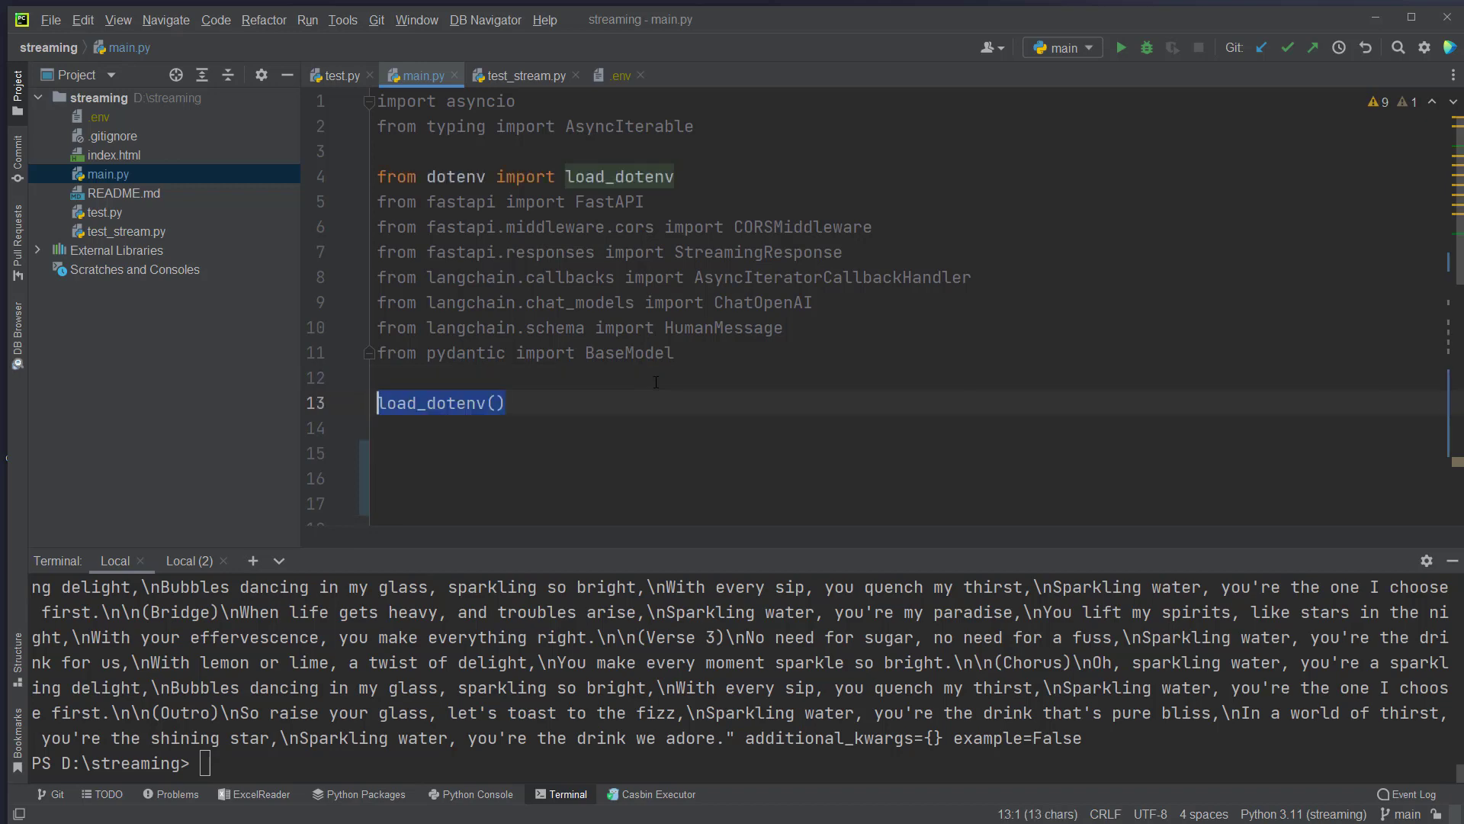
type("app = FastAPI()")
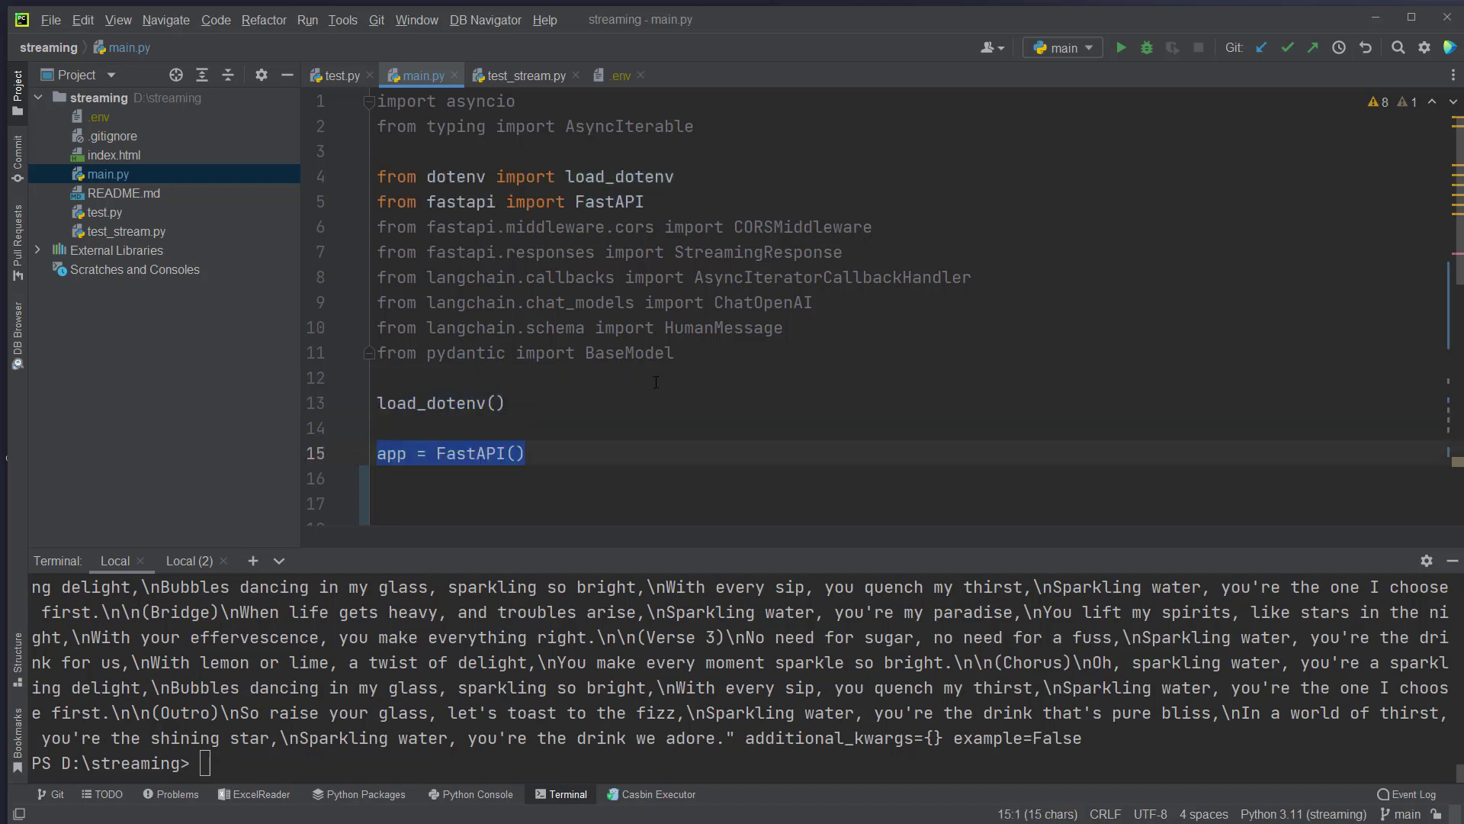
left_click(465, 453)
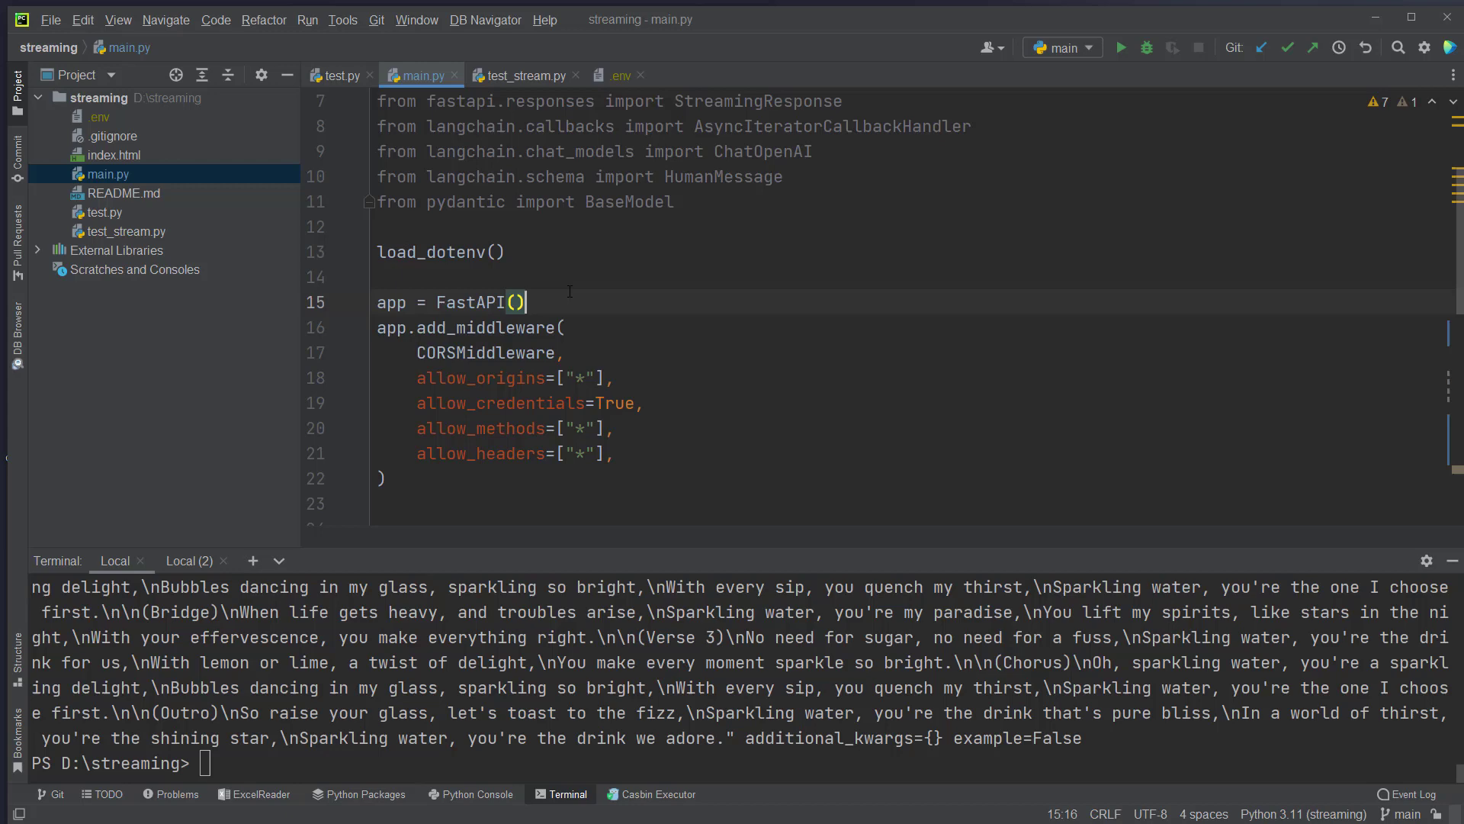
mouse_move(110, 170)
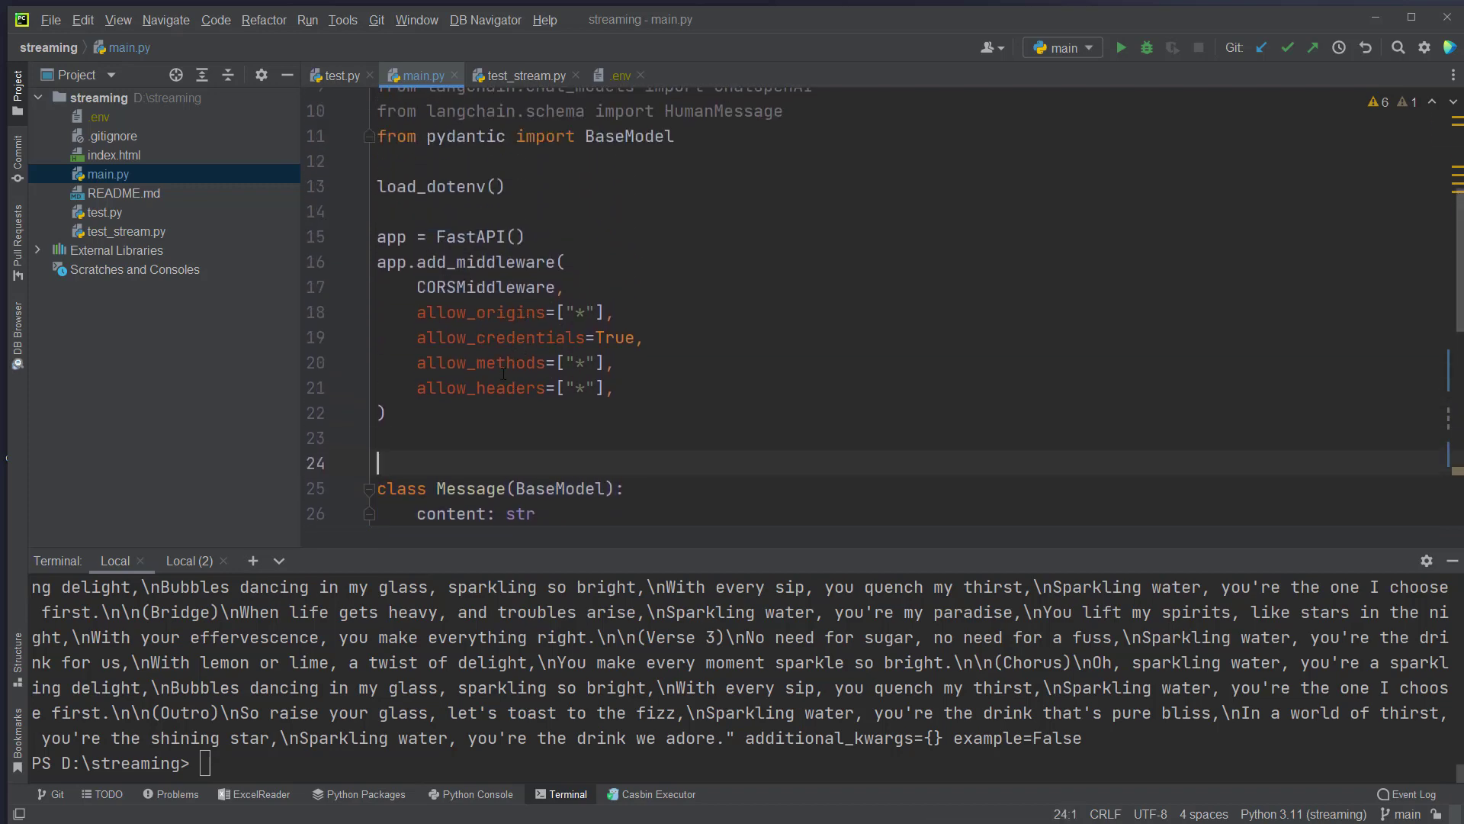
scroll("down", 3)
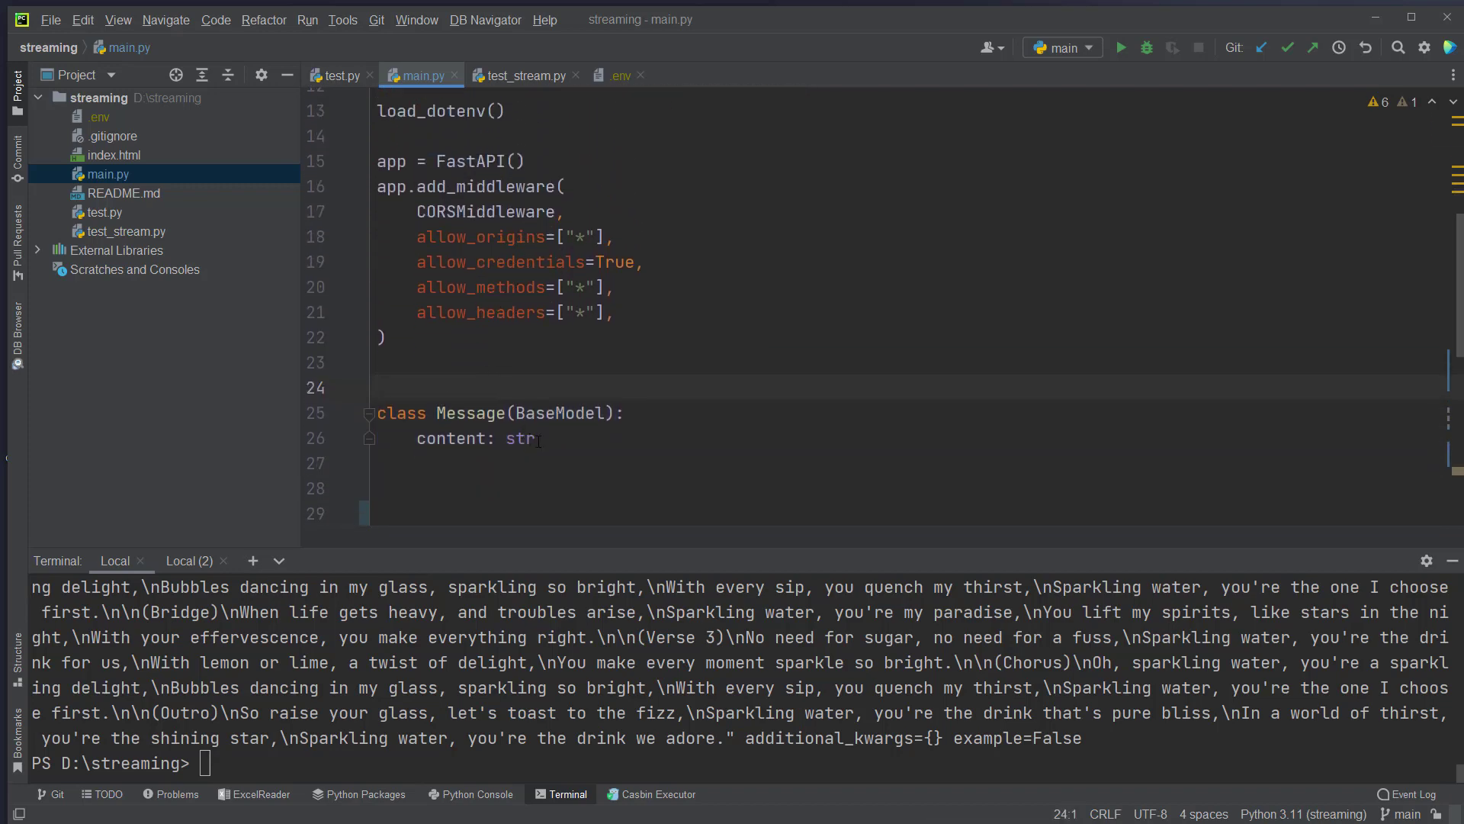
mouse_move(500, 381)
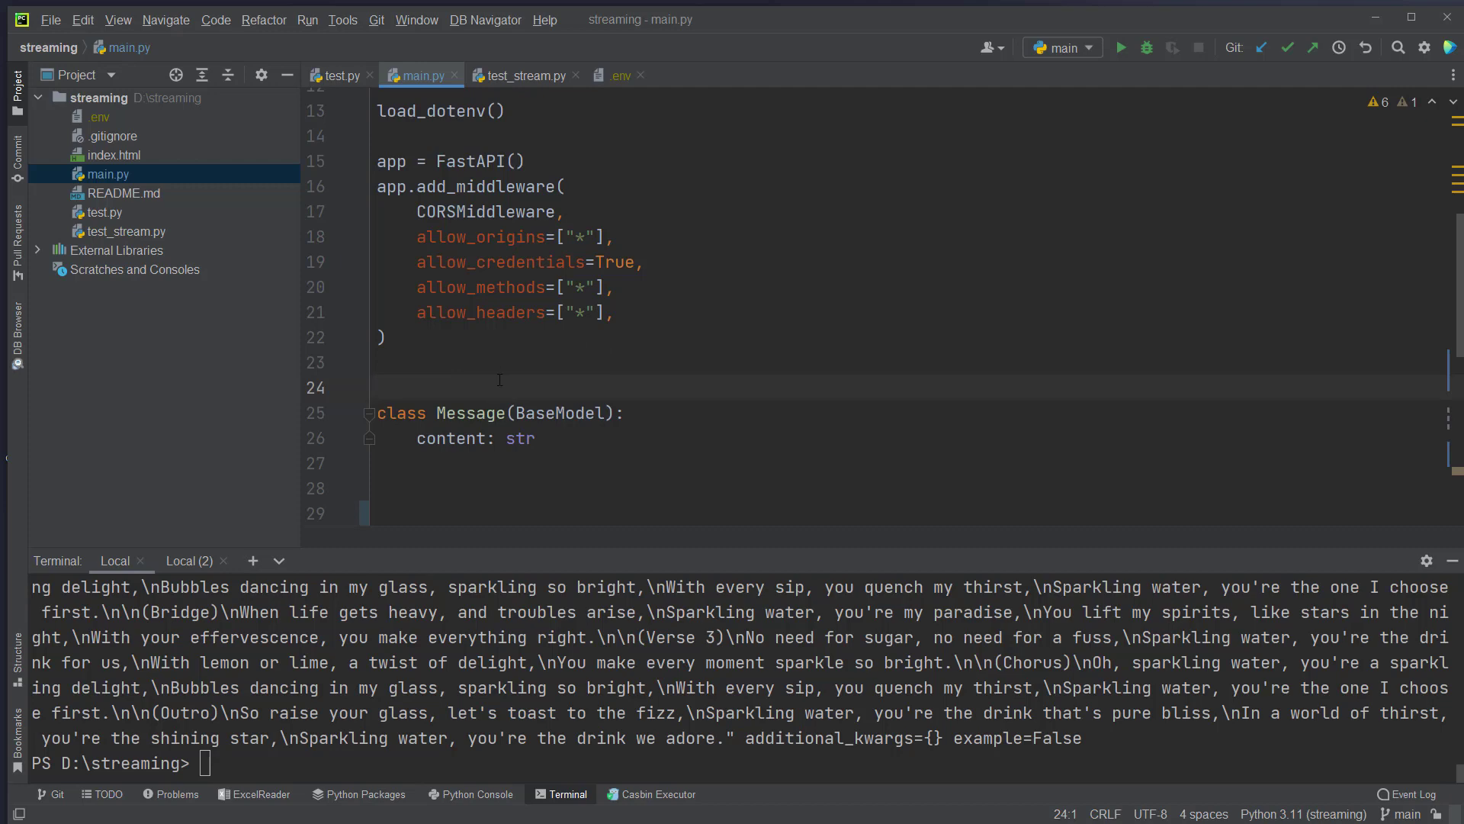
double_click(450, 438)
type("async def send_message(content: str) -> AsyncIterable[str]:")
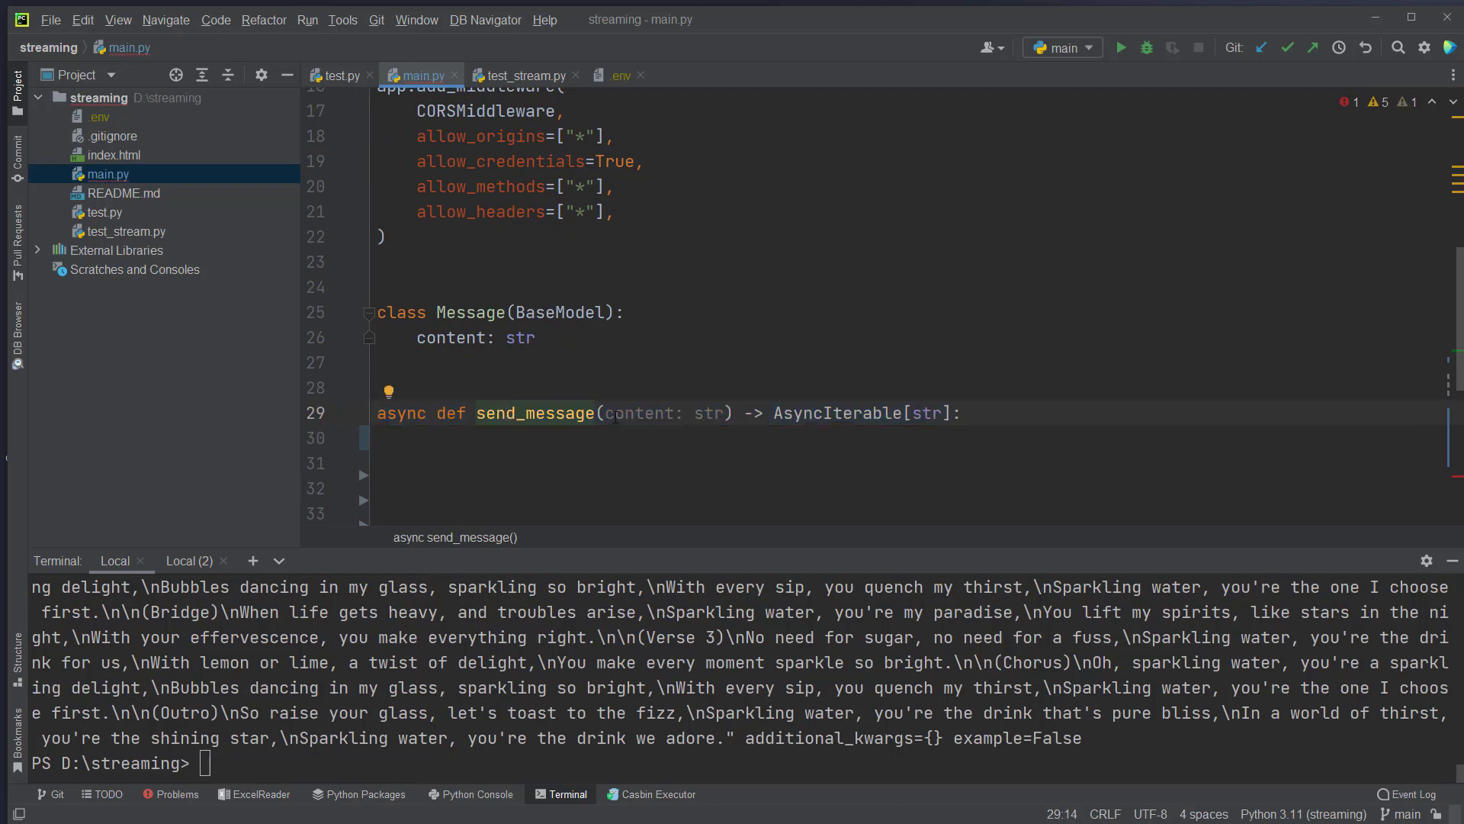
Launch model.agenerate with HumanMessage(content=content) via asyncio.create_task inside send_message.
double_click(636, 413)
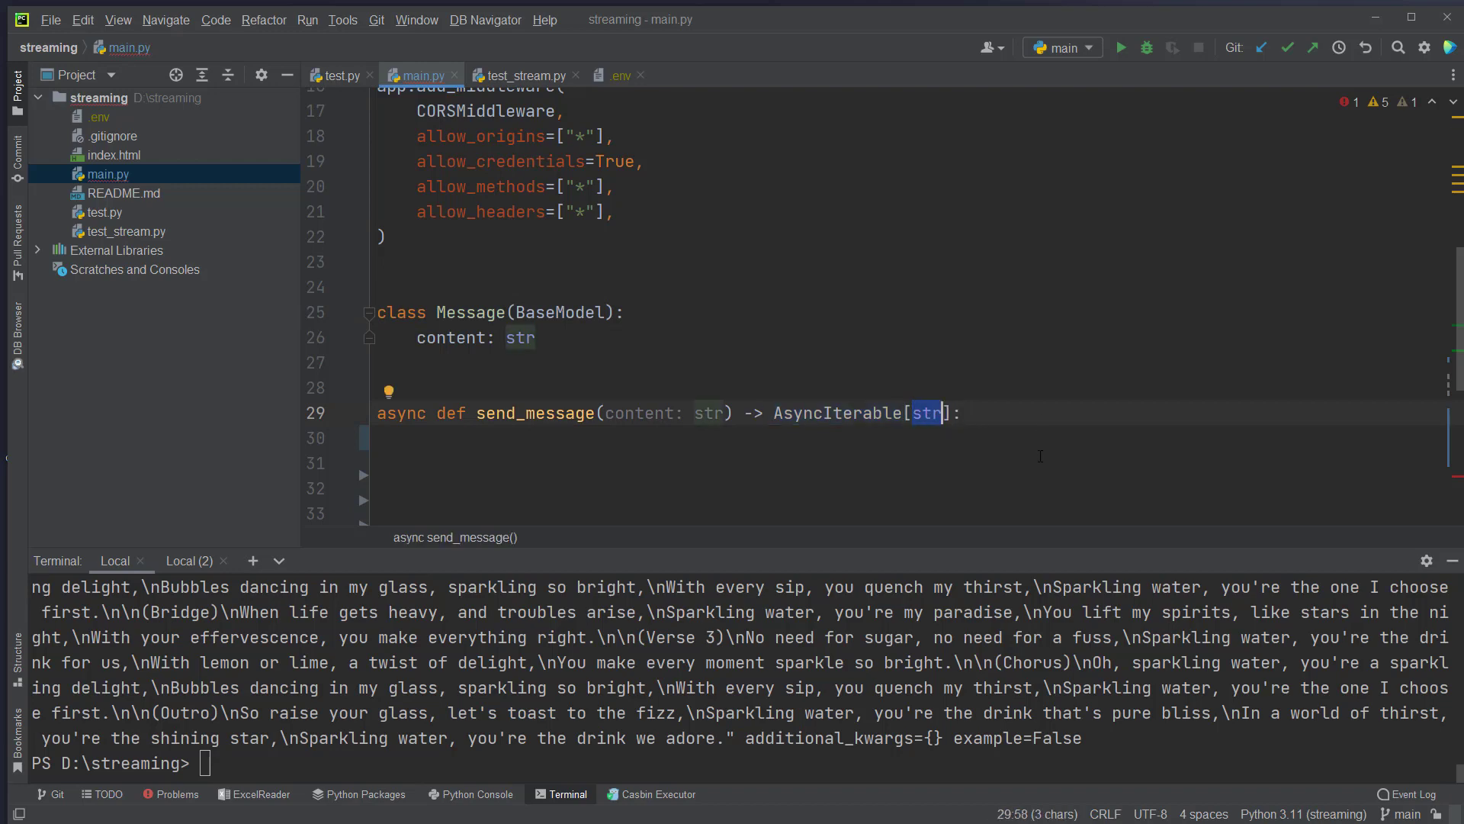
mouse_move(989, 390)
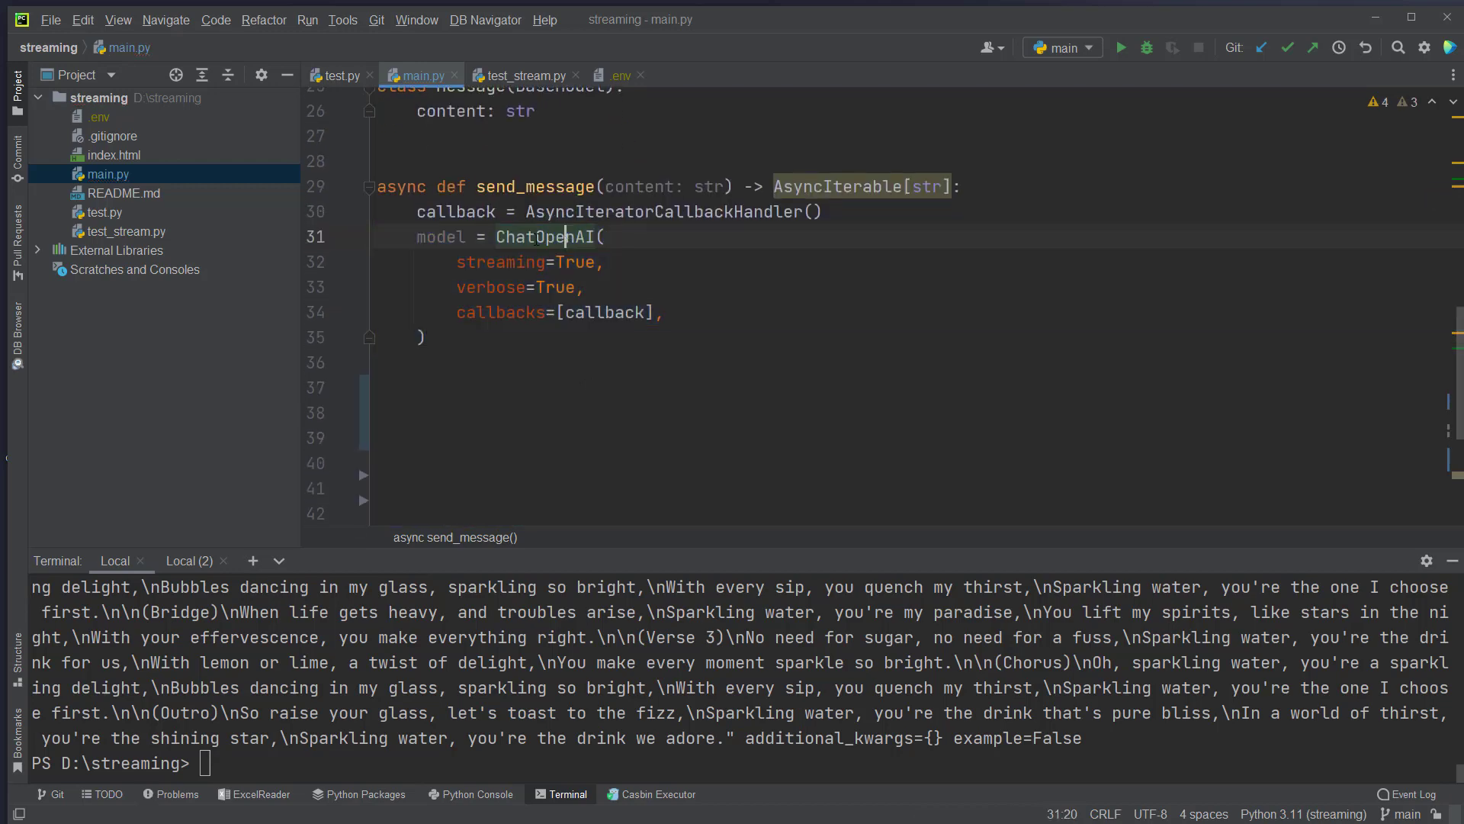
double_click(501, 261)
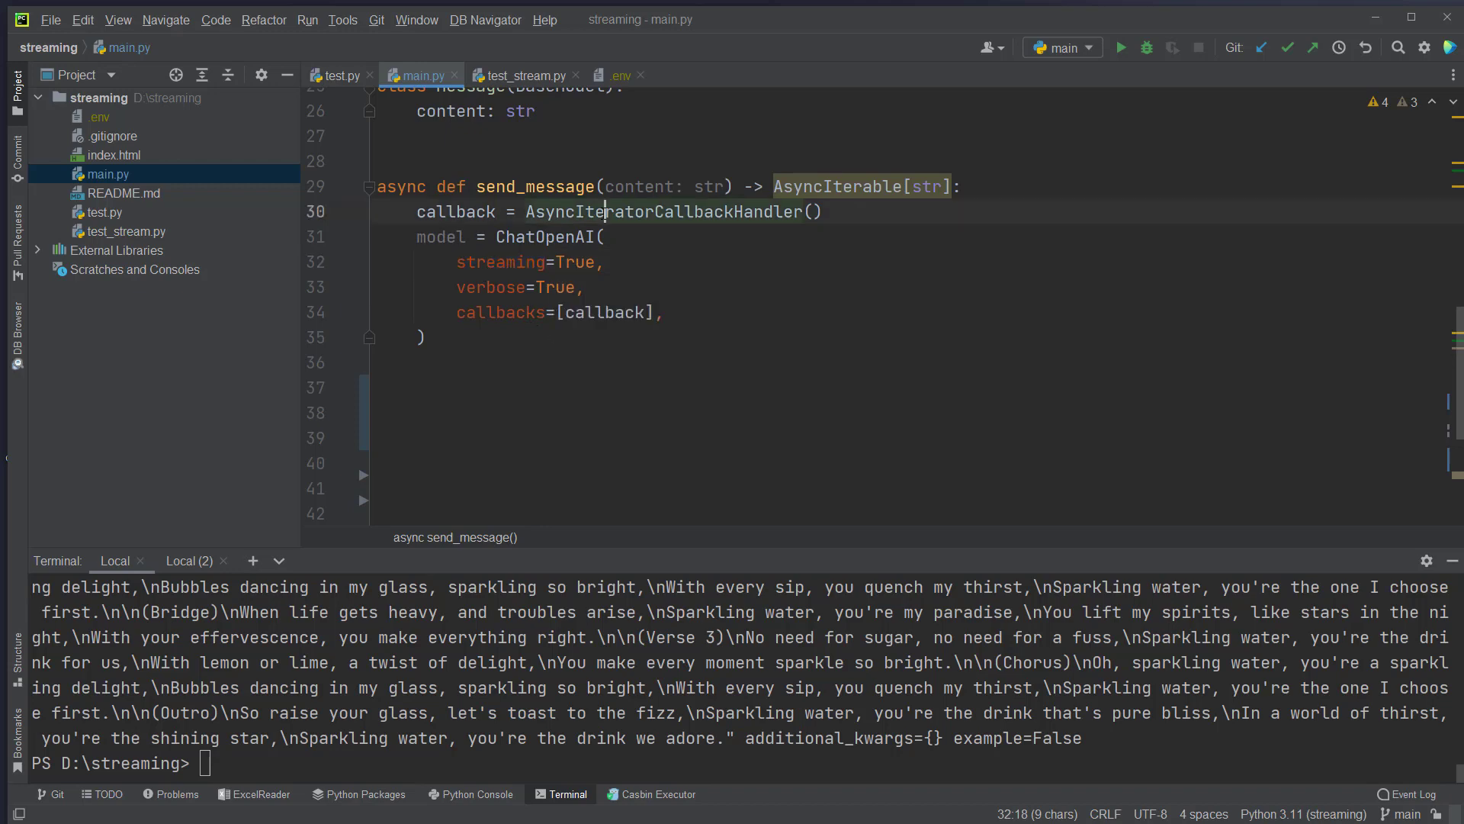
double_click(665, 211)
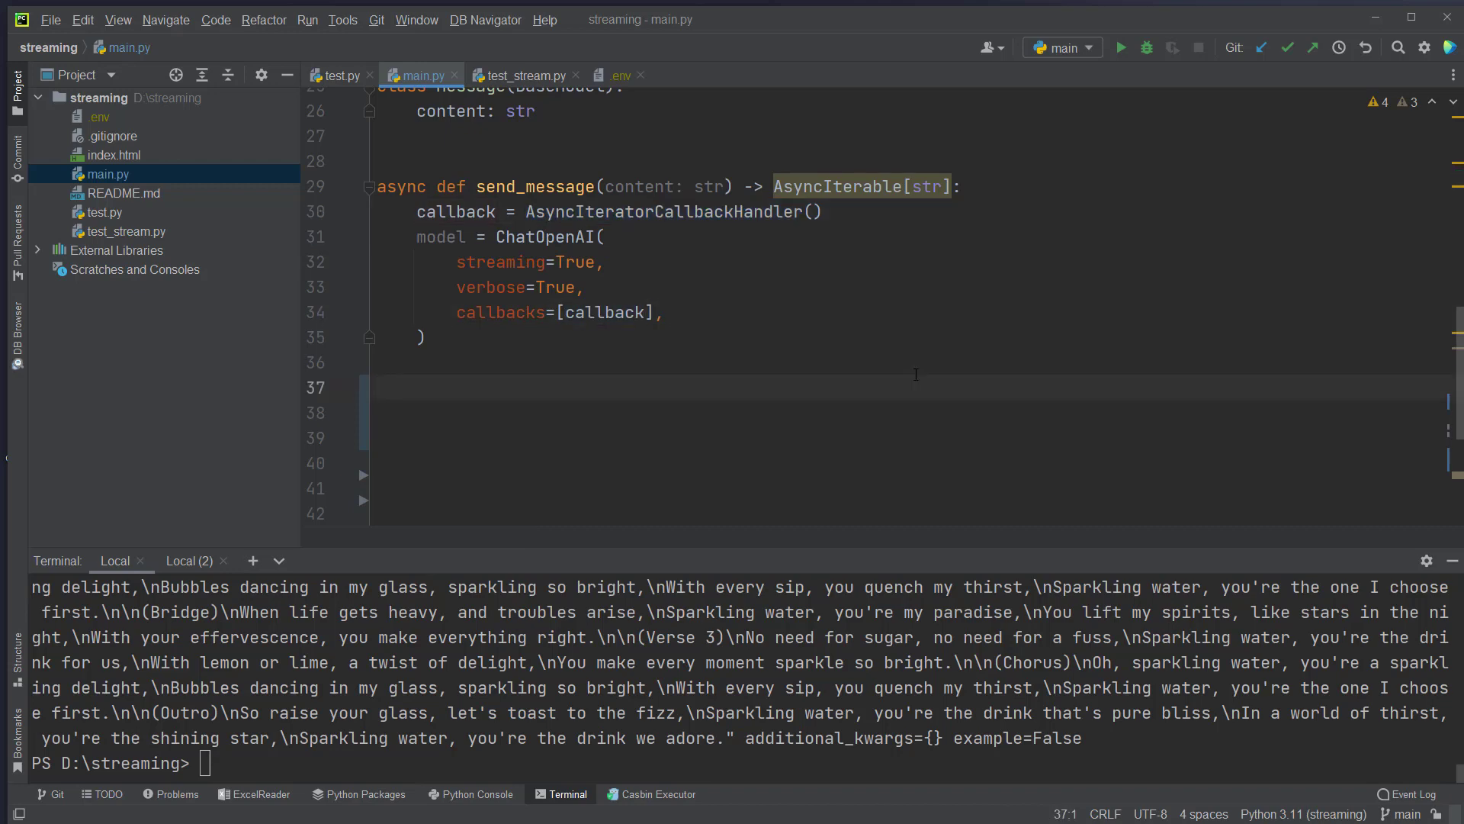
type("task = asyncio.create_task(\\n    model.agenerate(messages=[[HumanMessage(content=content)]])\\n)")
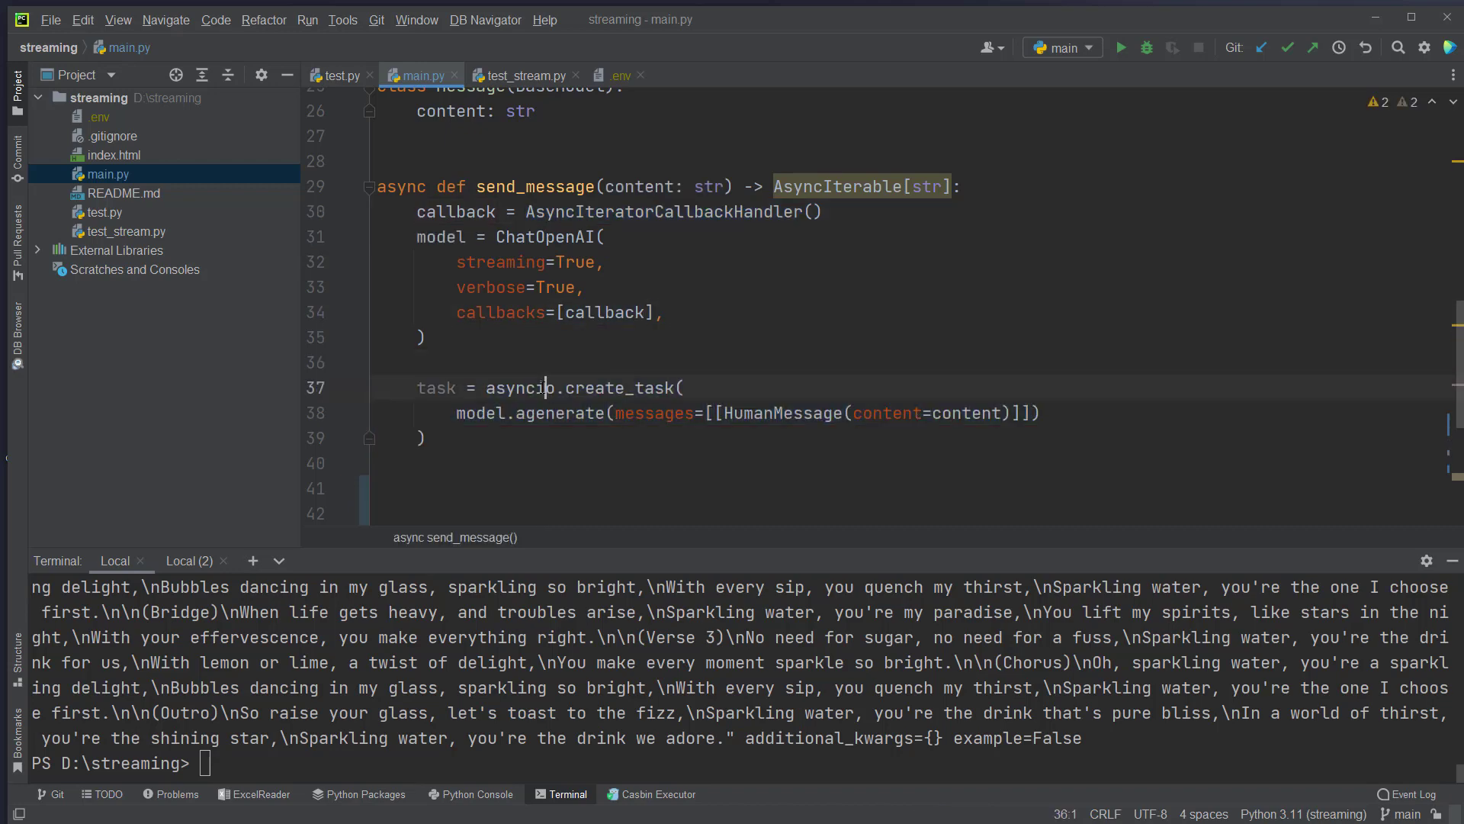
double_click(619, 387)
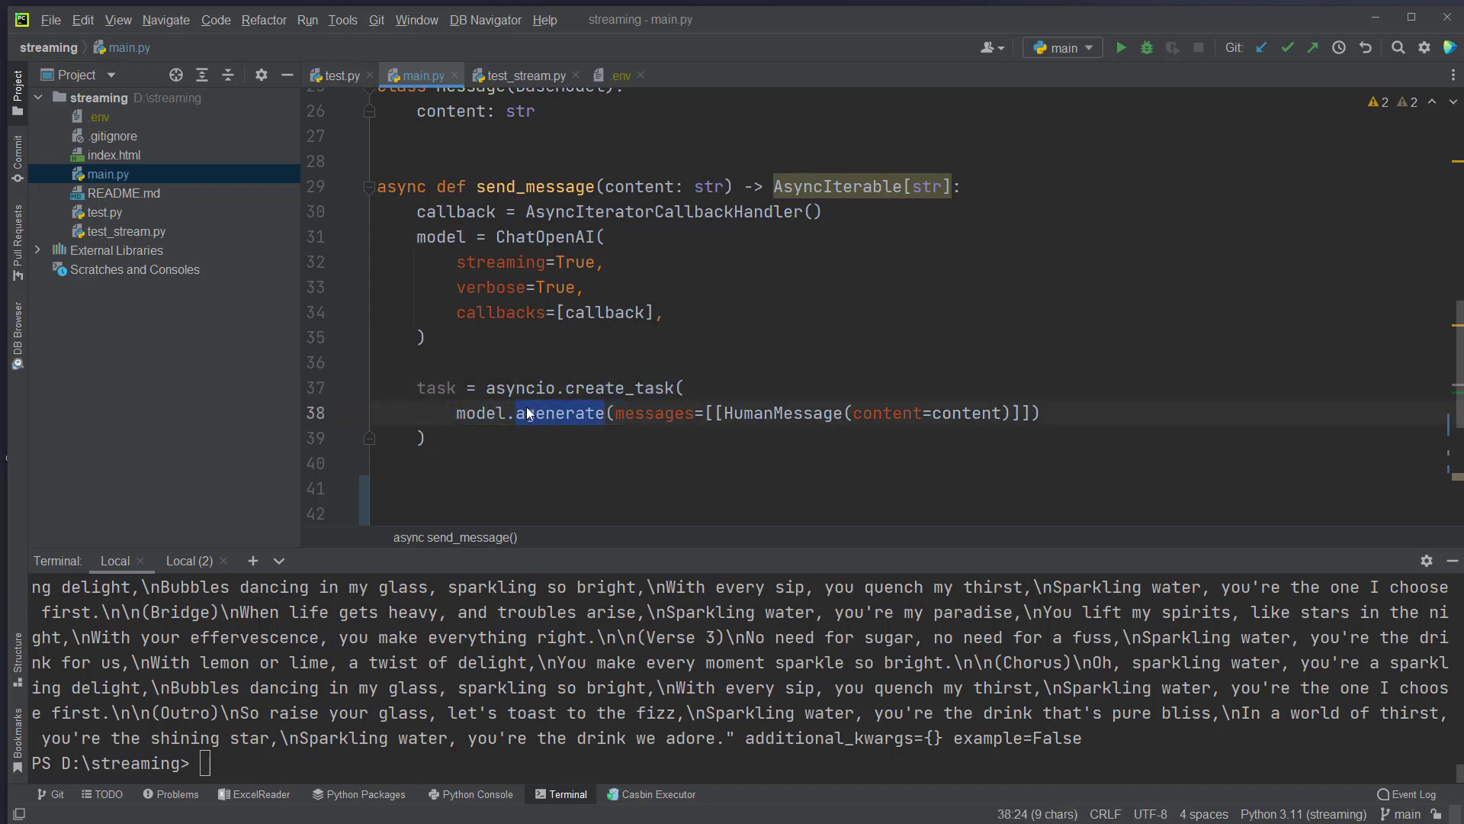
mouse_move(566, 413)
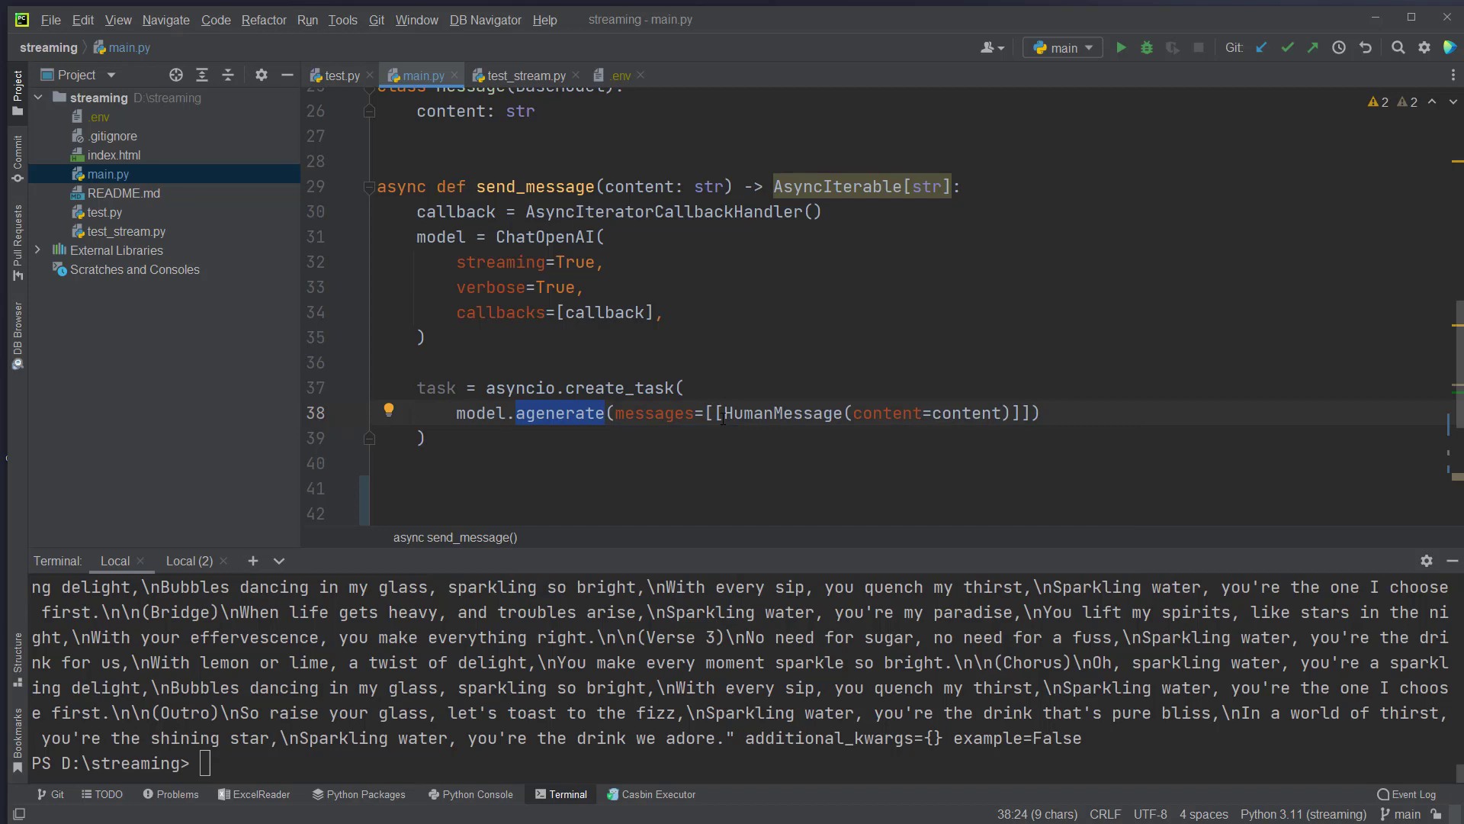
double_click(965, 412)
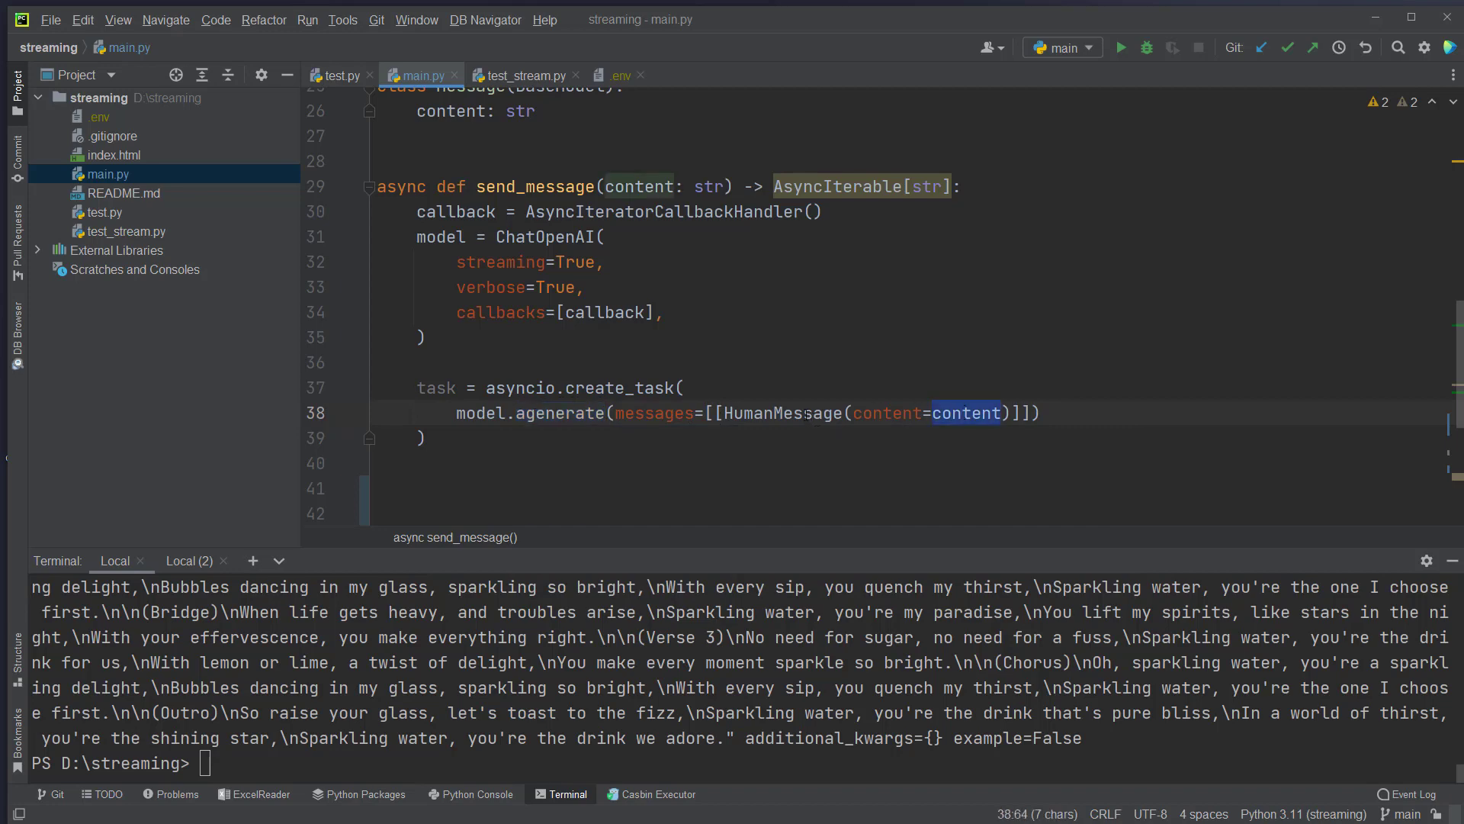
double_click(782, 414)
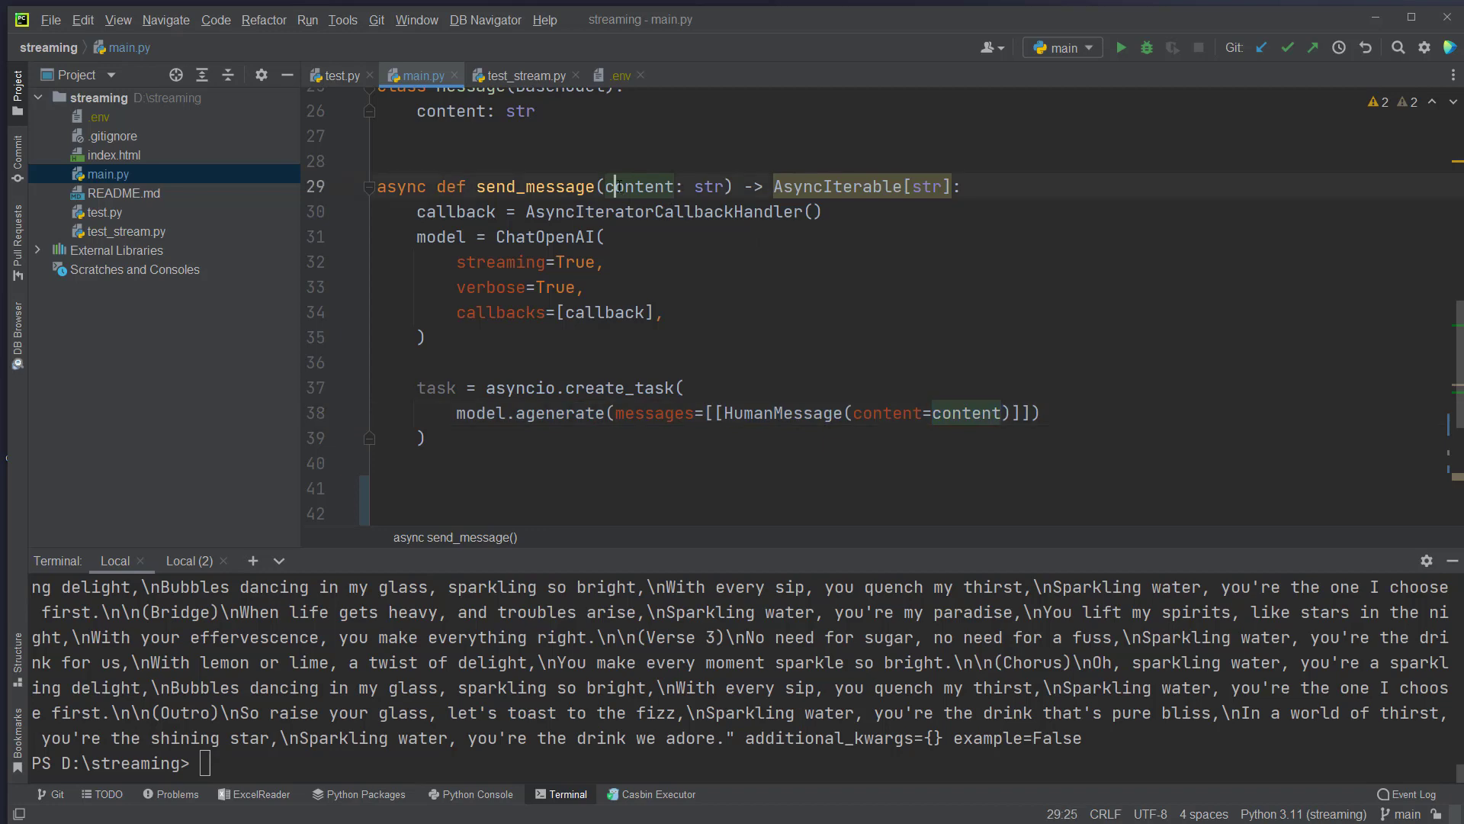
double_click(887, 413)
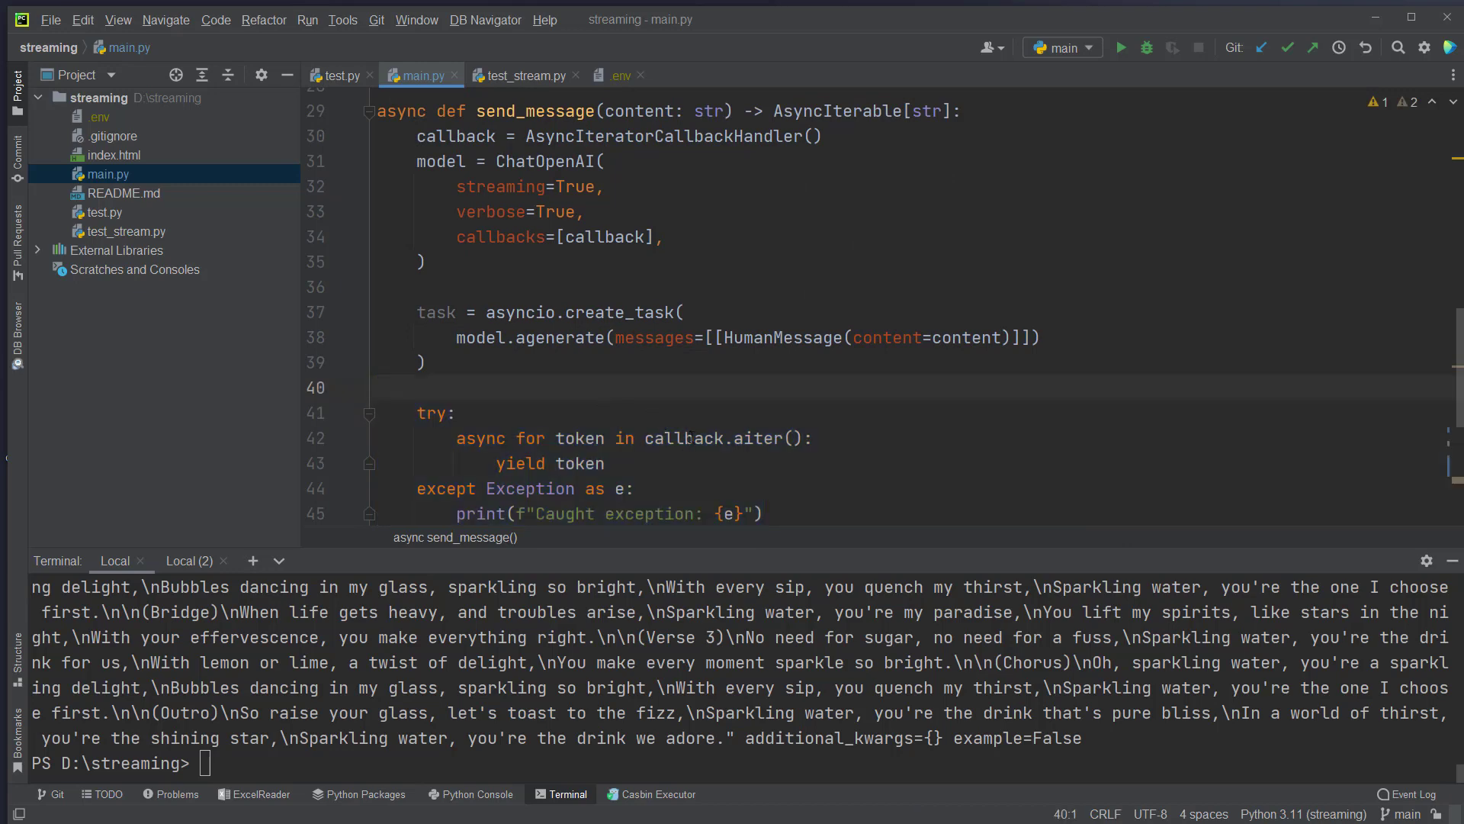
Yield tokens from callback.aiter() in try/except/finally, setting callback.done and awaiting task.
double_click(683, 438)
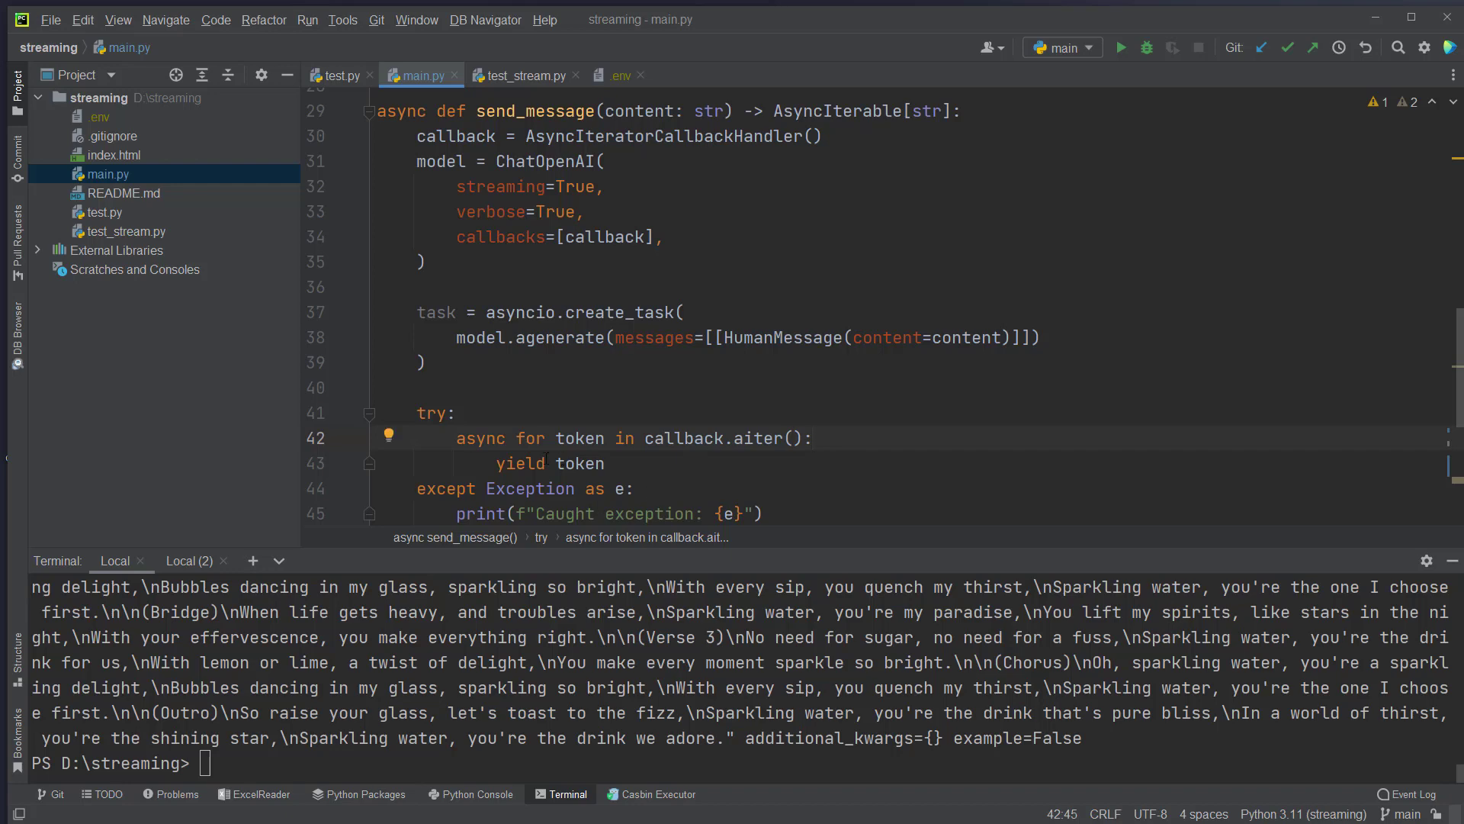
double_click(580, 464)
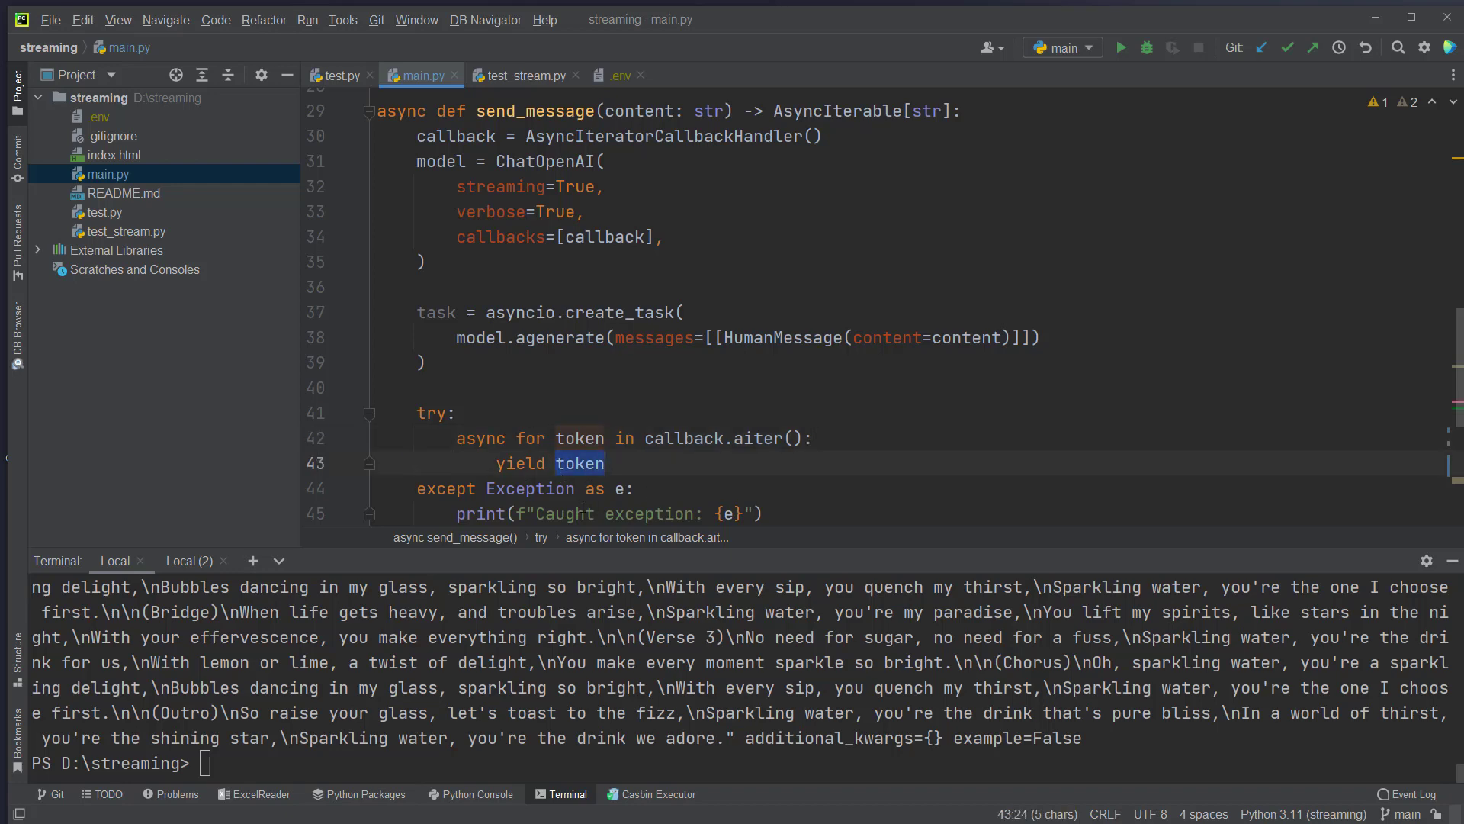
left_click(604, 462)
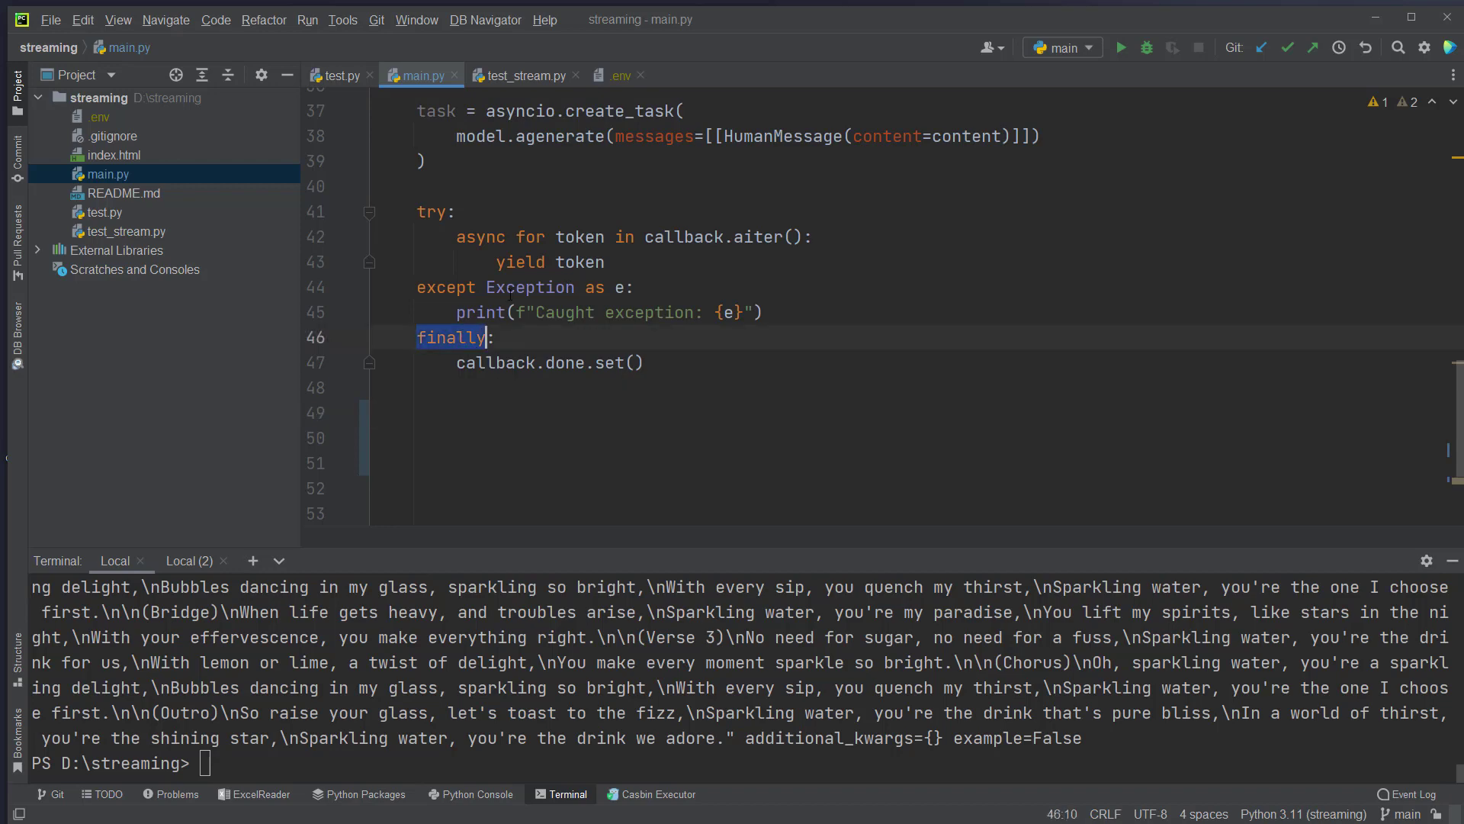
left_click(495, 363)
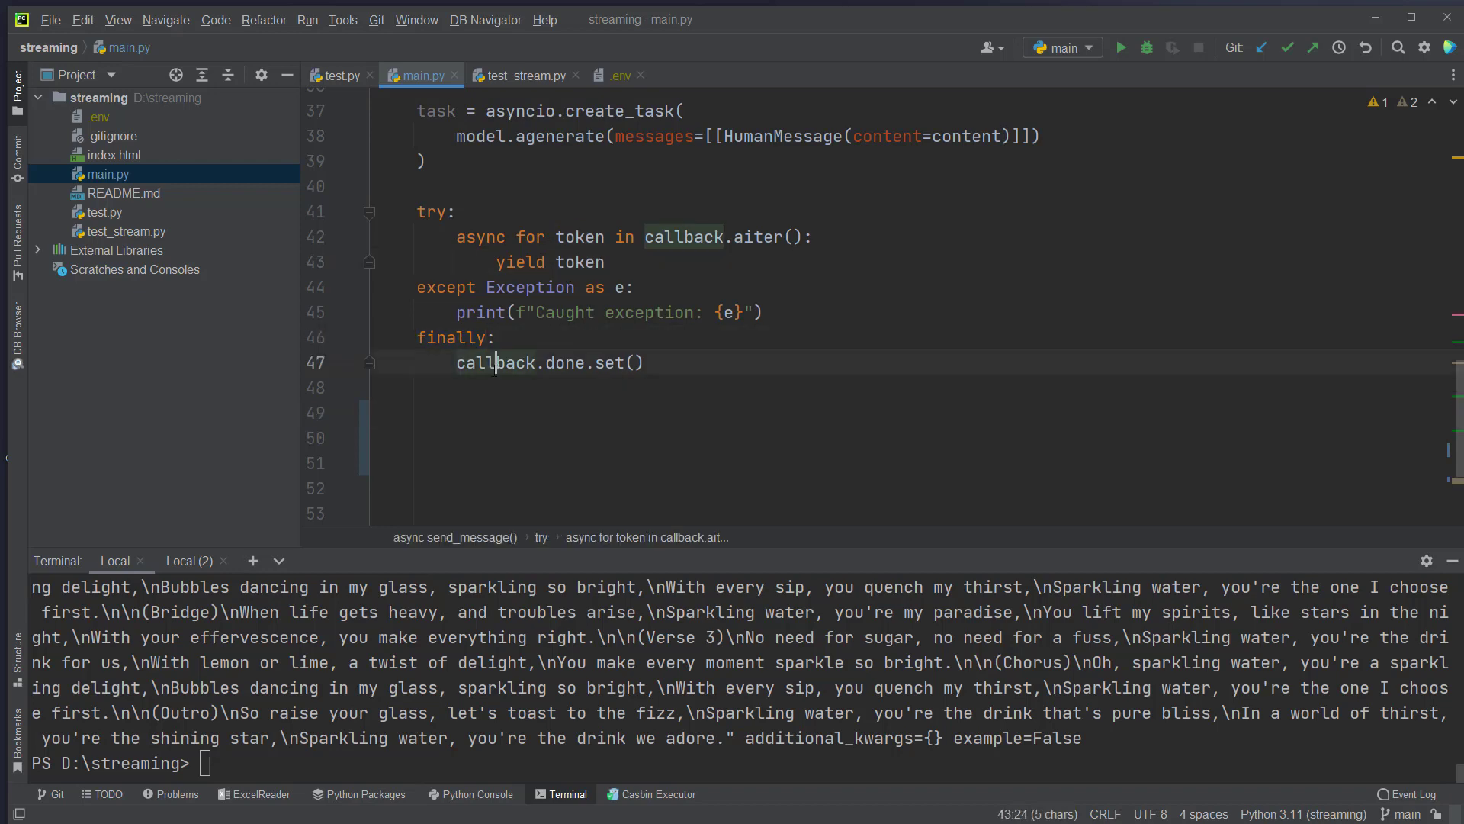
double_click(565, 362)
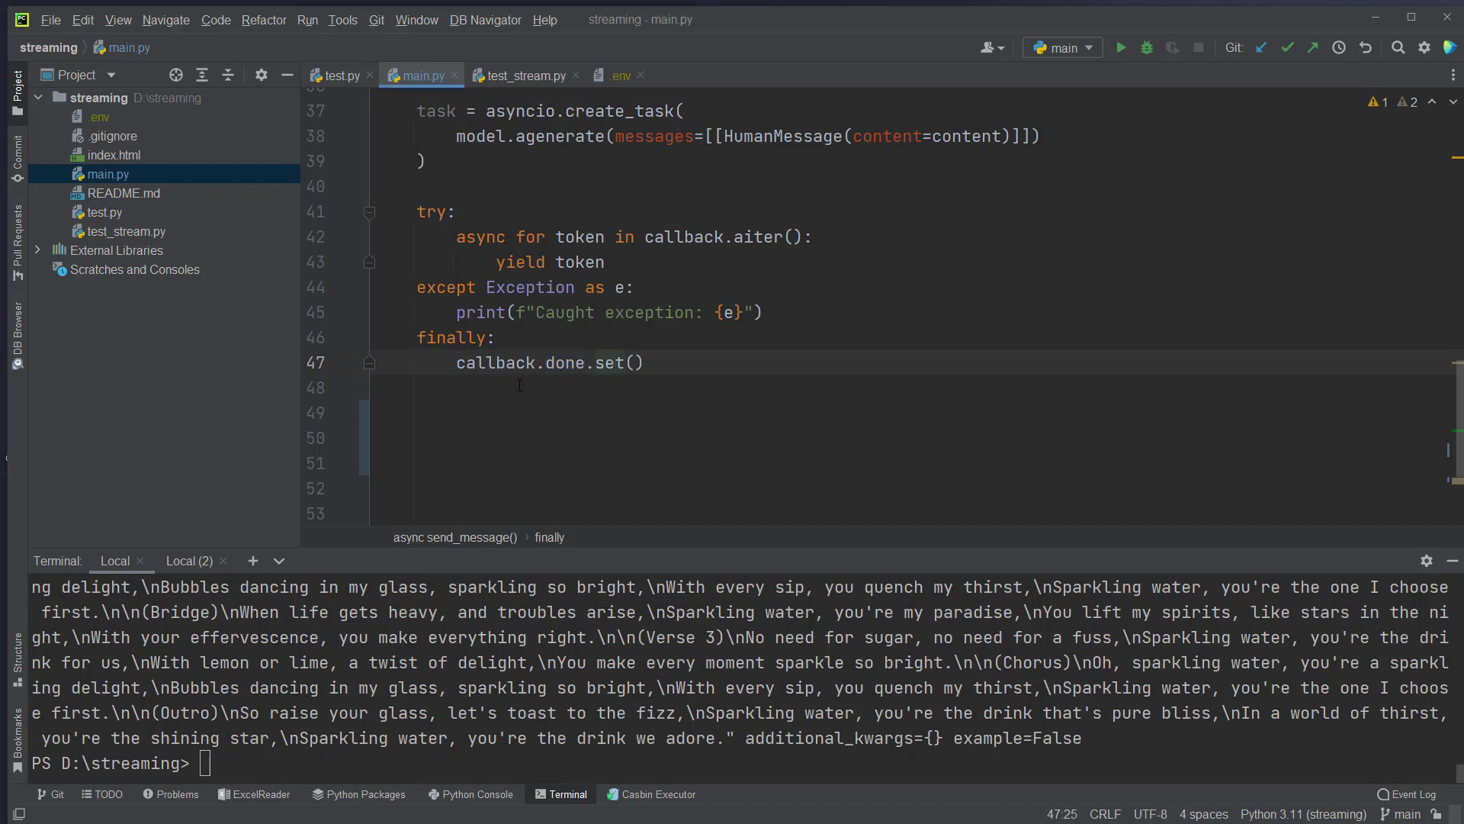
type("await task")
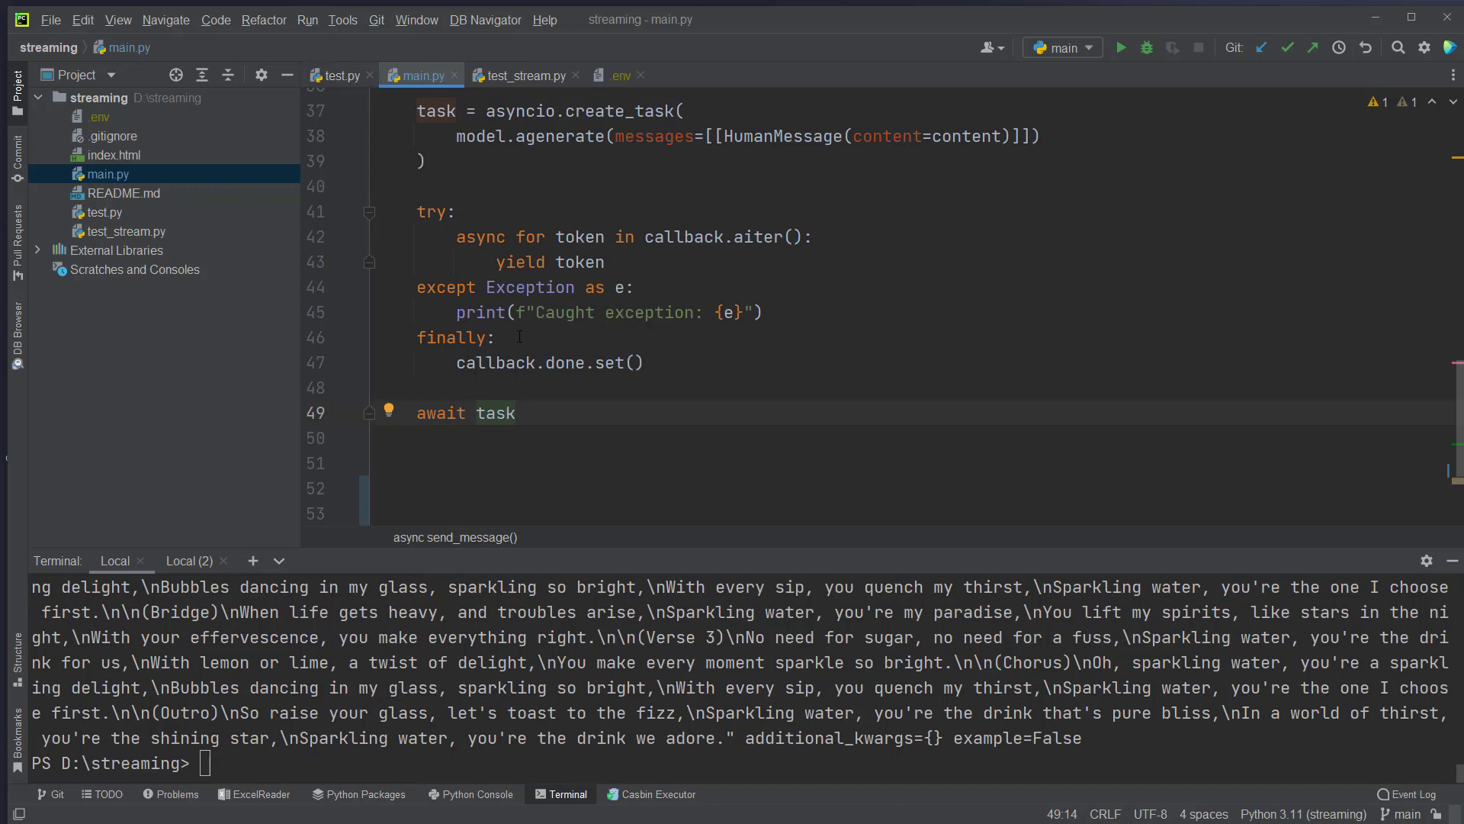
mouse_move(595, 405)
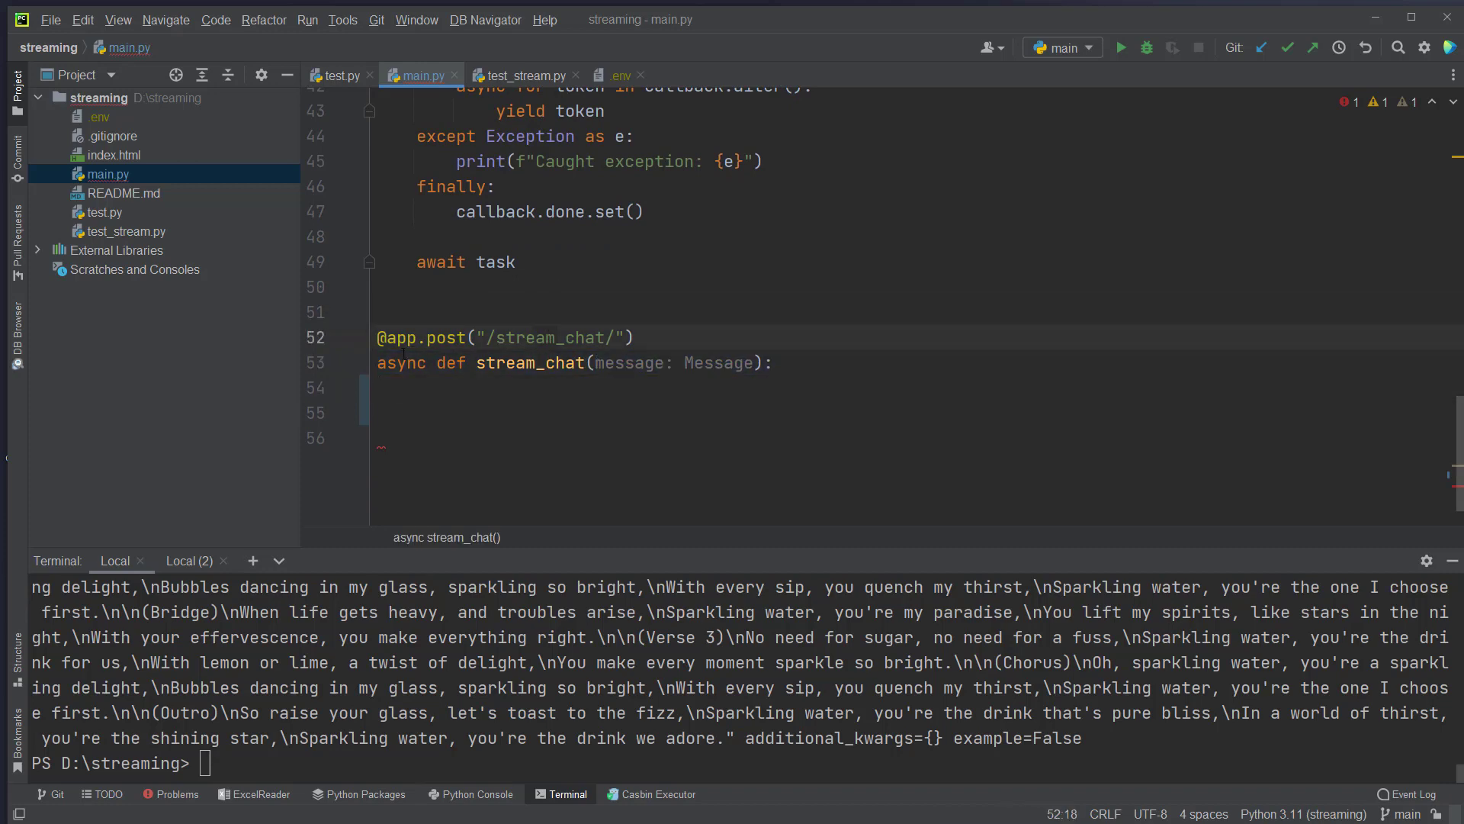
Make stream_chat return StreamingResponse(generator, media_type="text/event-stream").
double_click(529, 362)
type("generator = send_message(message.content)")
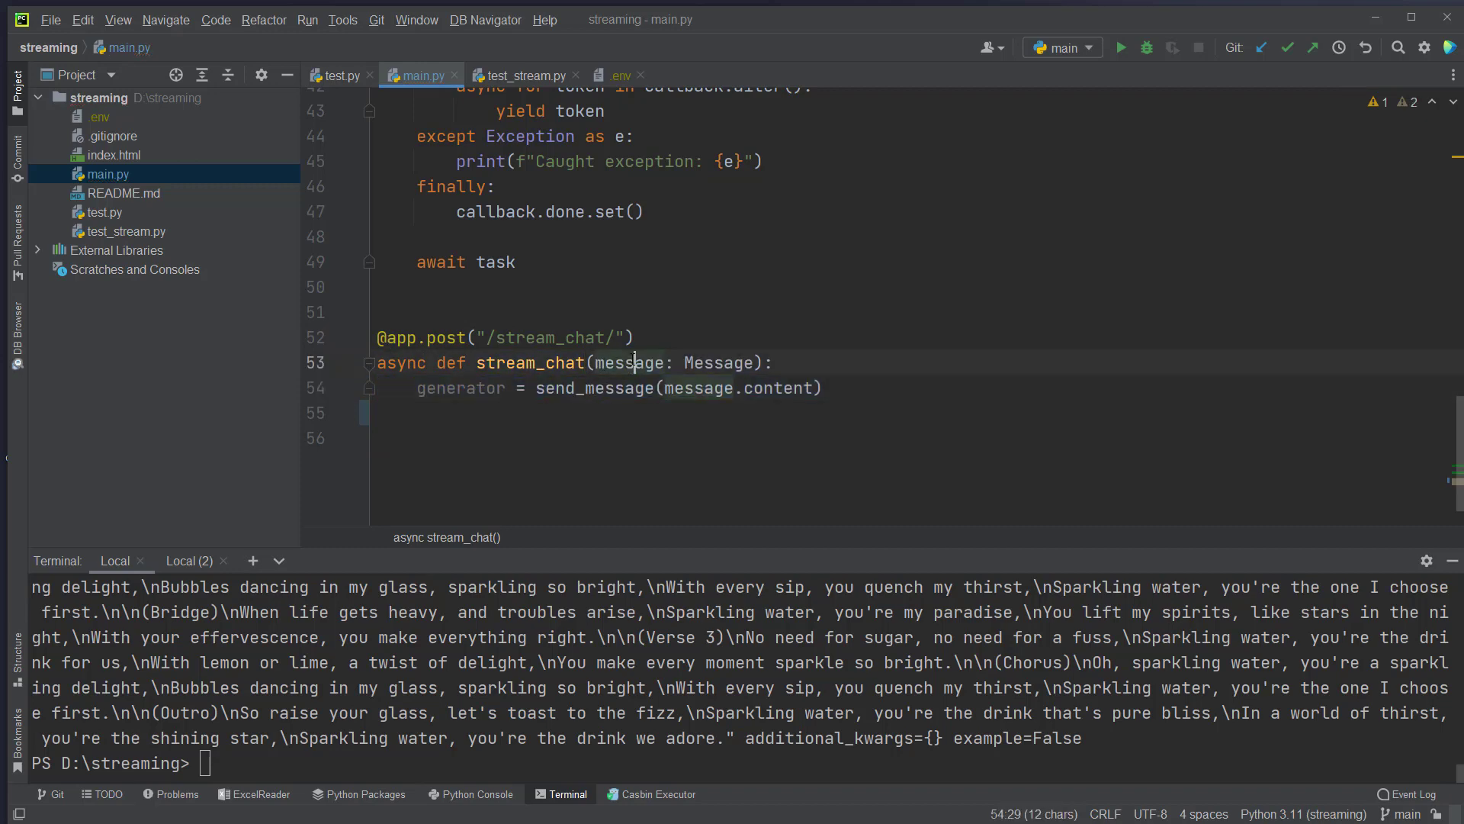
double_click(594, 388)
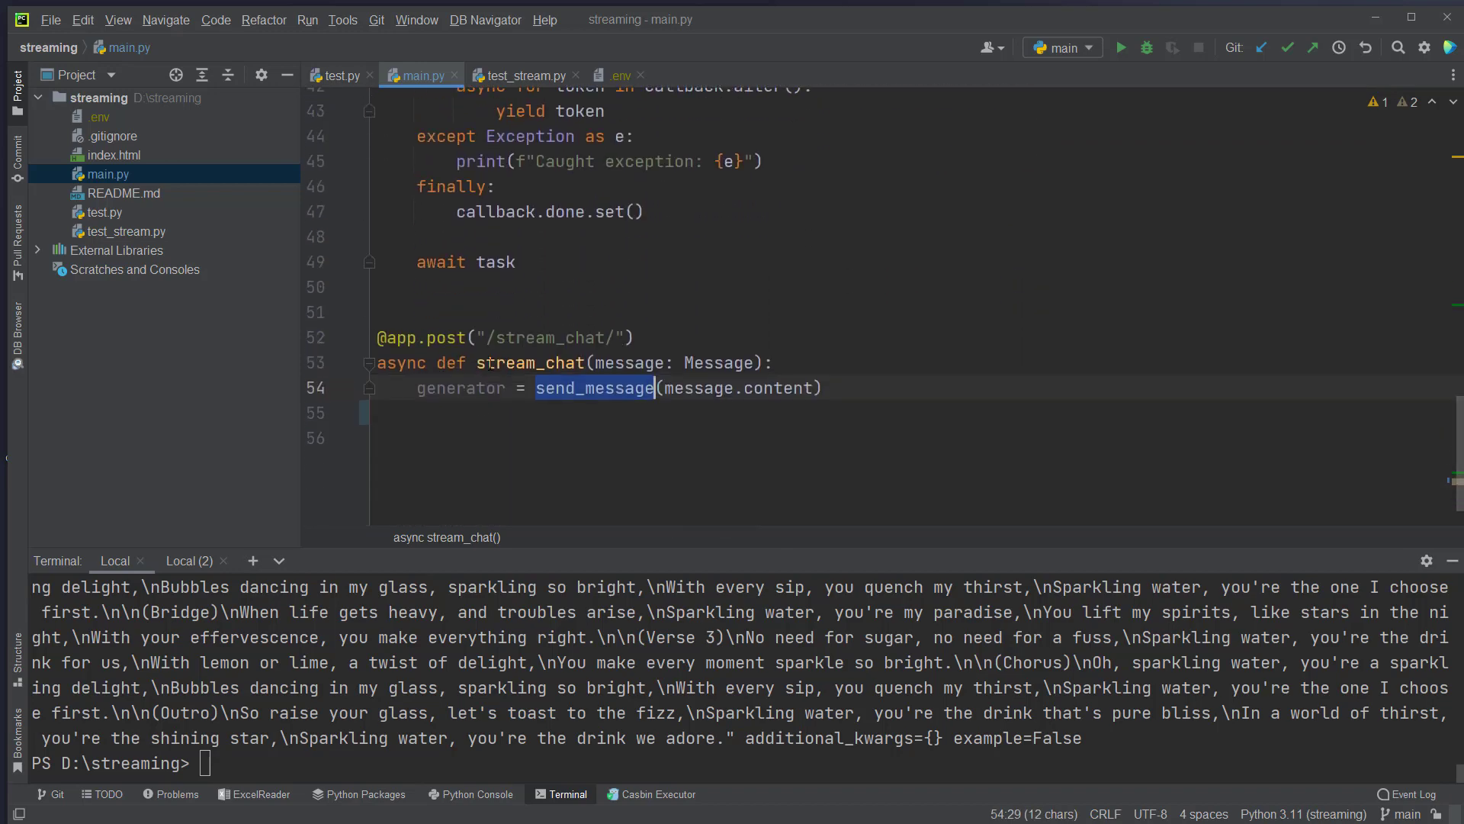
type("return StreamingResponse(generator, media_type=\"text/event-stream\")")
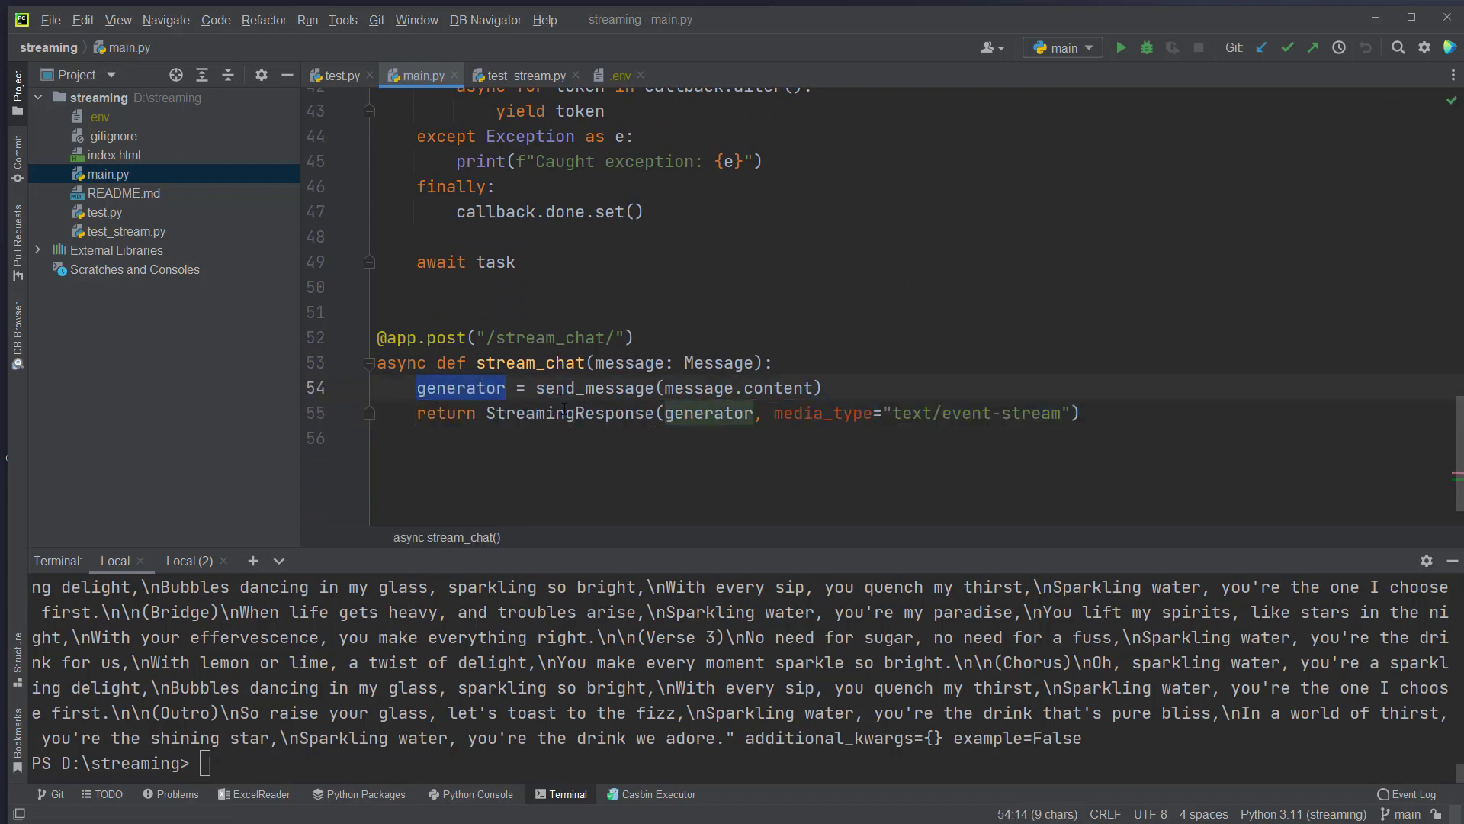
double_click(570, 414)
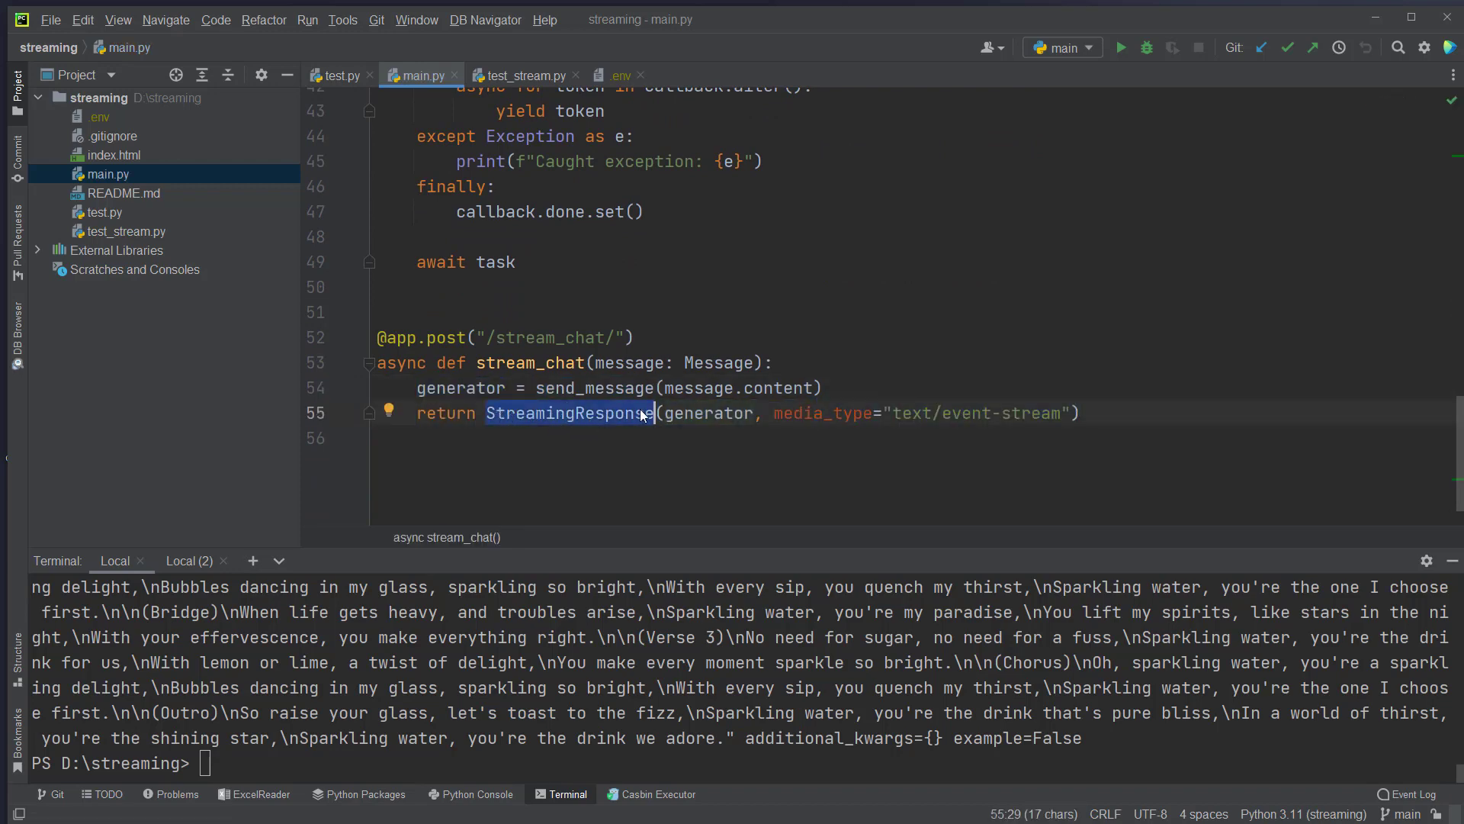
double_click(708, 413)
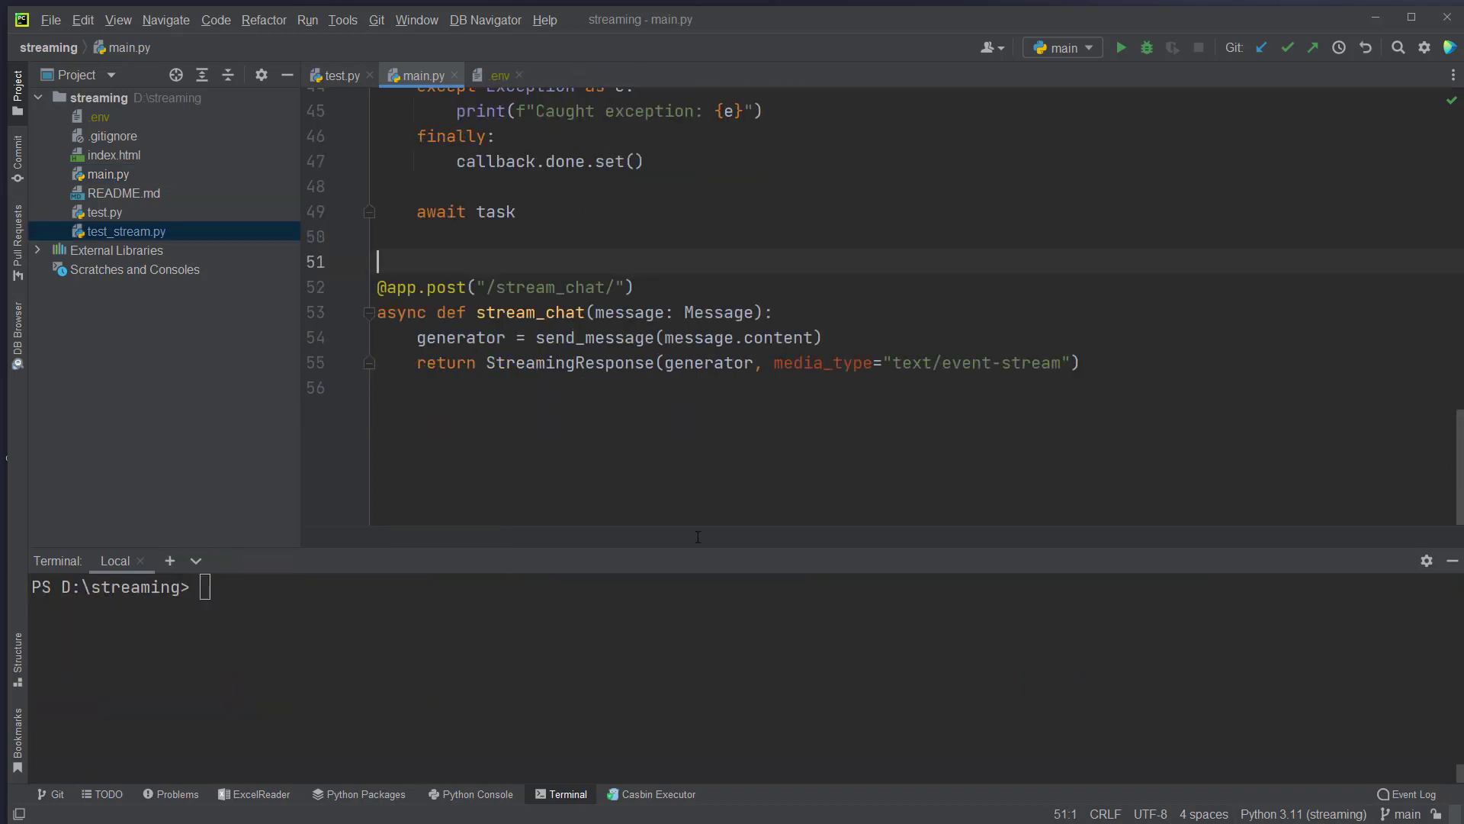
Start the server with uvicorn main:app --port 6677 in the terminal.
type("uv")
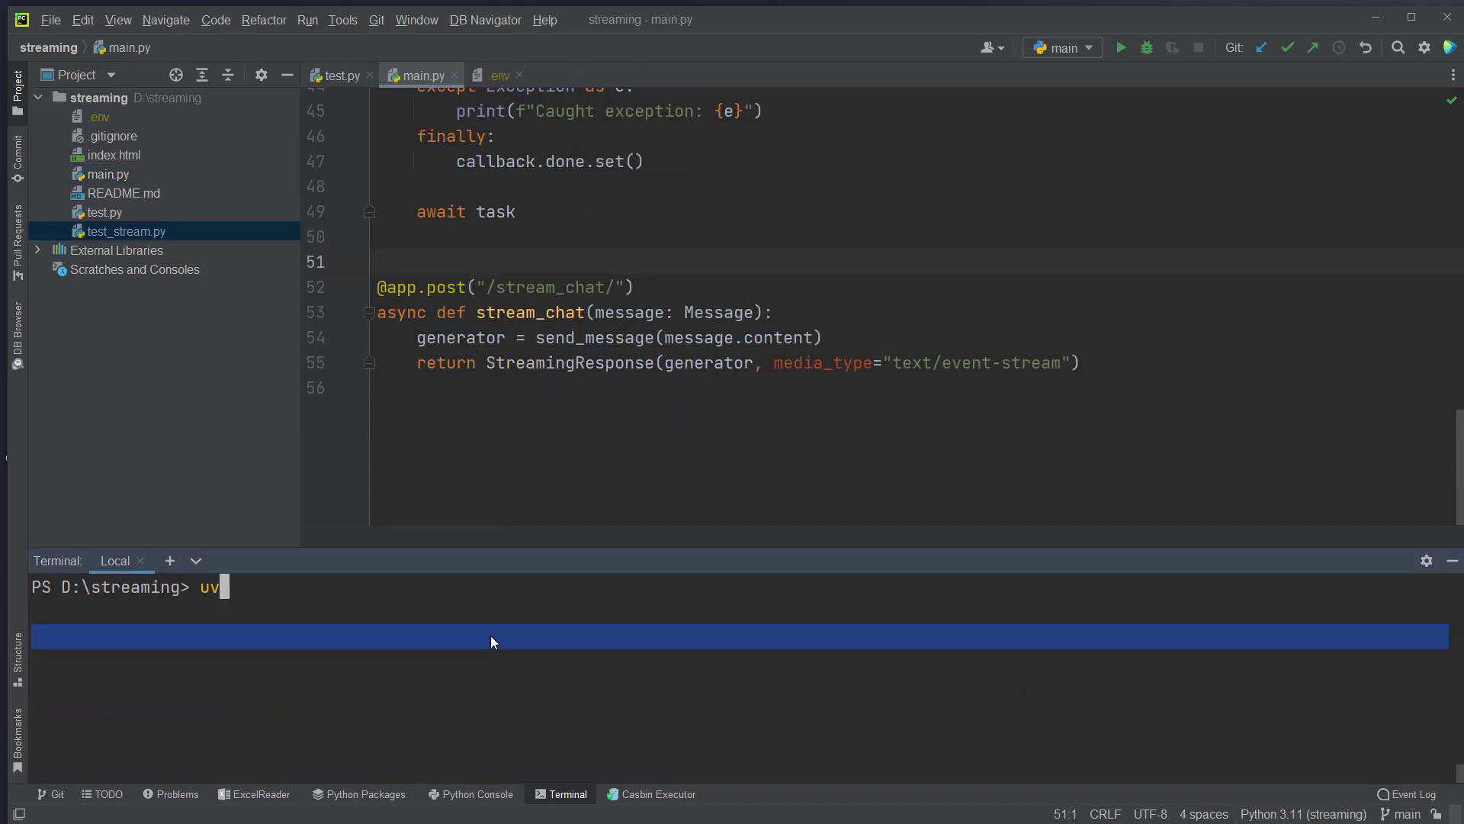
type("icorn")
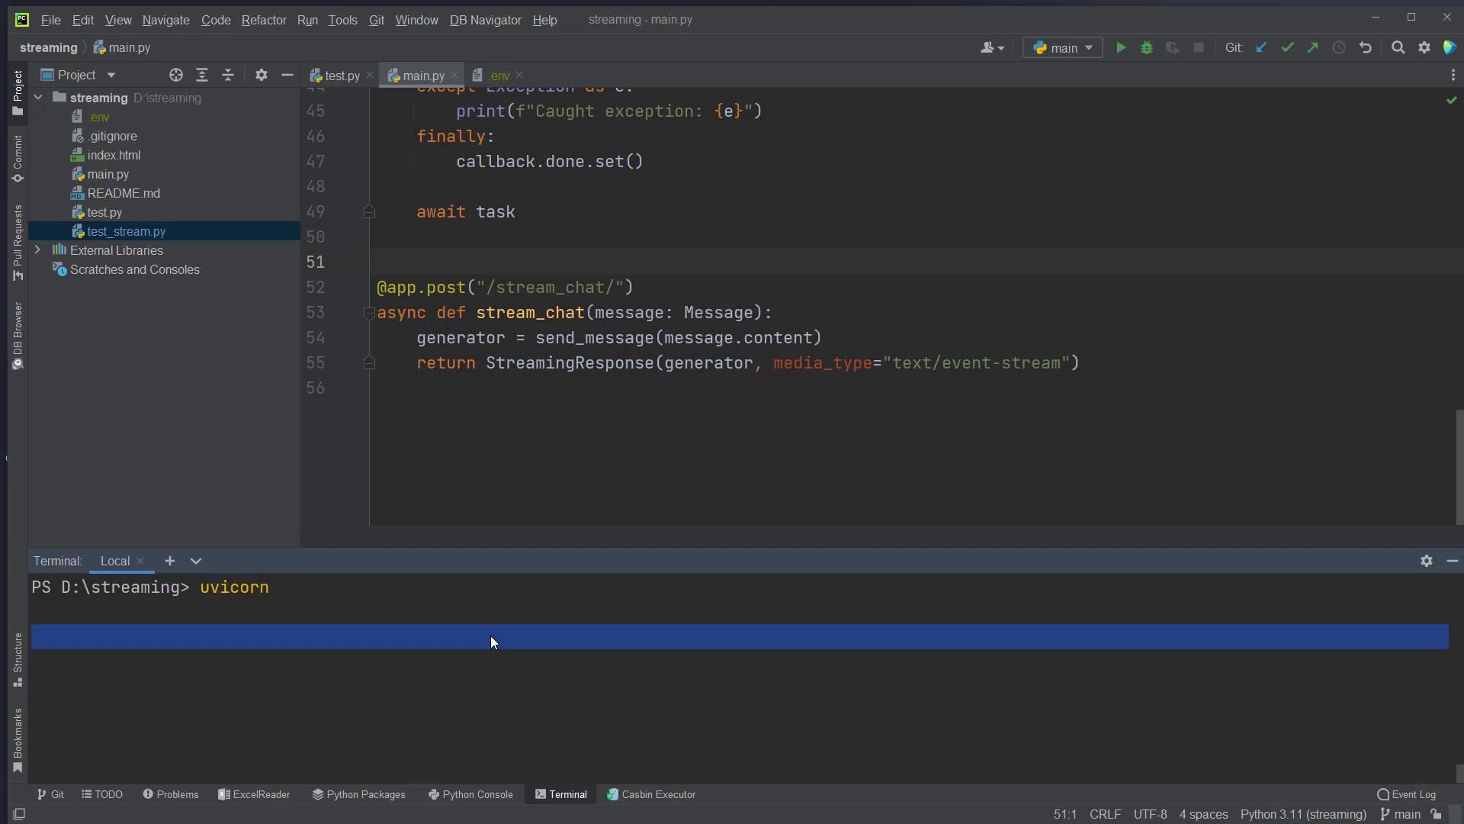
type("main")
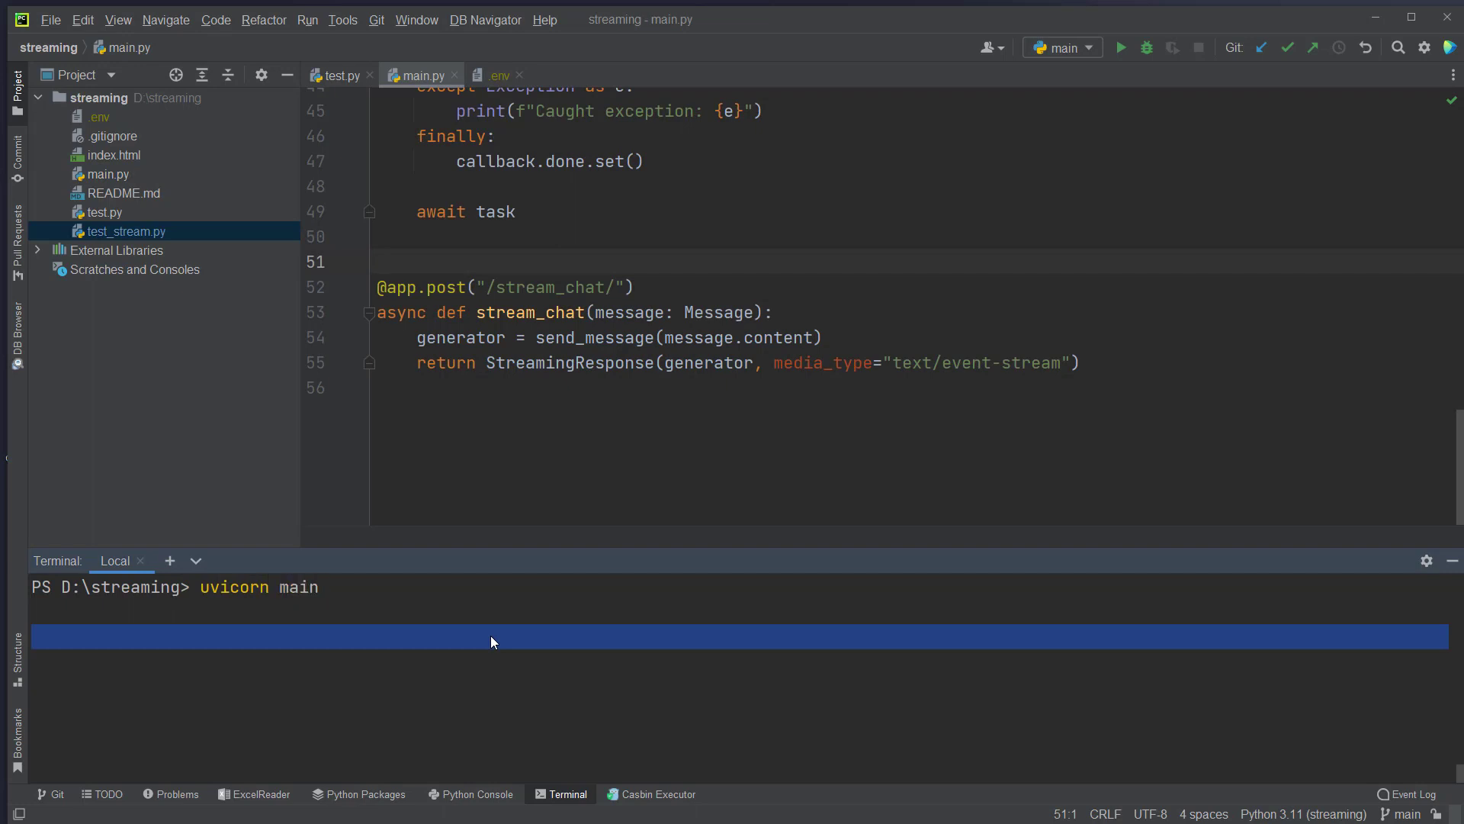
type(":app")
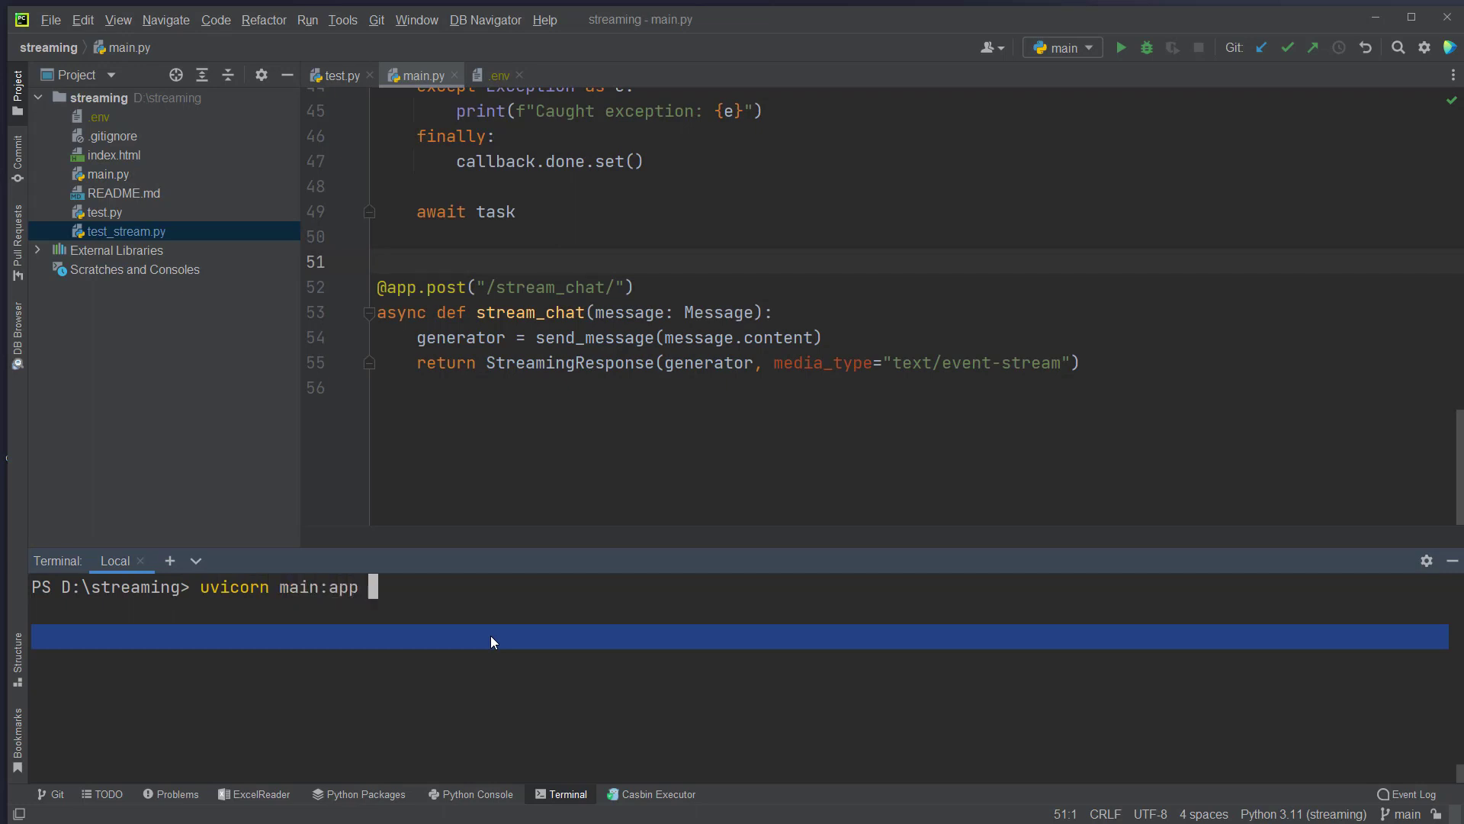
mouse_move(383, 601)
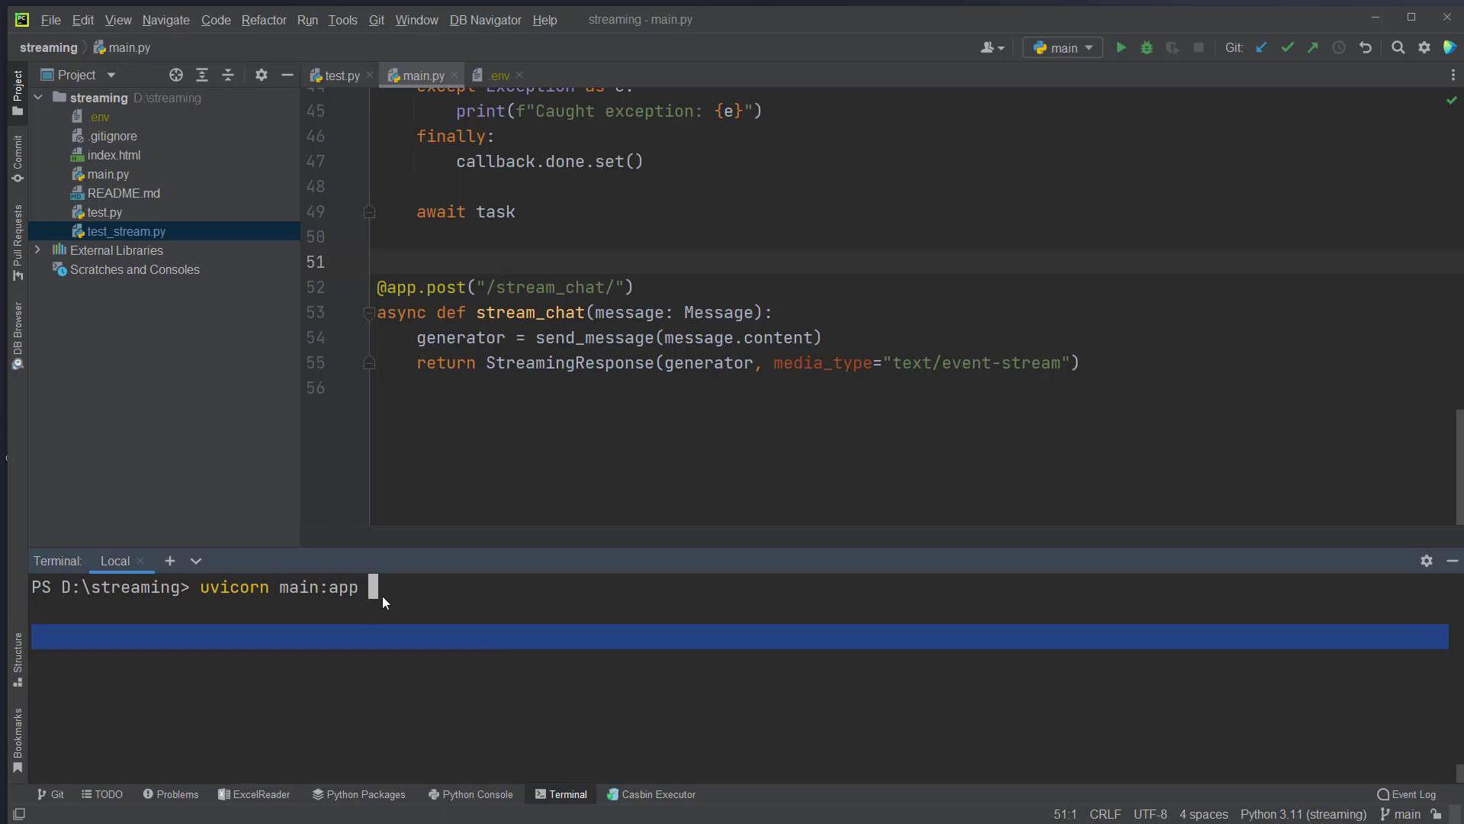
type("--p")
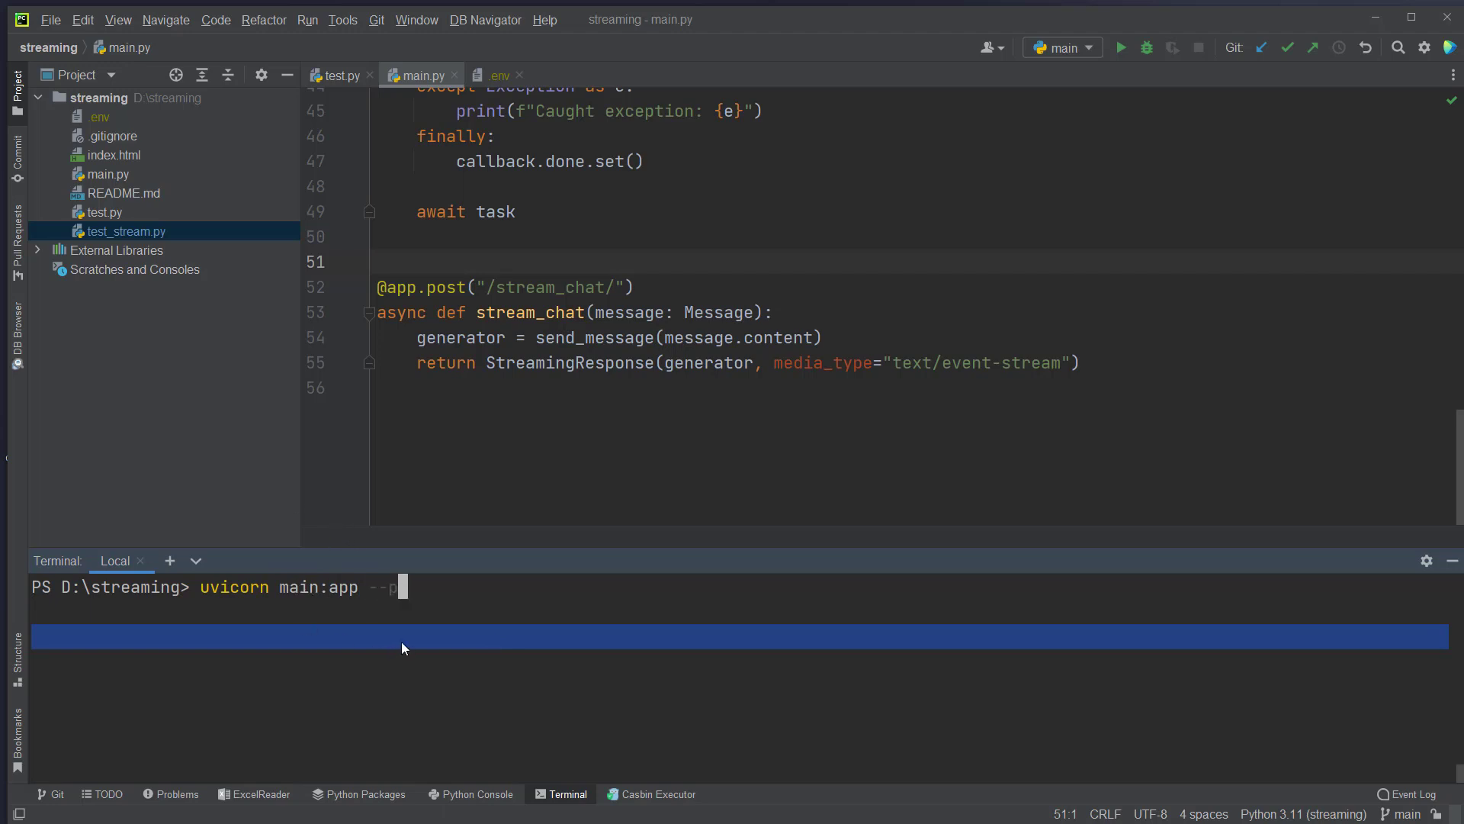
type("ort 6677")
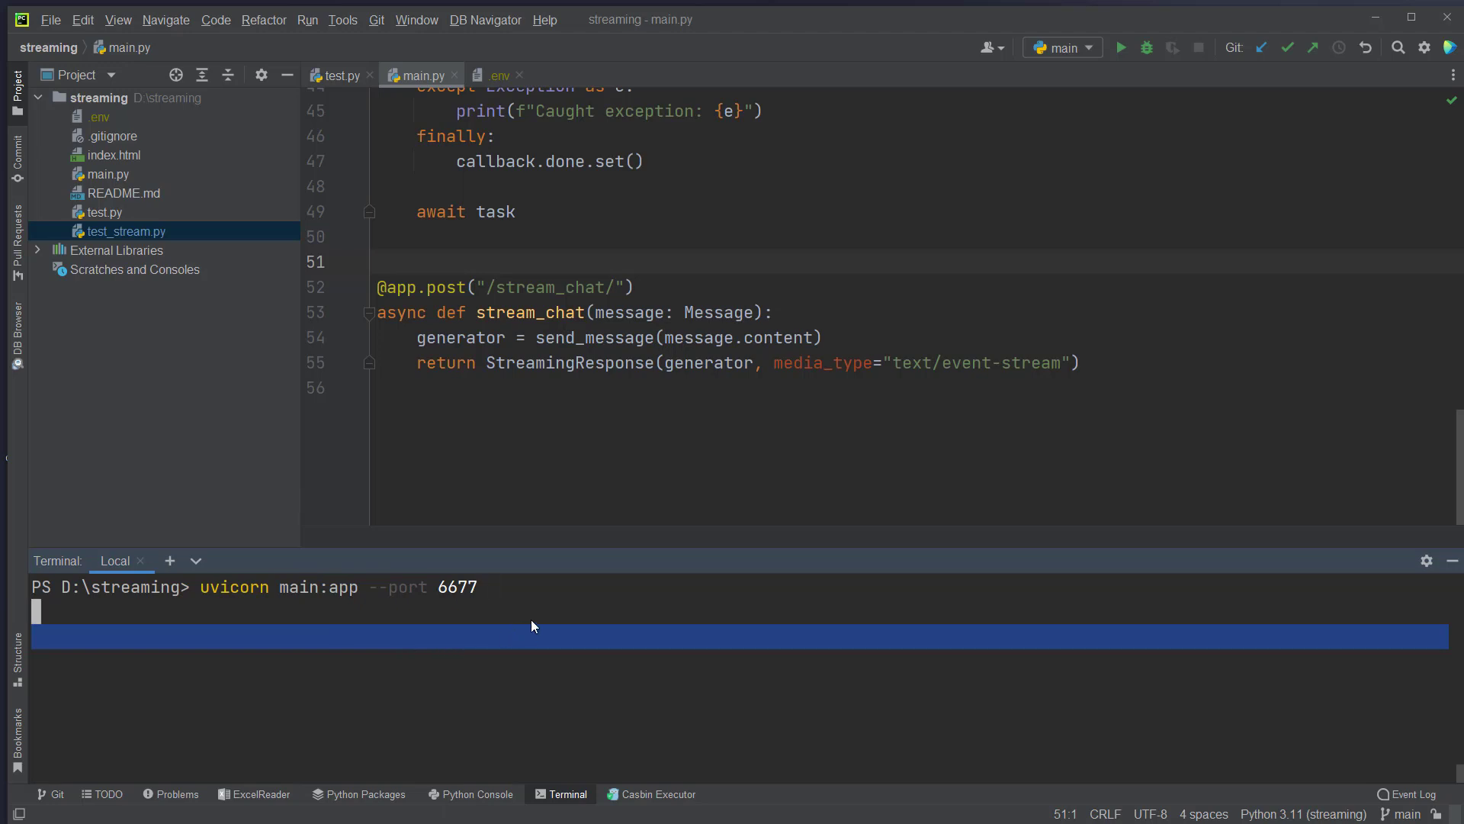
key("Enter")
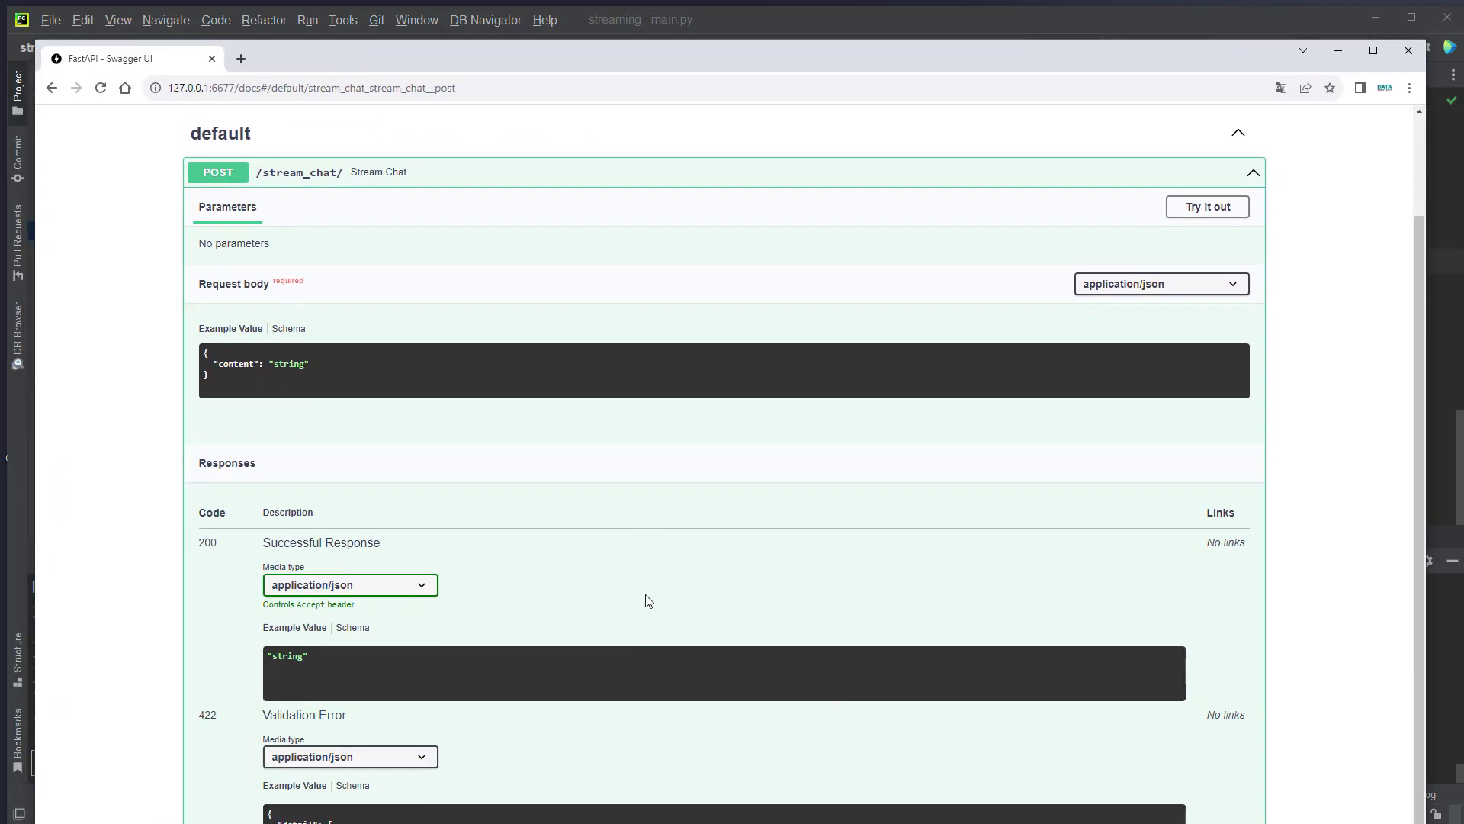
Try out POST /stream_chat/ with the example request and view the 200 streamed response.
left_click(1207, 206)
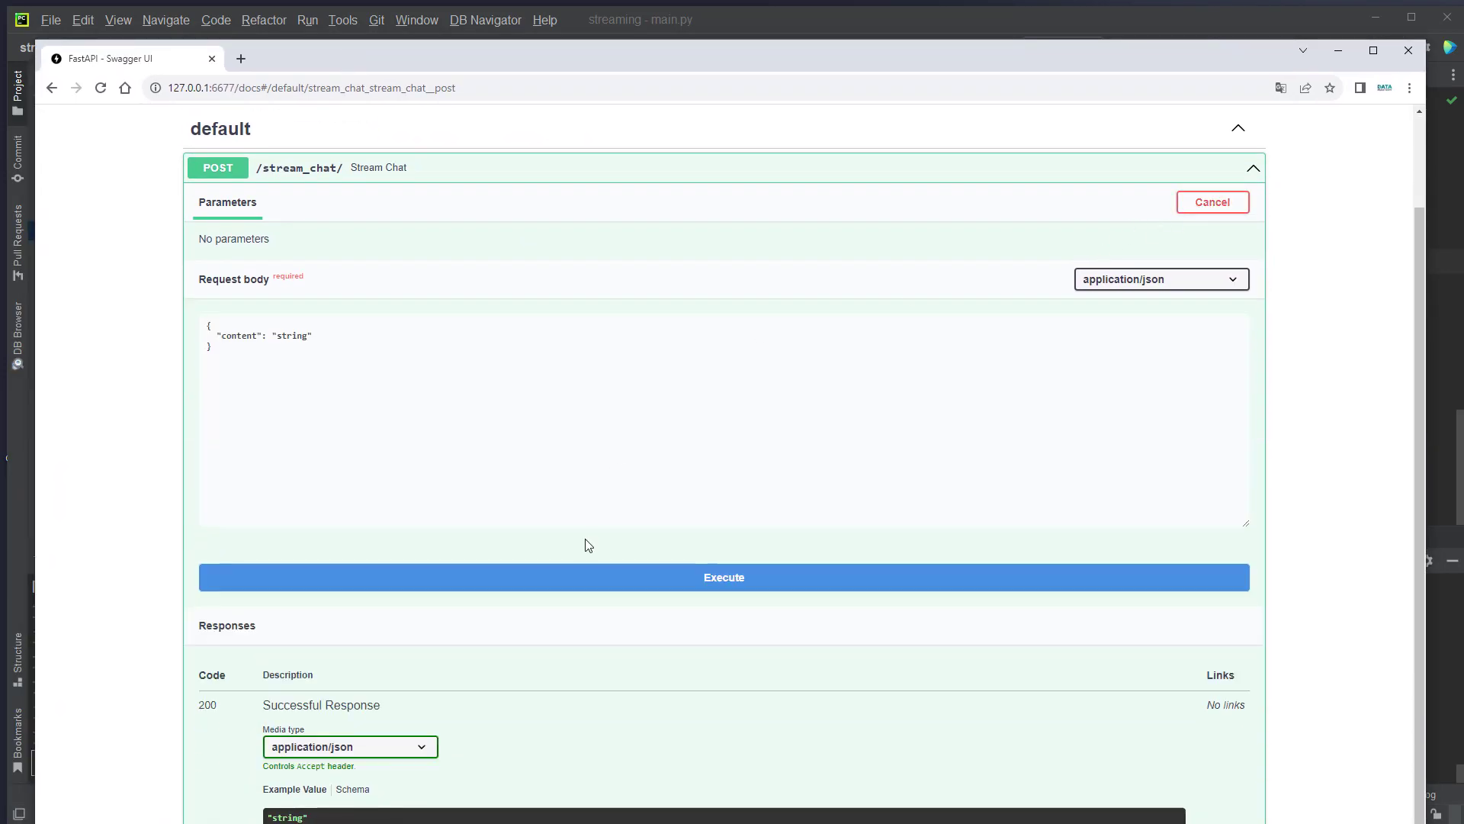
left_click(723, 577)
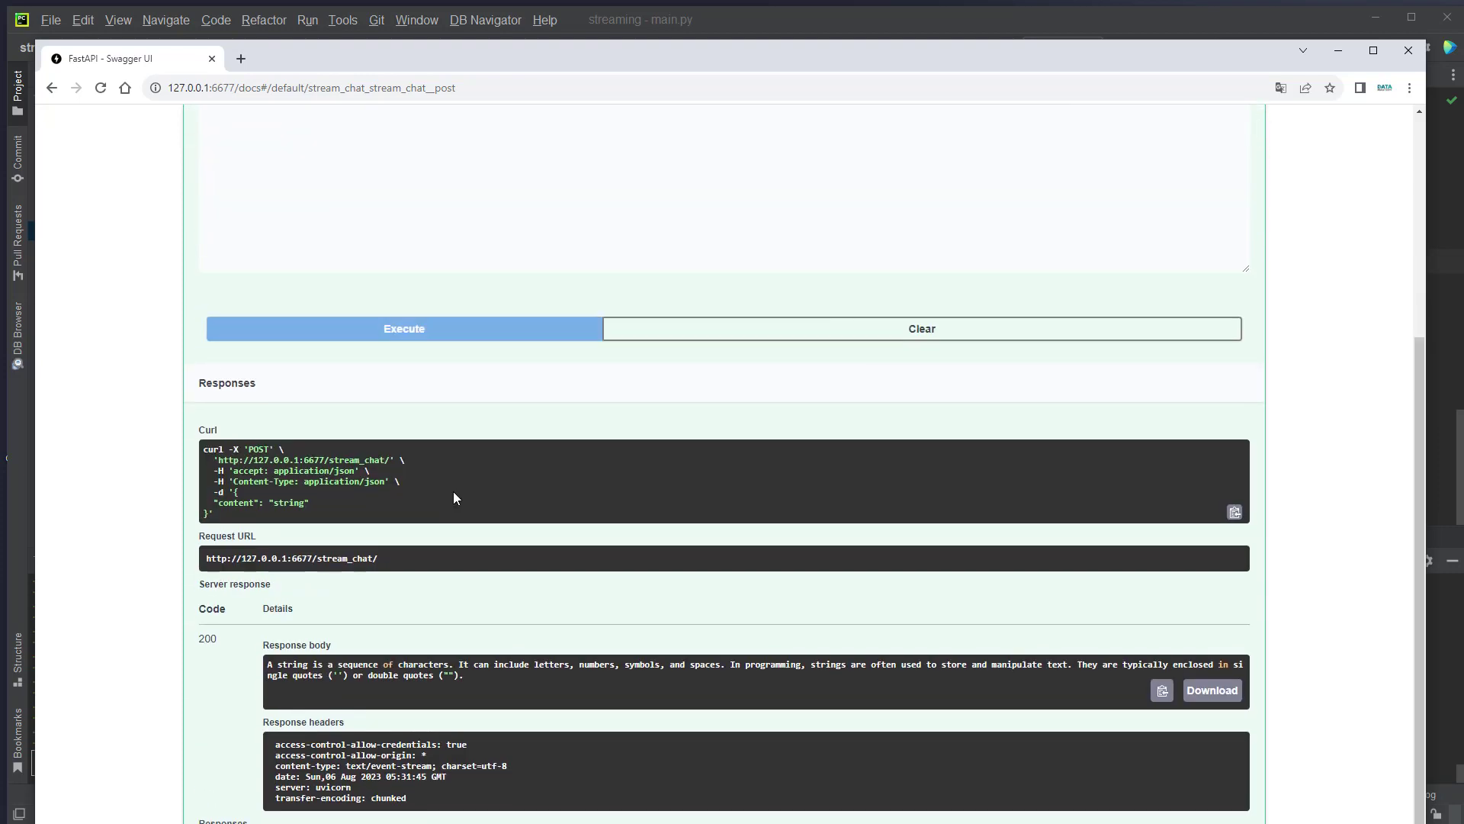
scroll("down", 3)
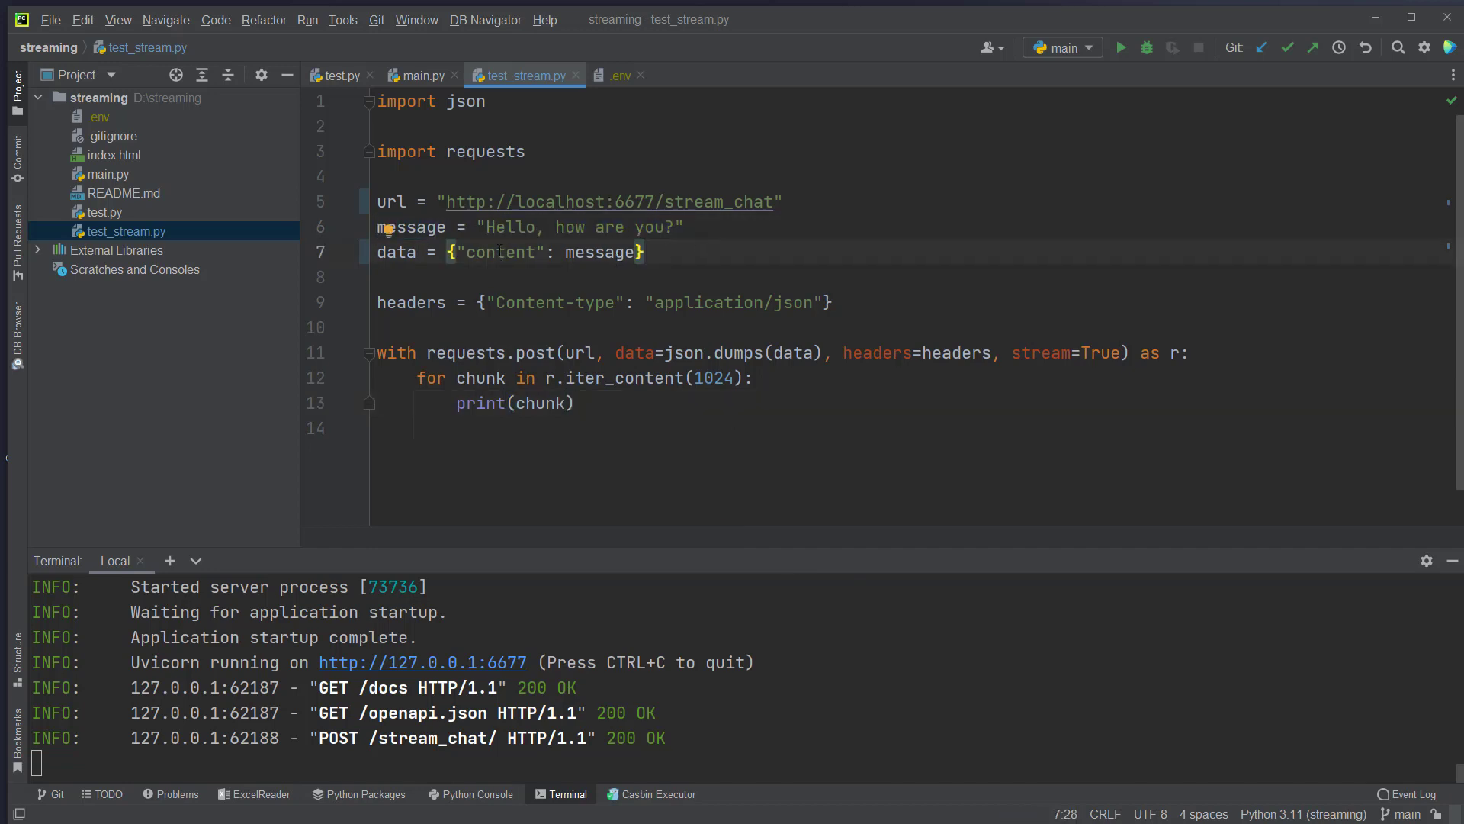
Confirm test_stream.py's 'content' key matches the Message model, then open terminal Local (2).
left_click_drag(428, 253, 644, 253)
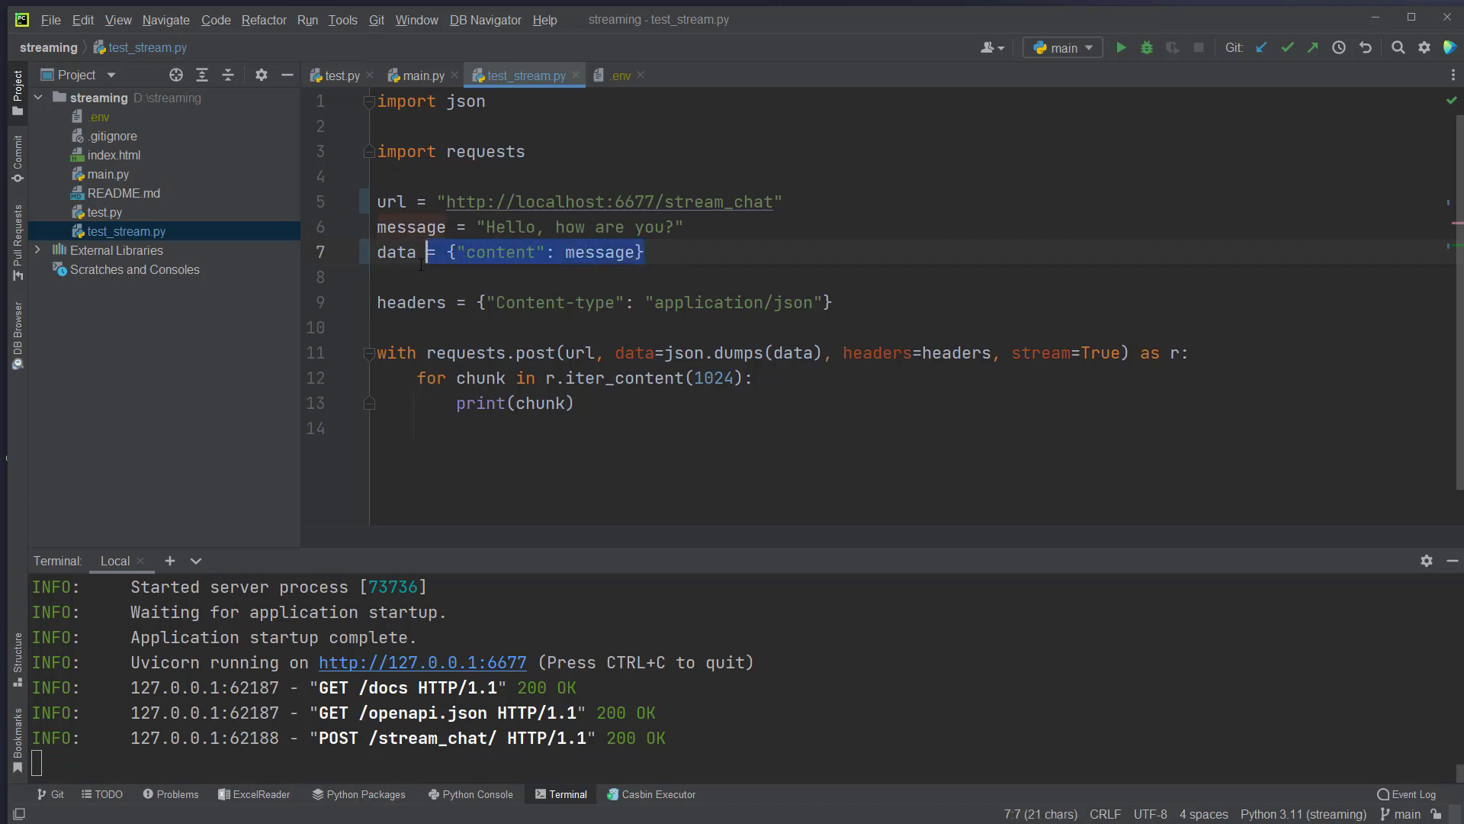
double_click(498, 252)
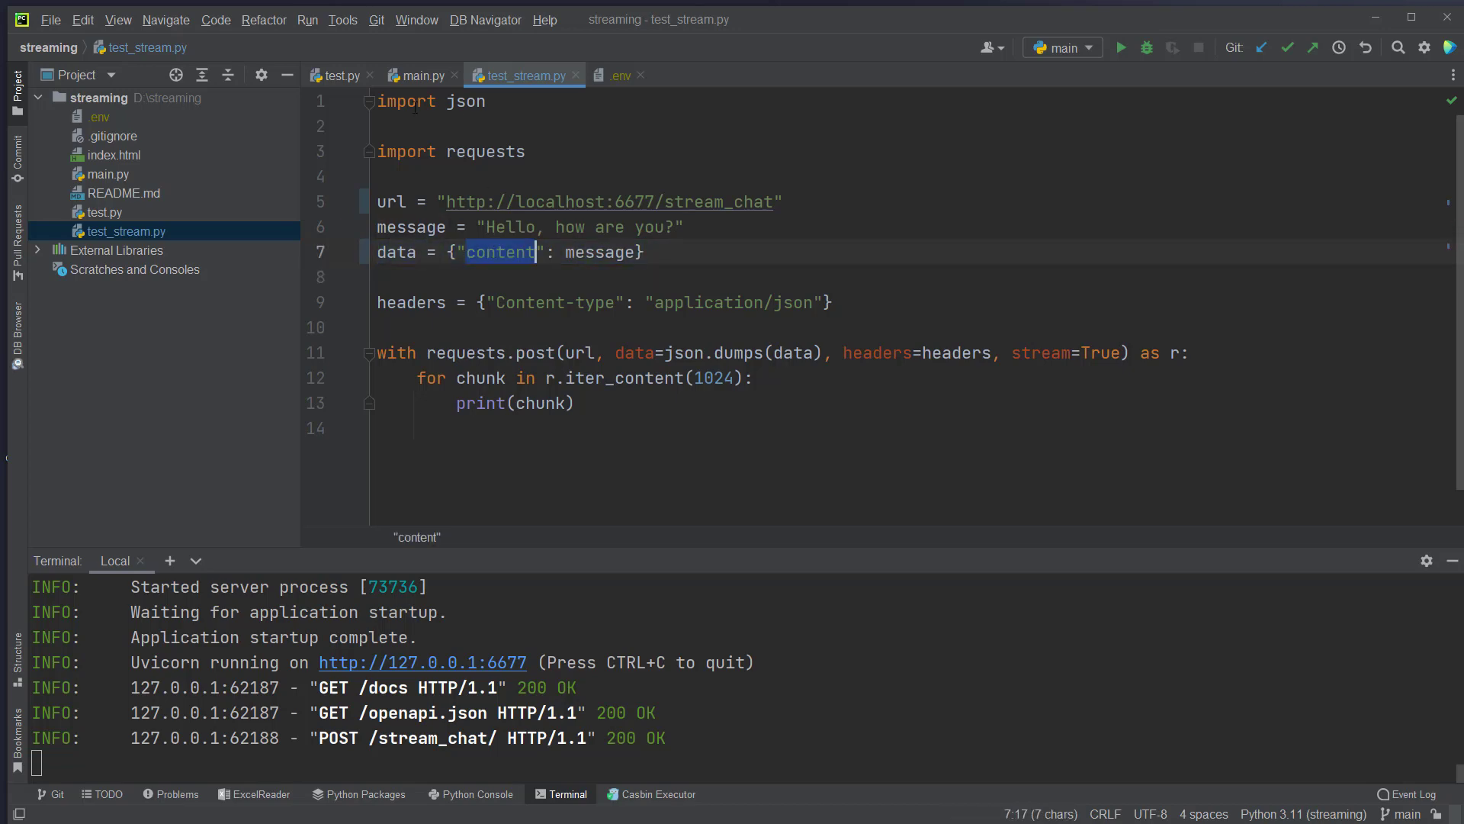
left_click(422, 74)
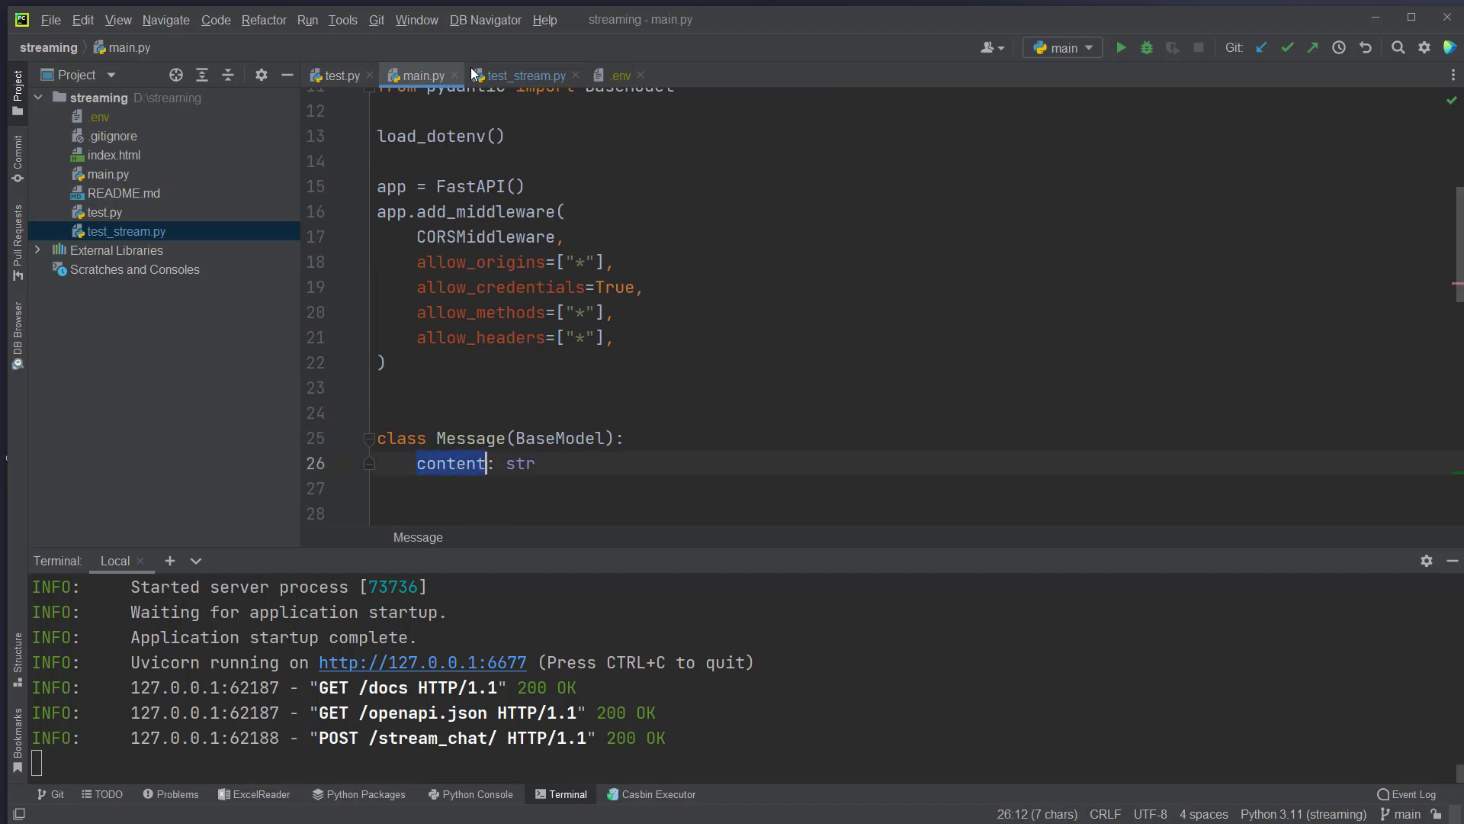
left_click(521, 75)
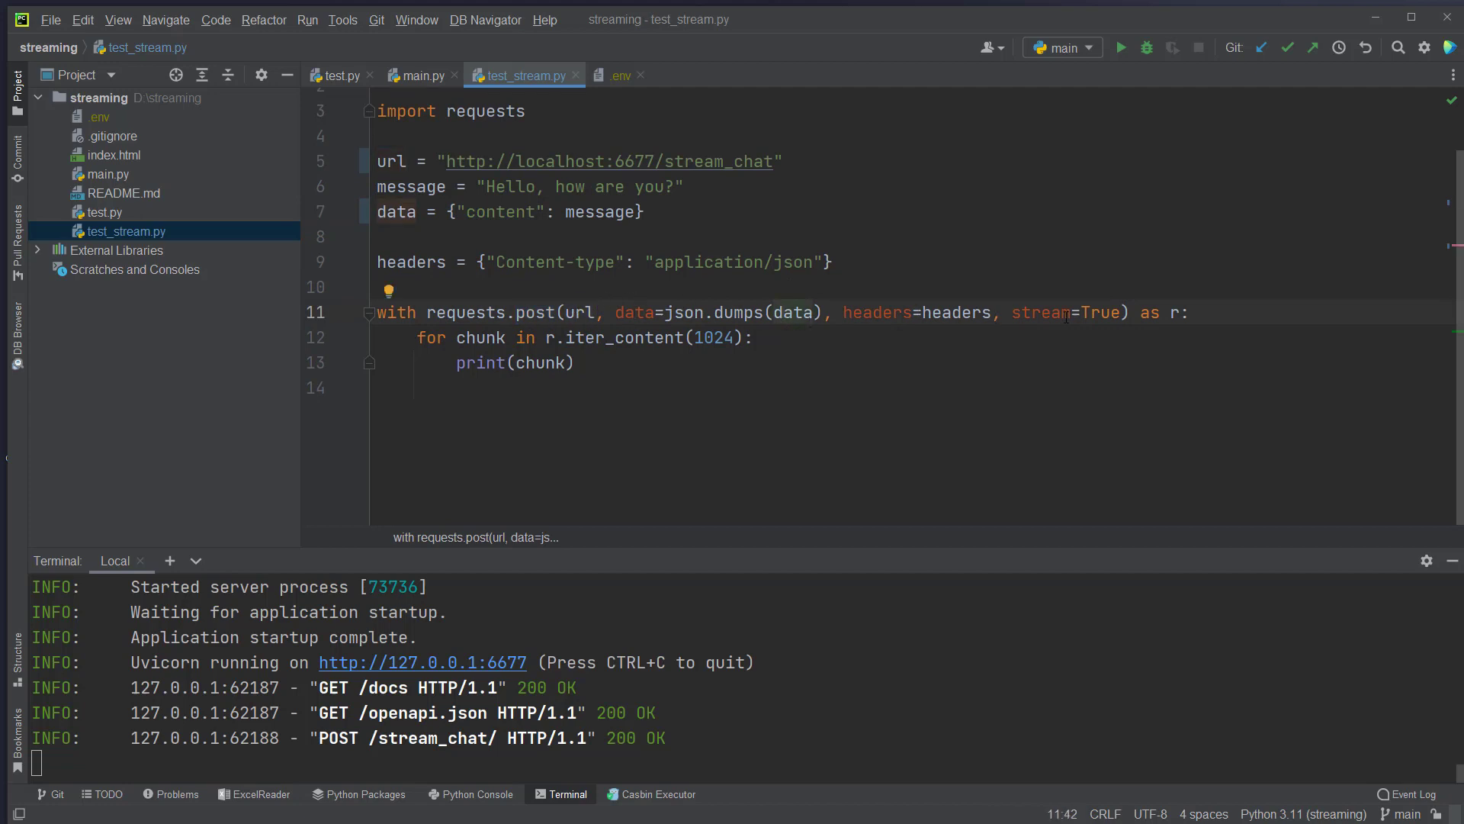
left_click(756, 338)
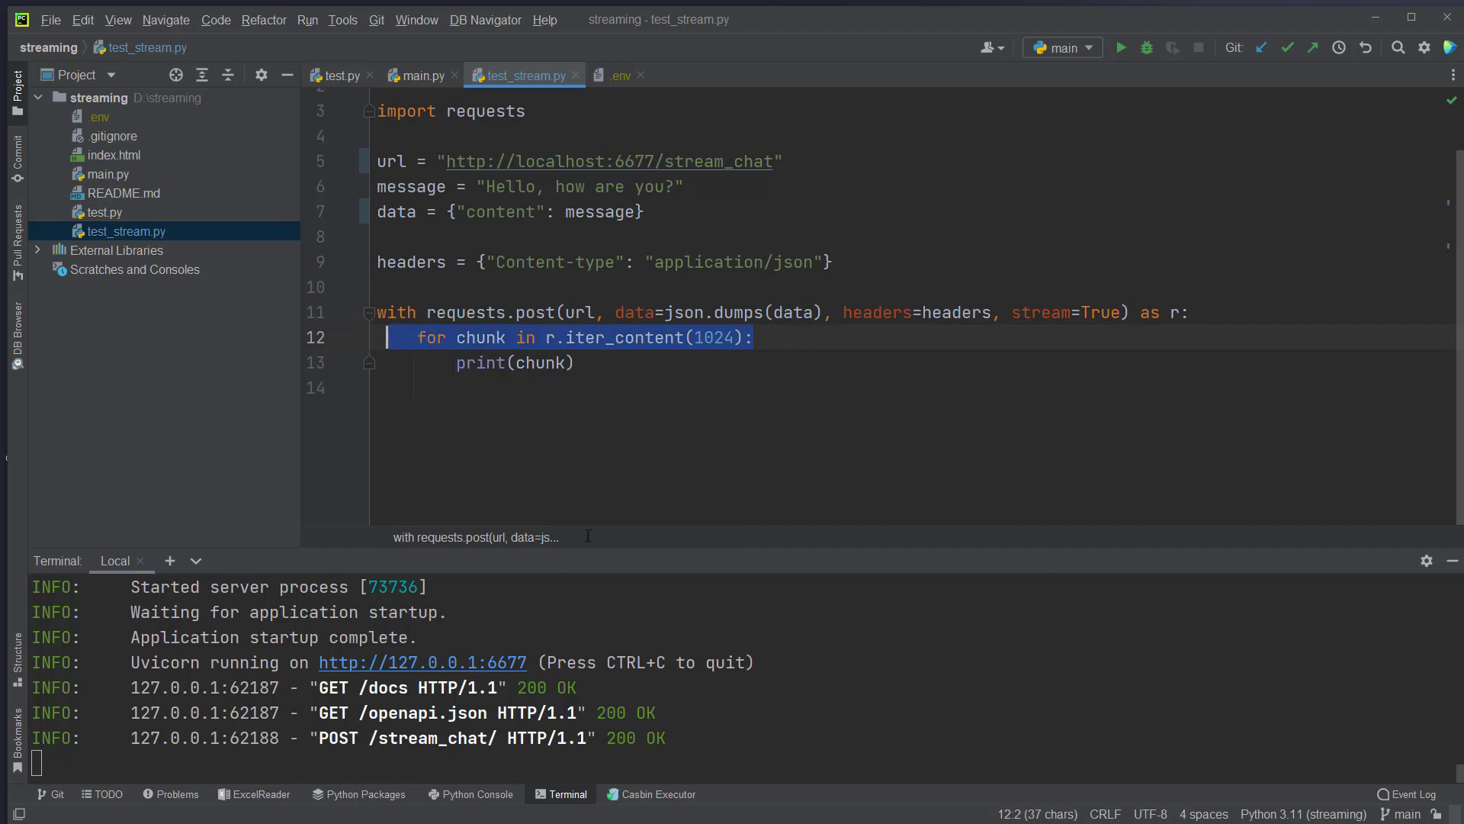
left_click(169, 561)
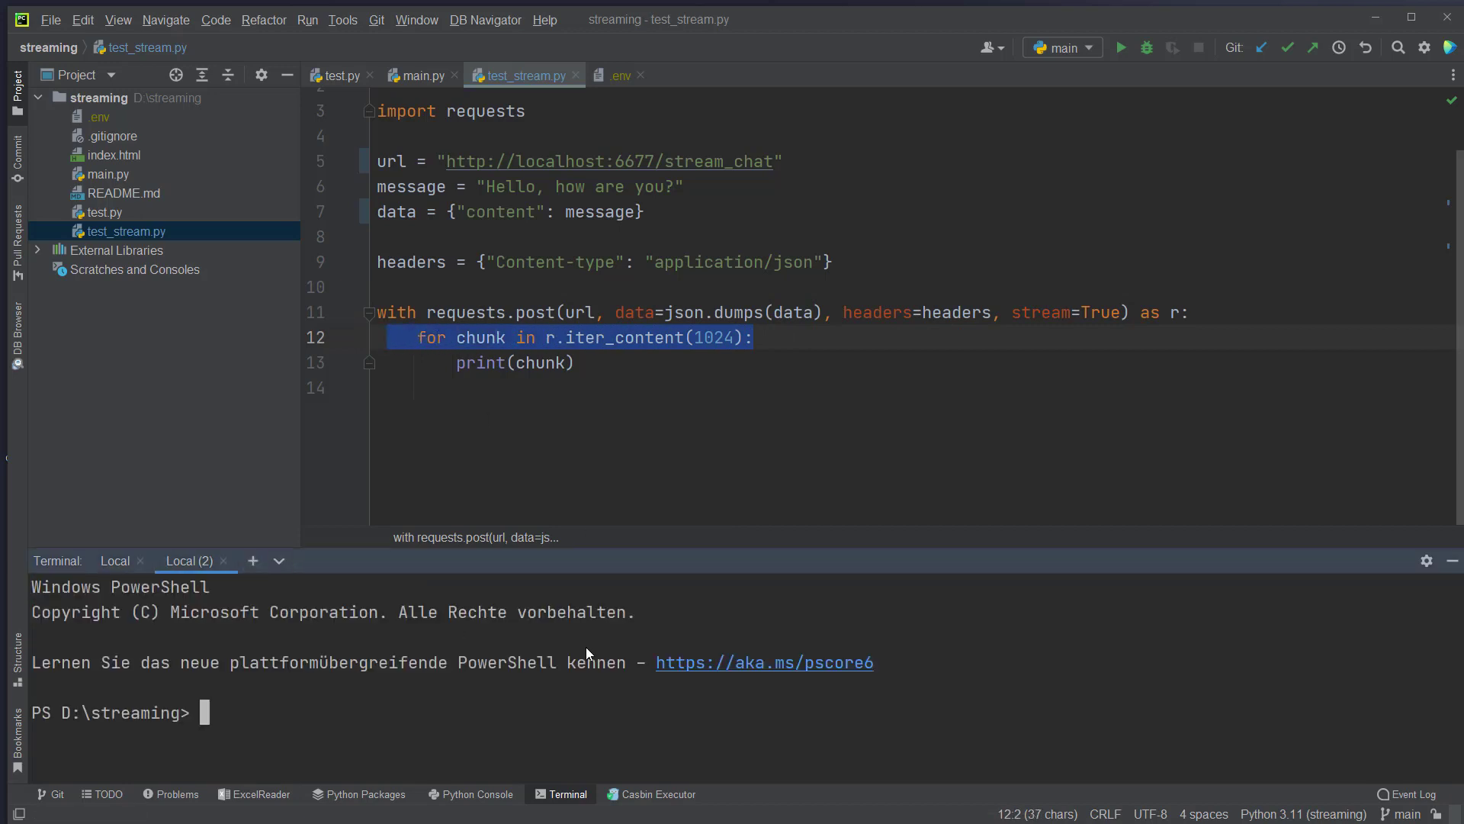
Run python test_stream.py in the Local (2) terminal to print the reply as byte chunks.
type("python")
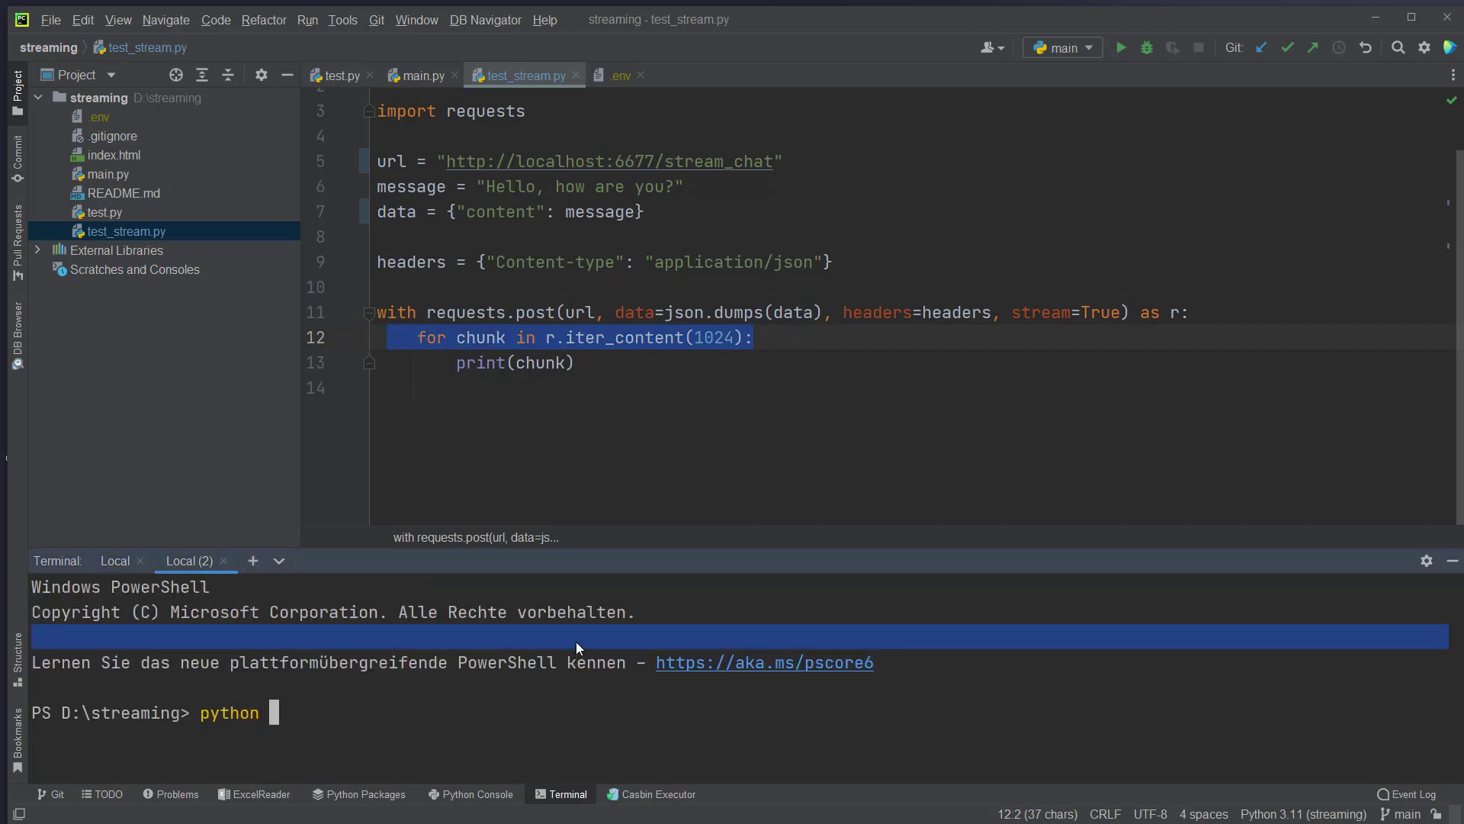
type("test_sc")
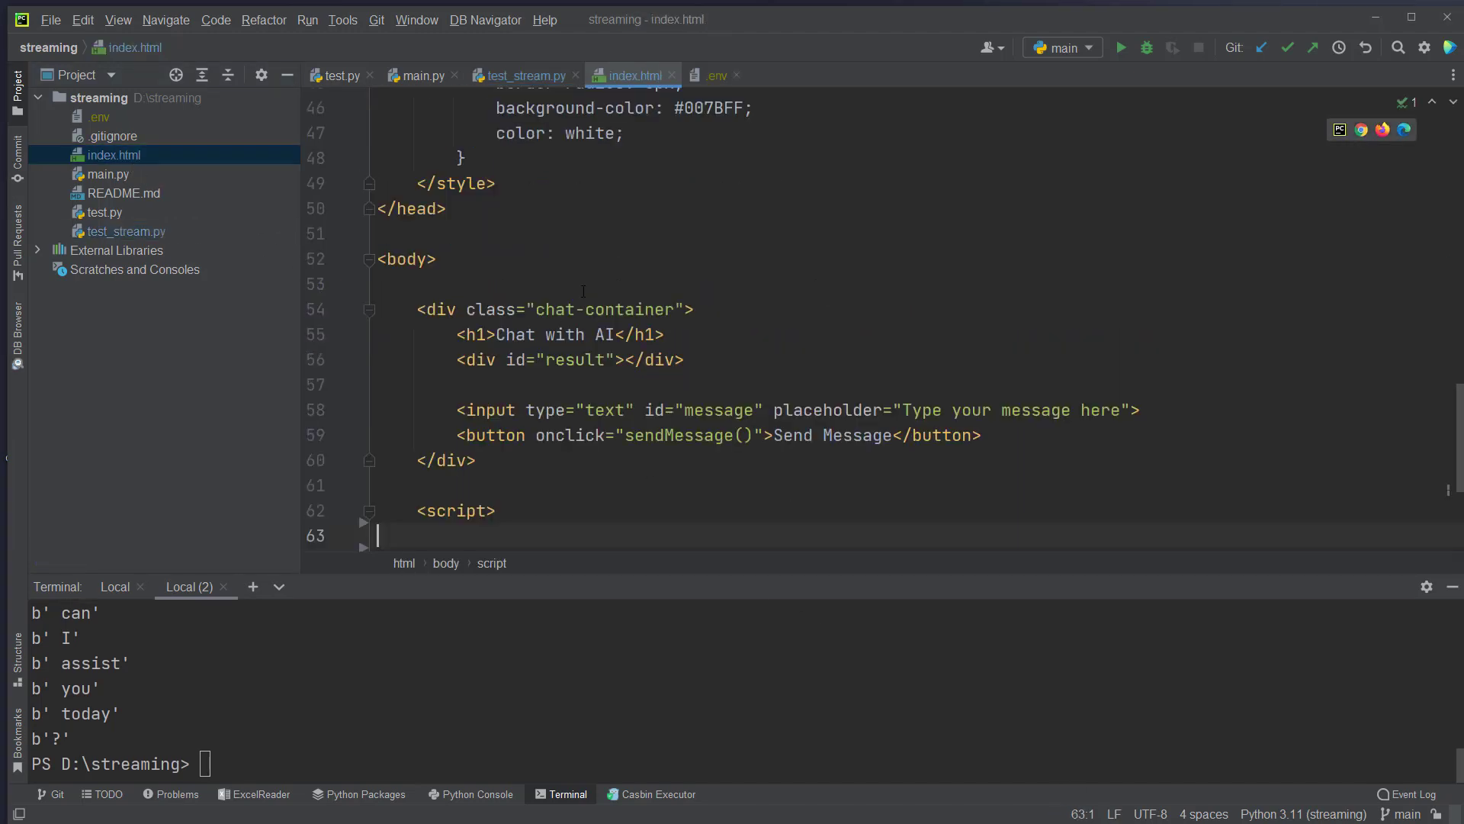
Scroll through index.html's CSS and markup and select the Send Message button's onclick handler.
scroll("up", 3)
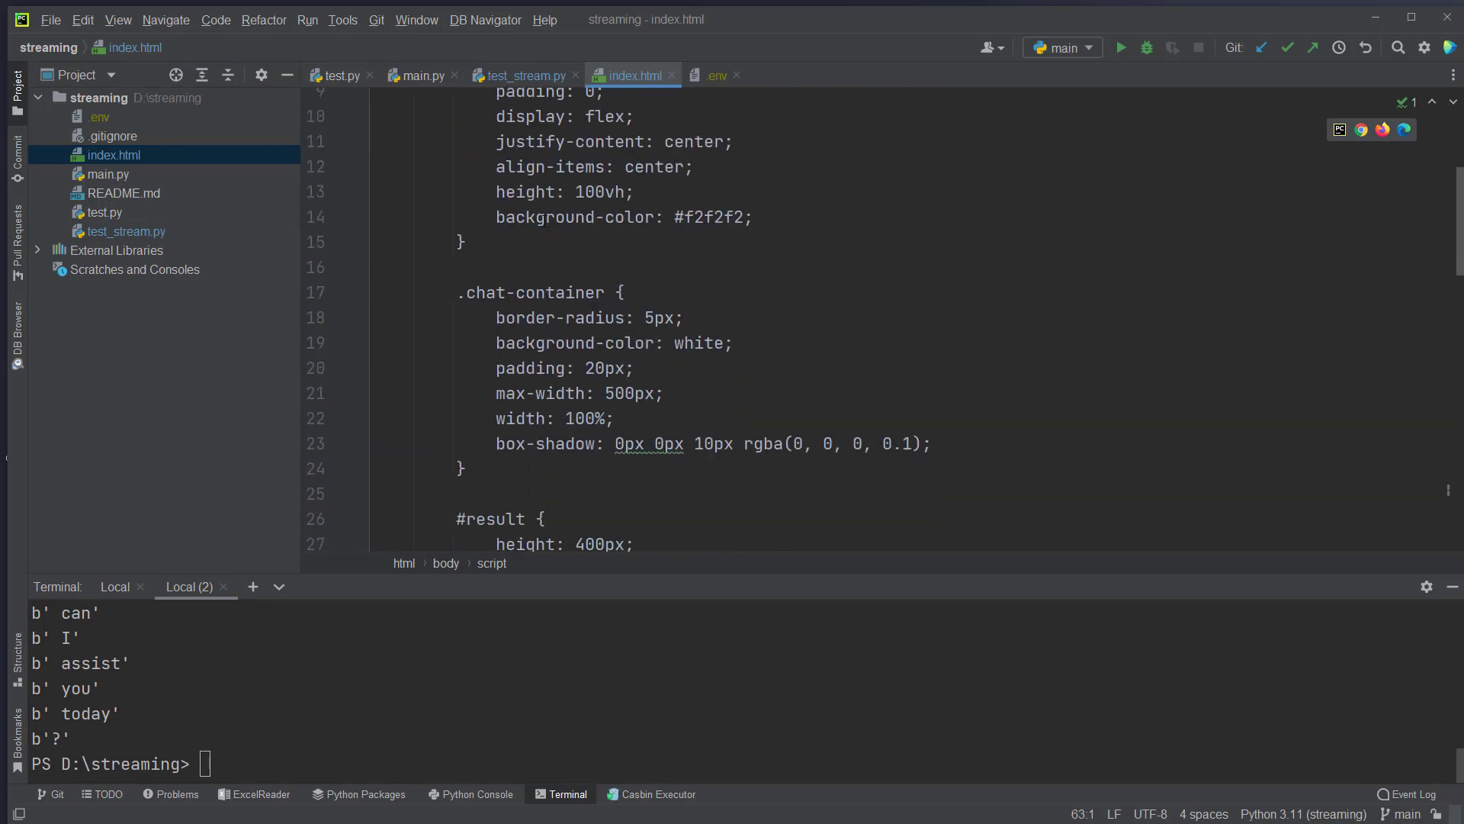
scroll("down", 3)
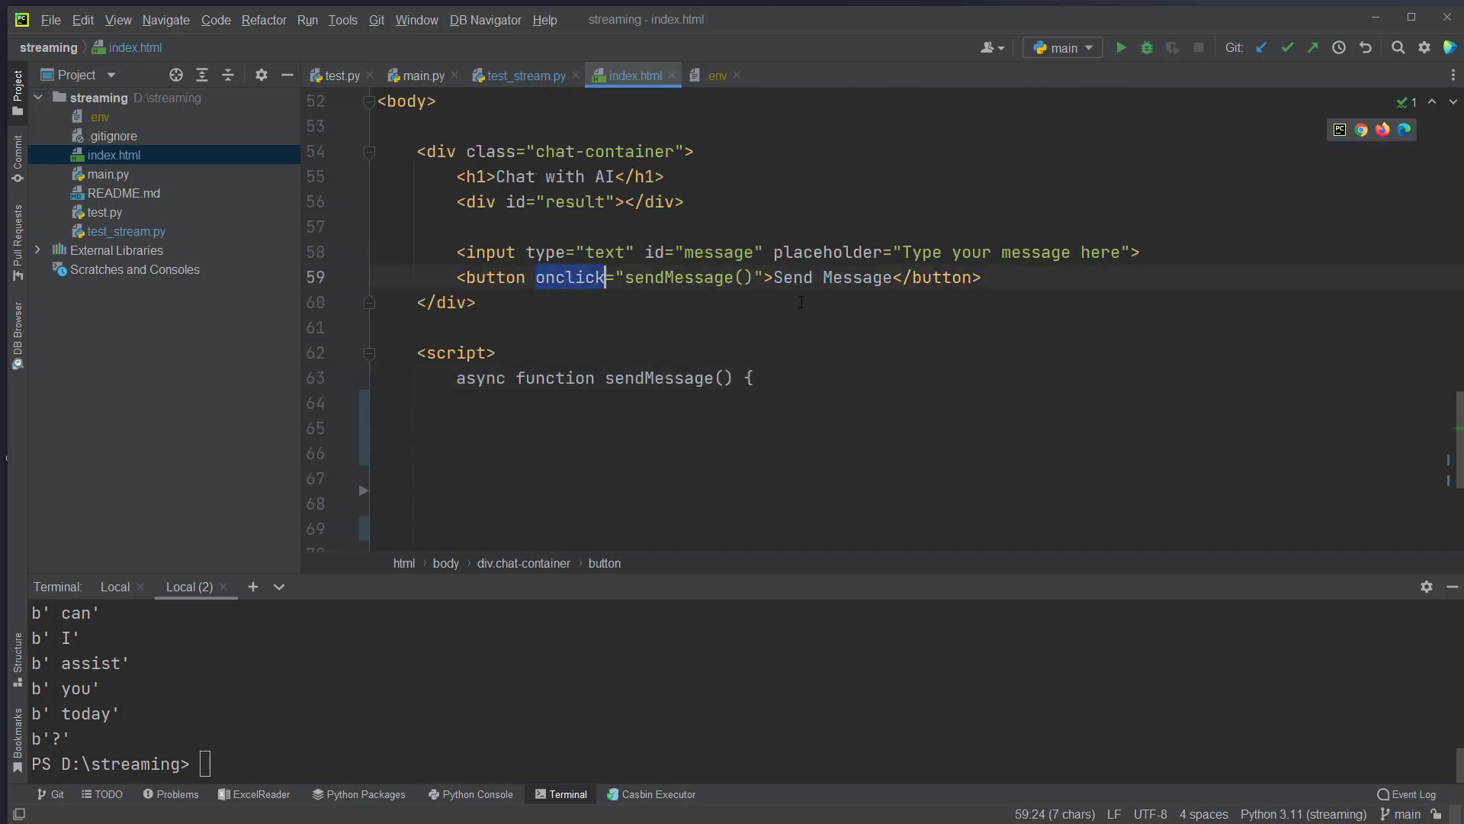
double_click(676, 277)
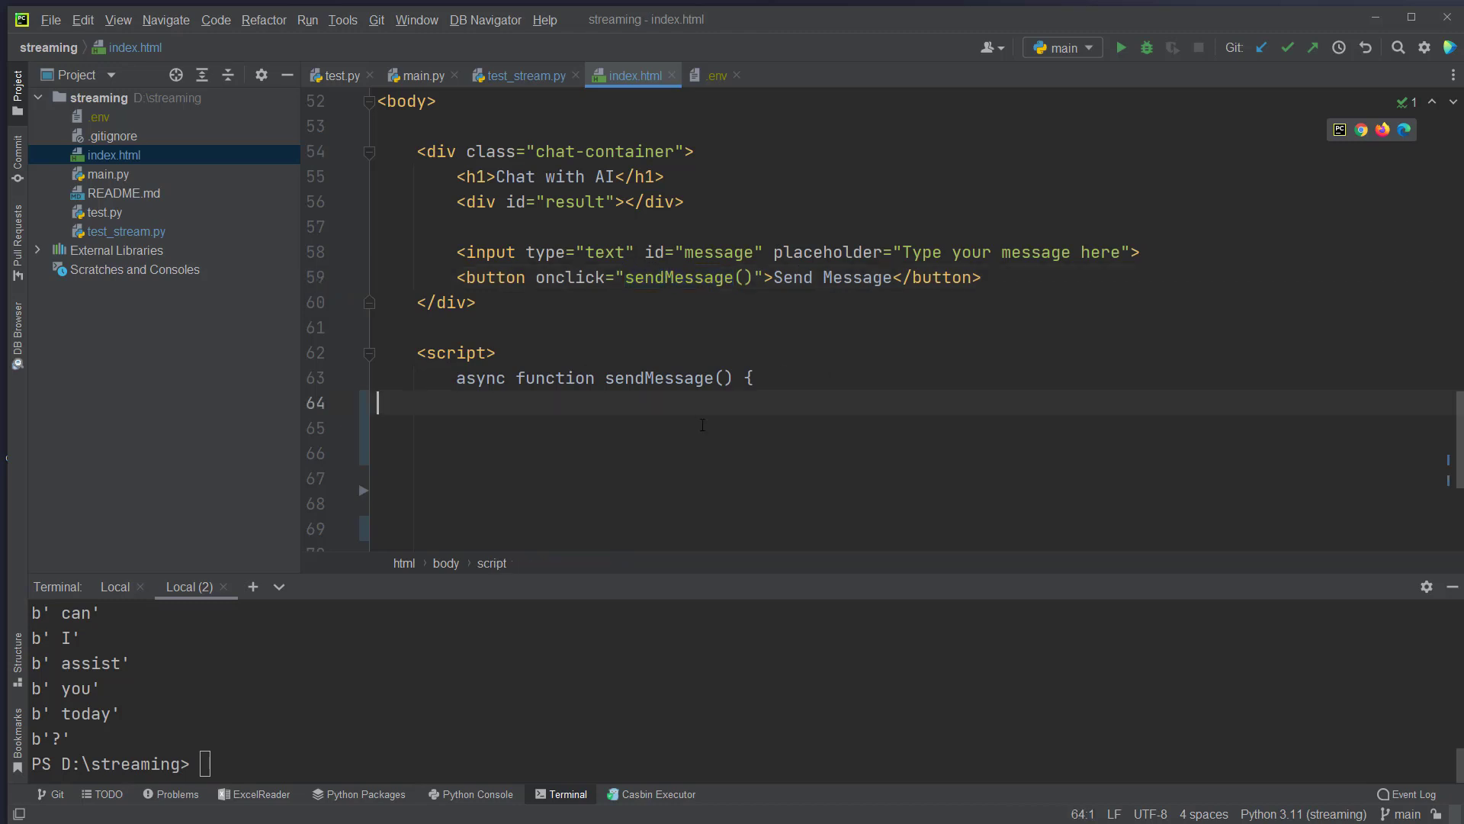
Get the message field value and fetch-POST it as JSON to localhost:6655/stream_chat/.
type("var message = document.getElementById(\"message\").value;")
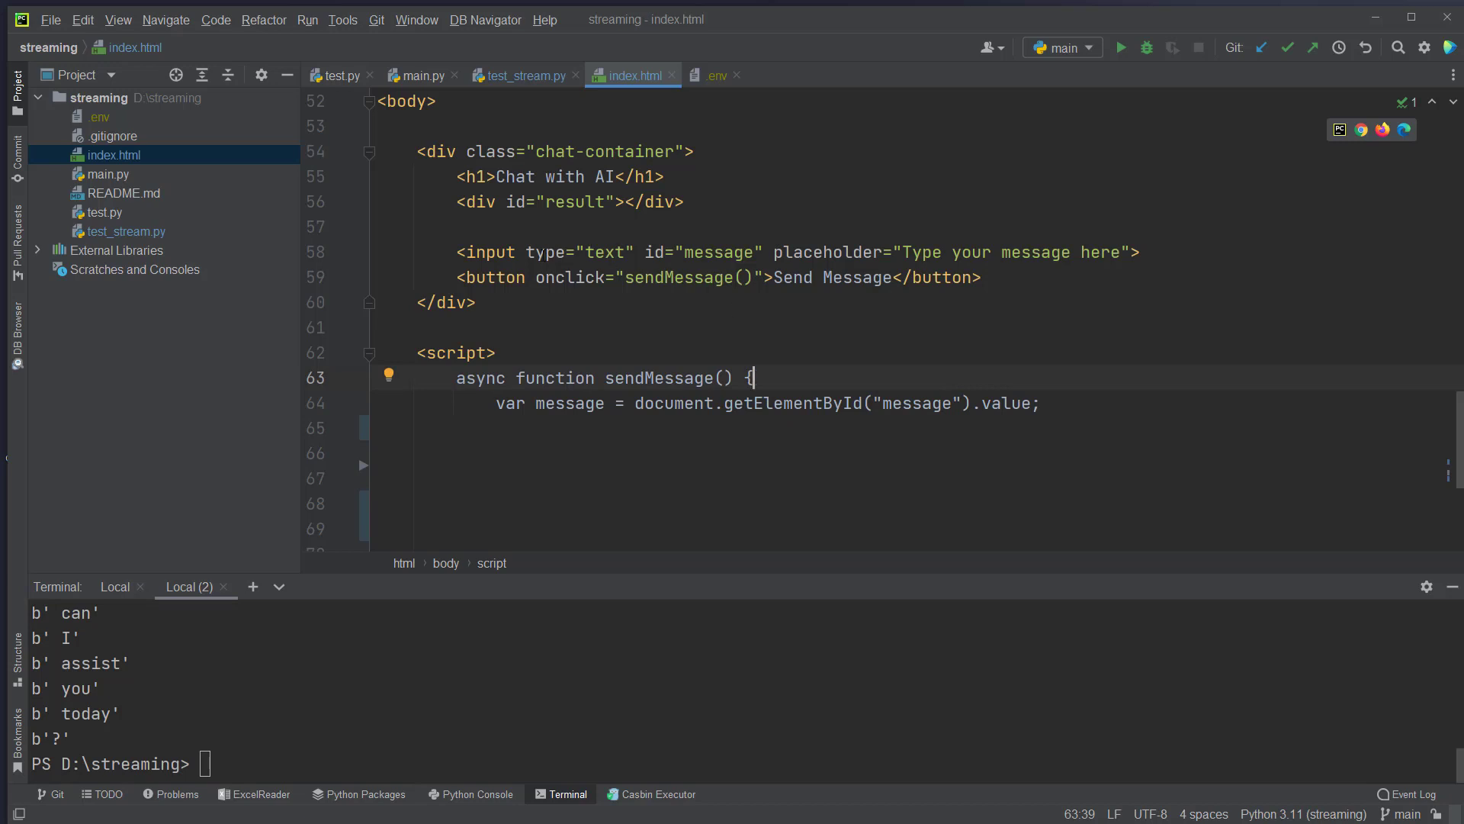
left_click(644, 253)
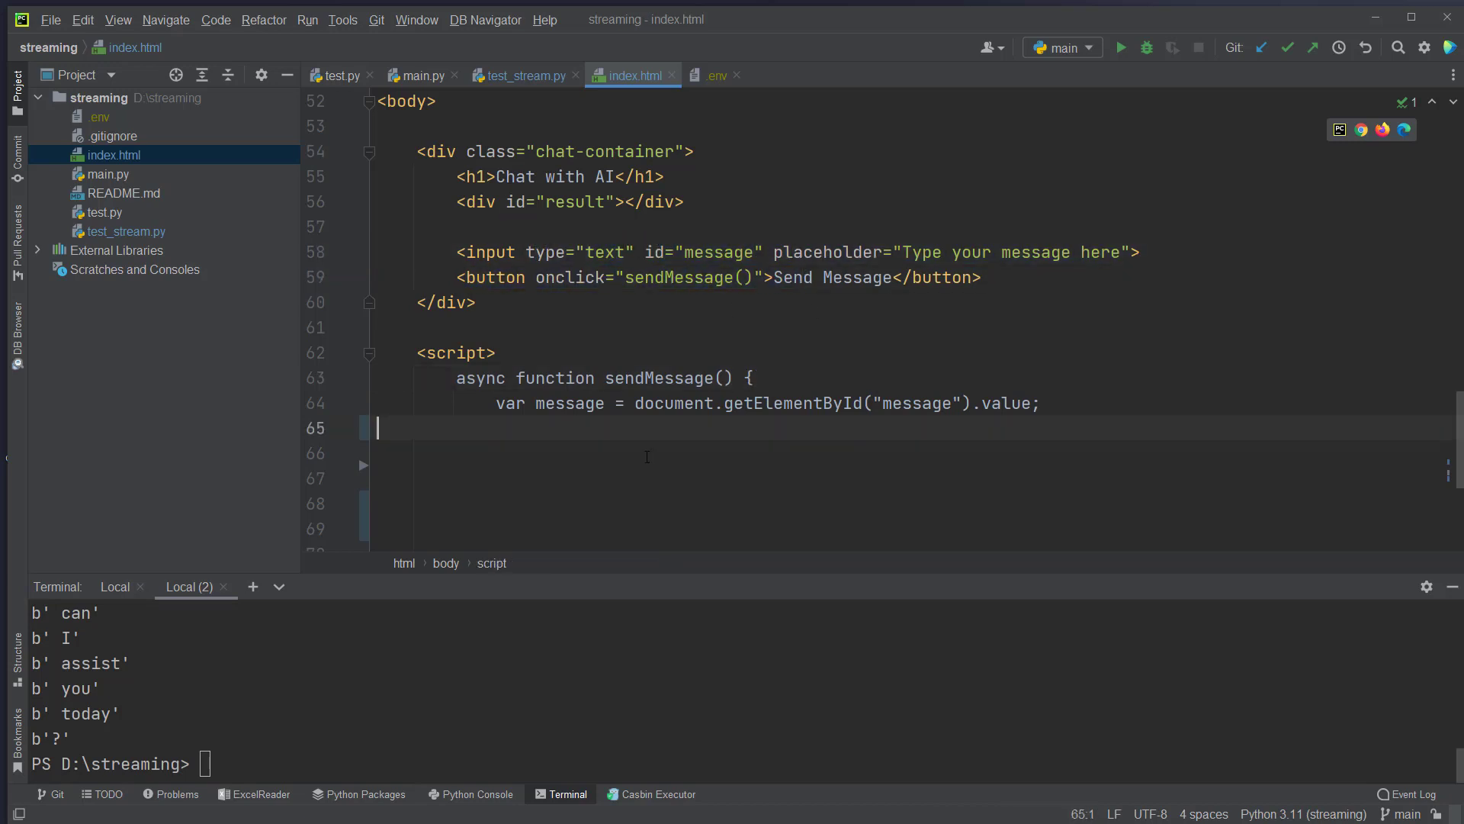
type("var response = await fetch('http://localhost:6655/stream_chat/', {")
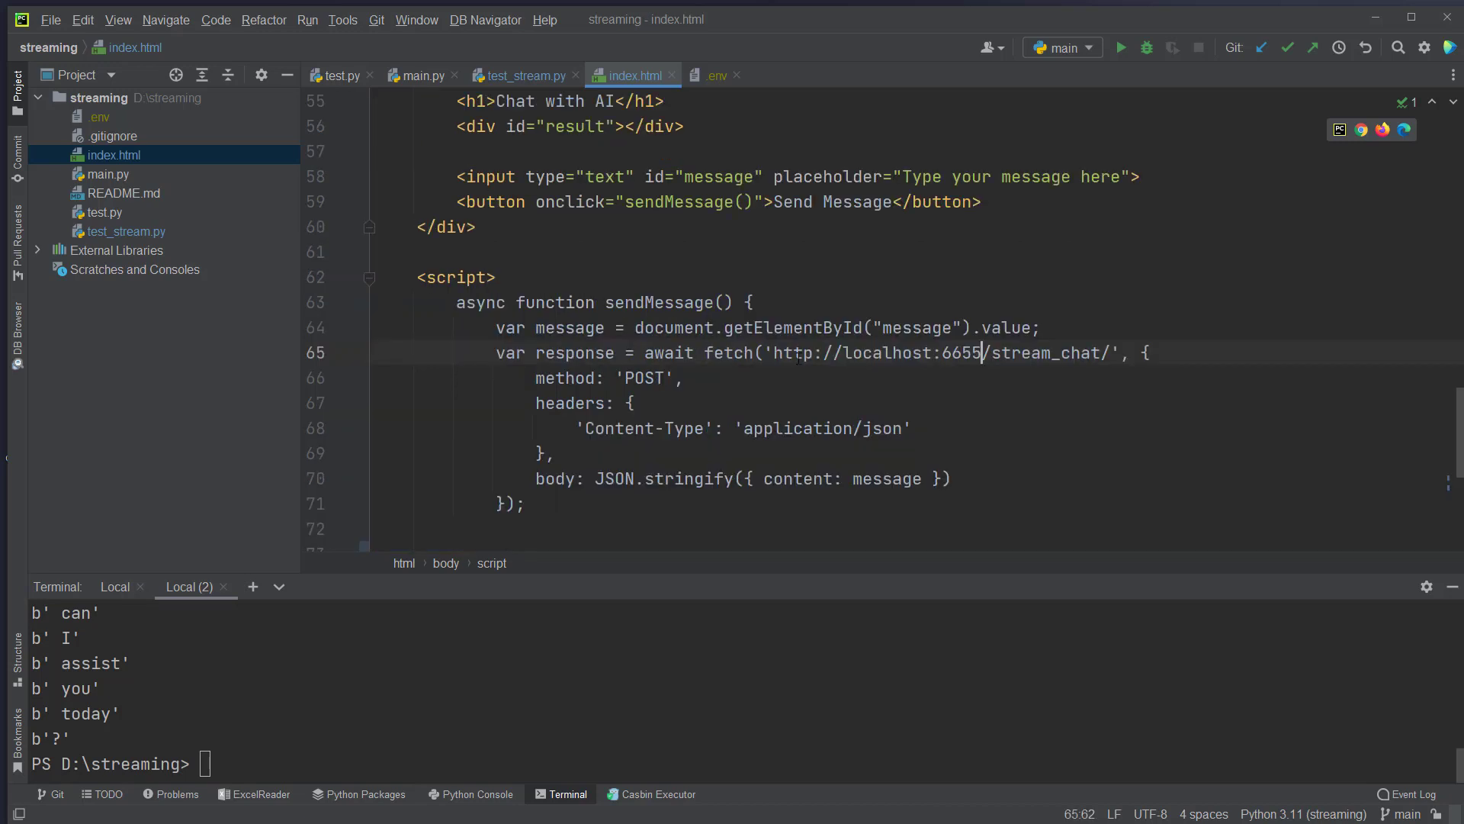
double_click(1044, 353)
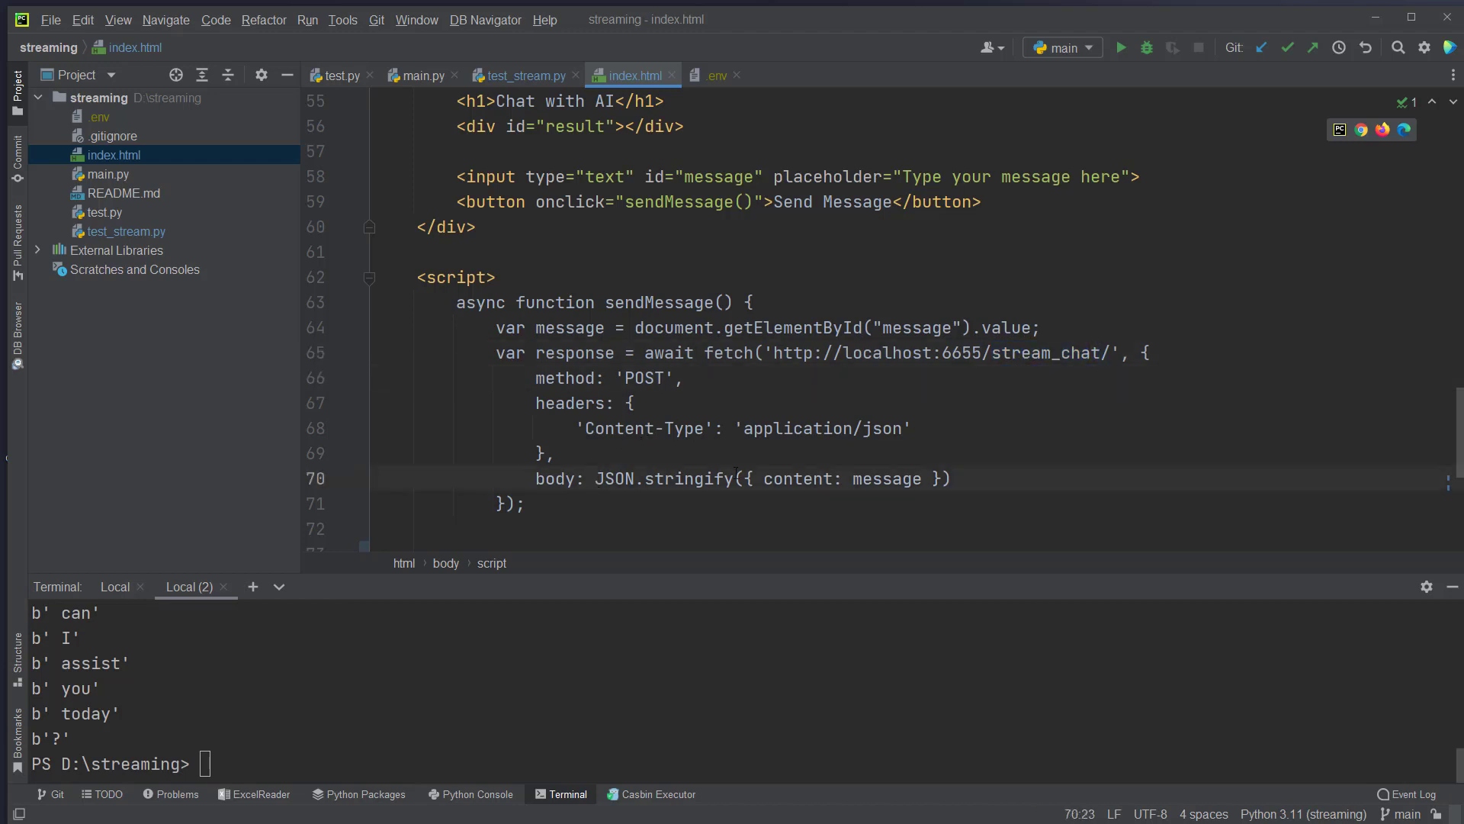
double_click(797, 479)
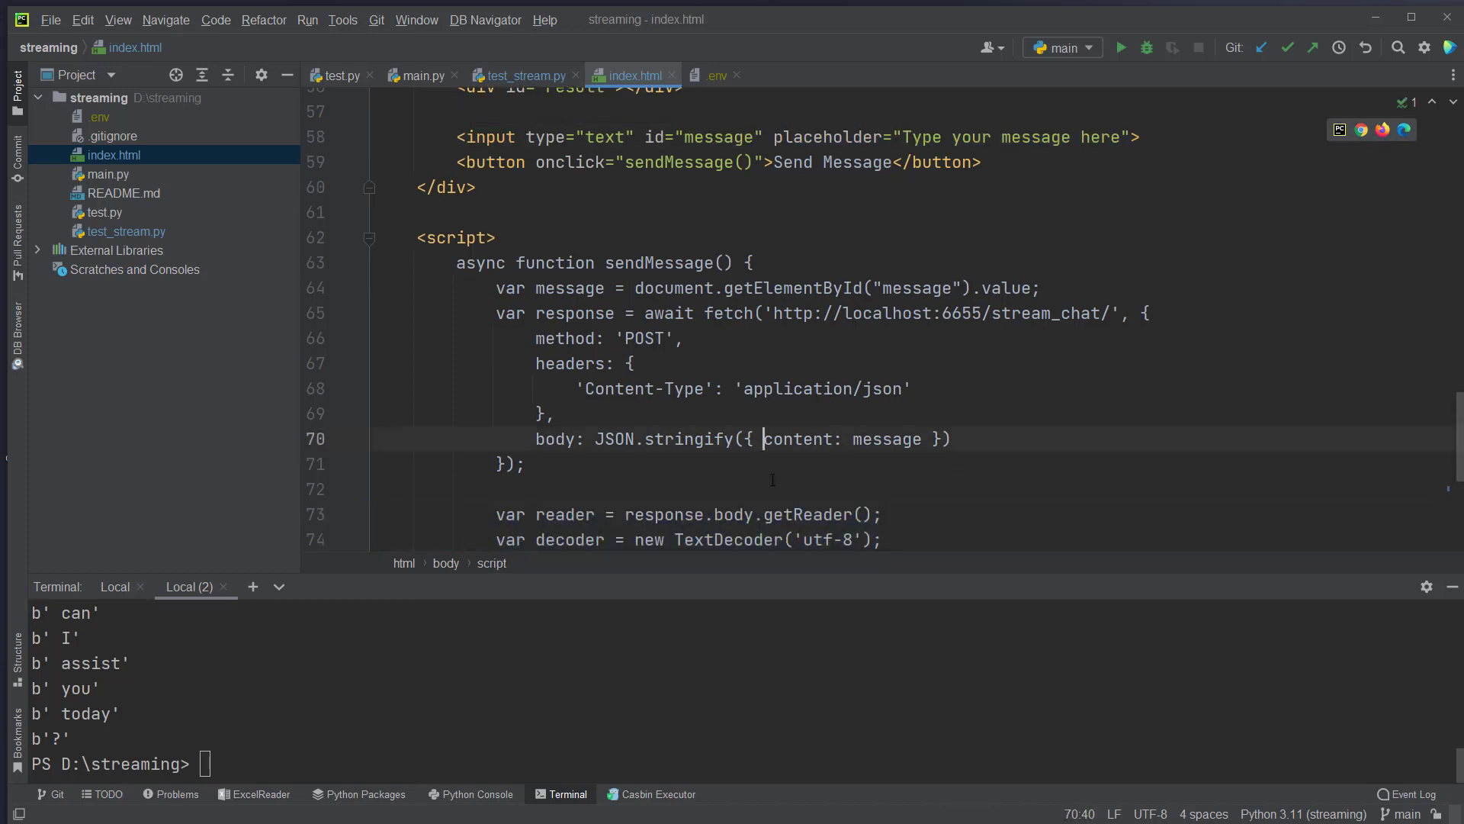
double_click(807, 515)
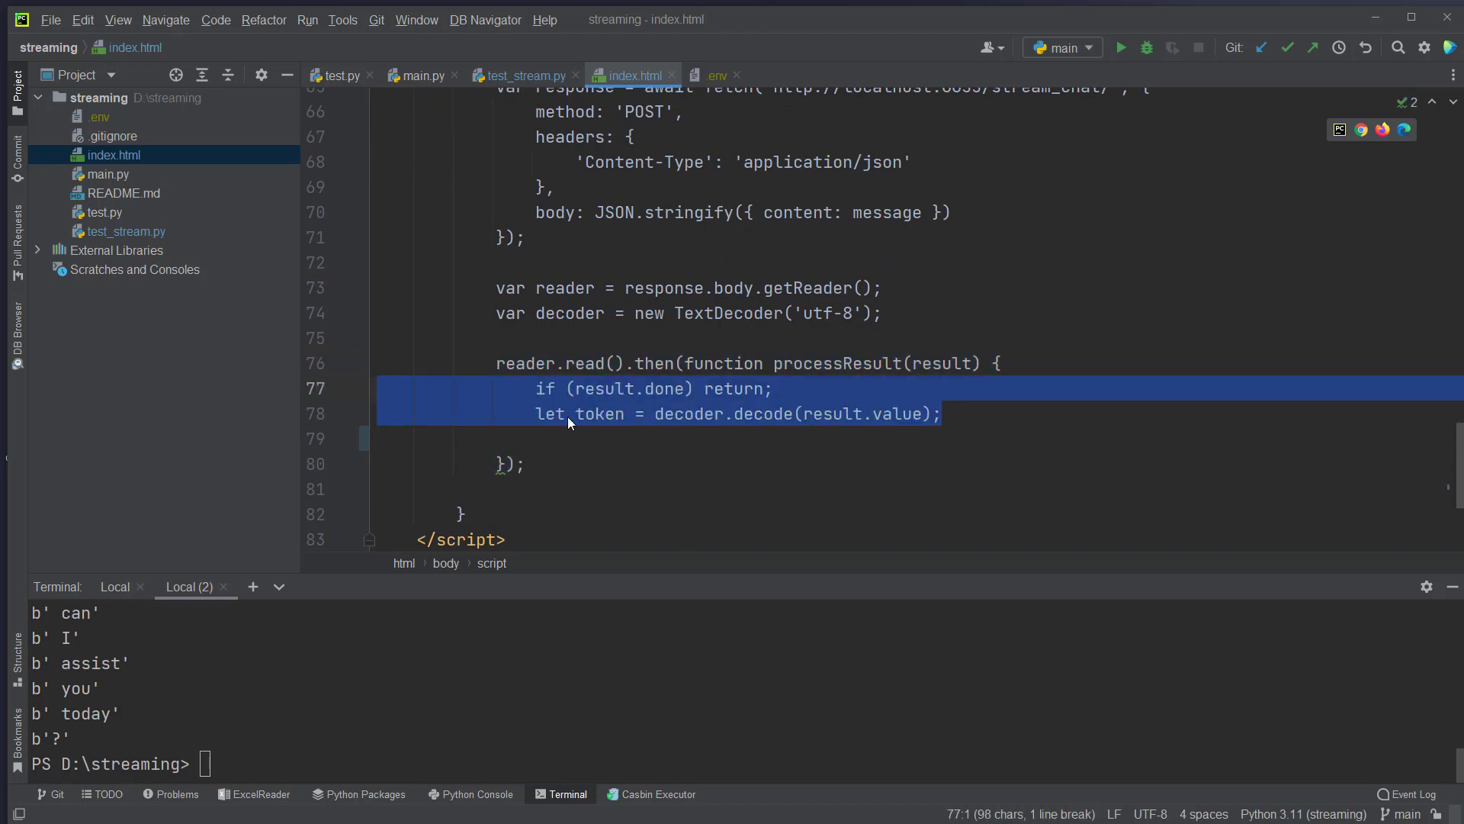
Add the token-decoding block that appends each streamed token to the result div.
left_click(666, 493)
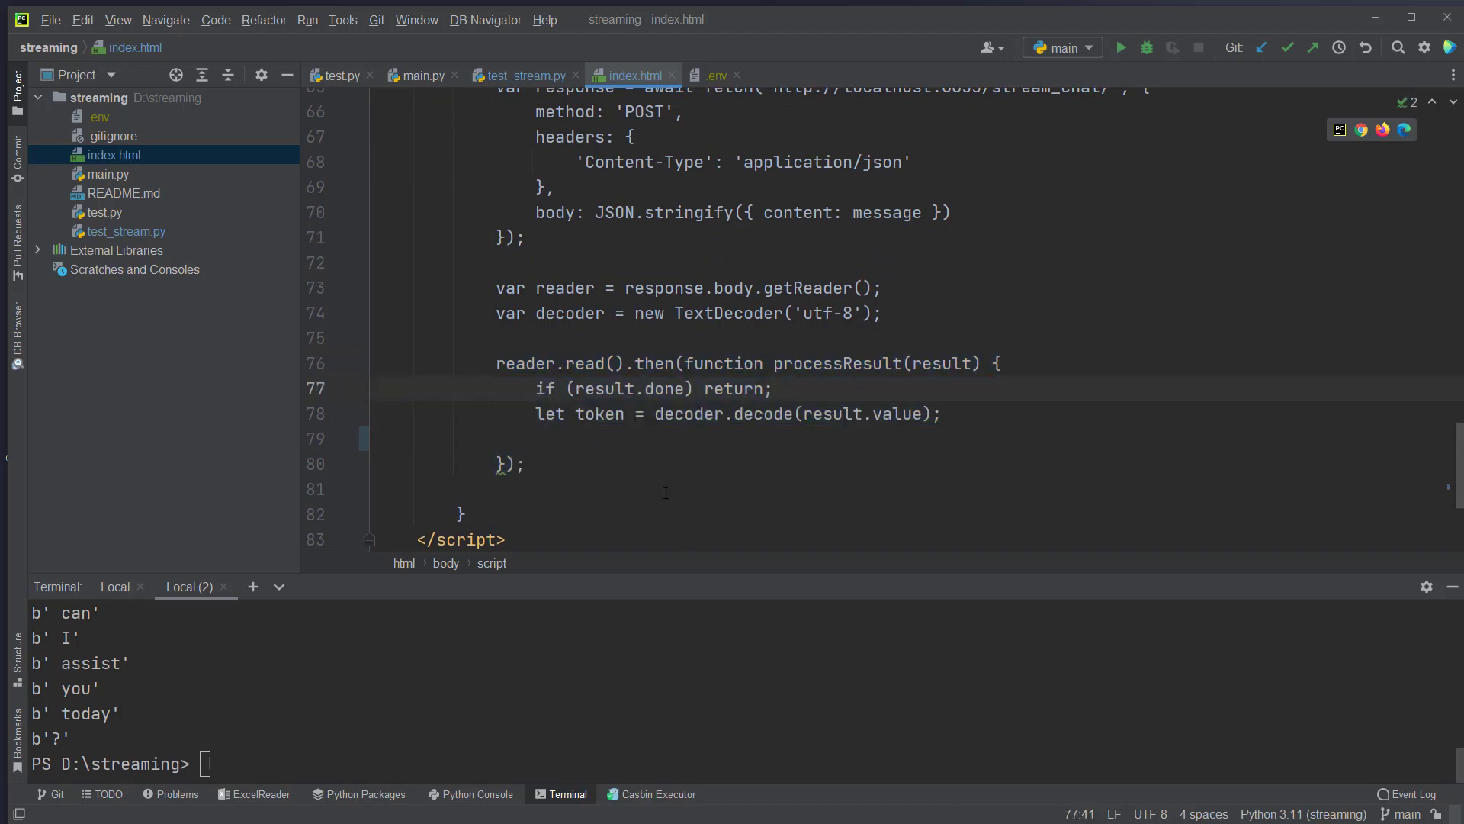
left_click(569, 413)
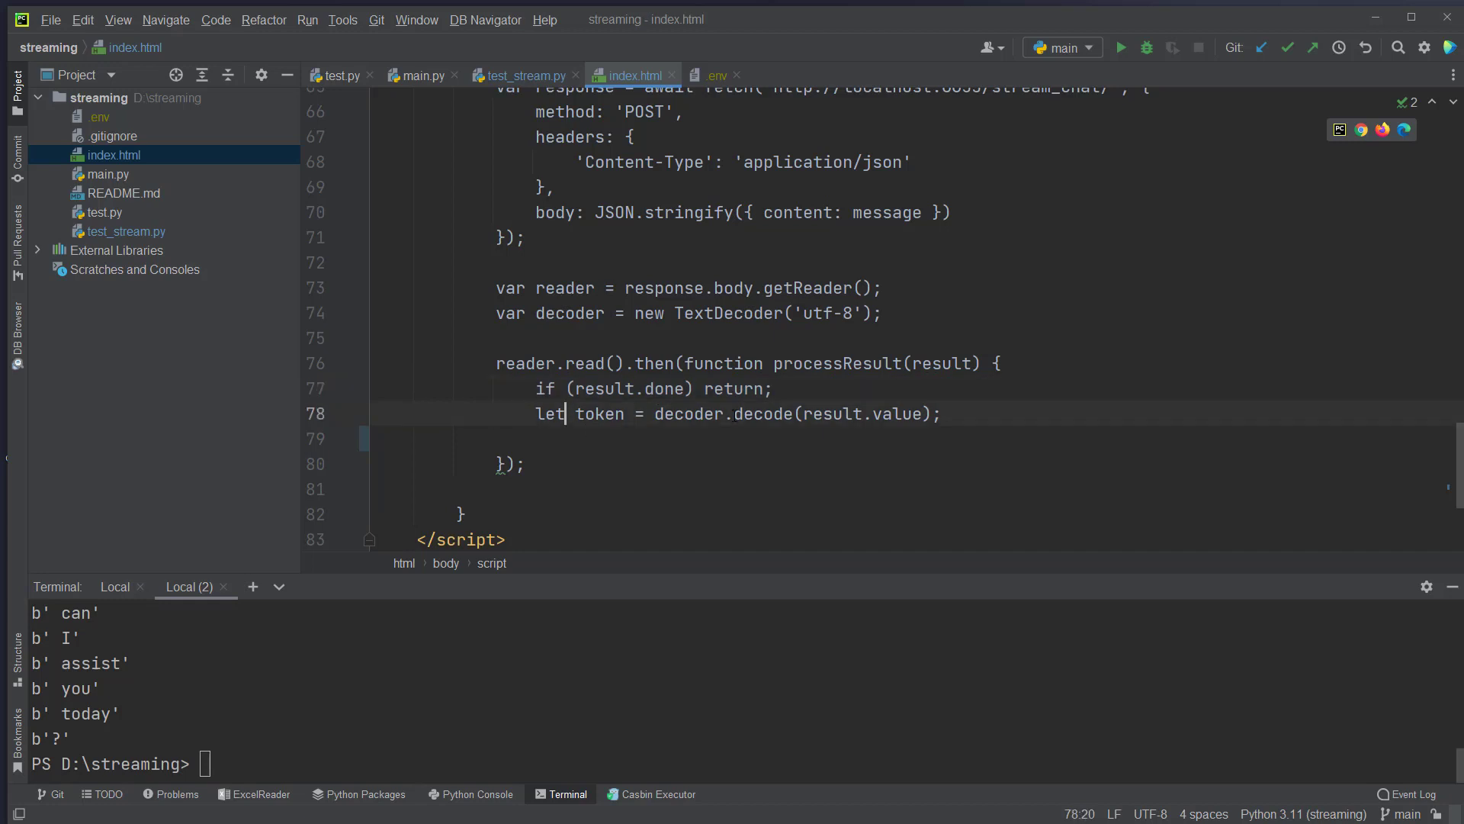
double_click(598, 413)
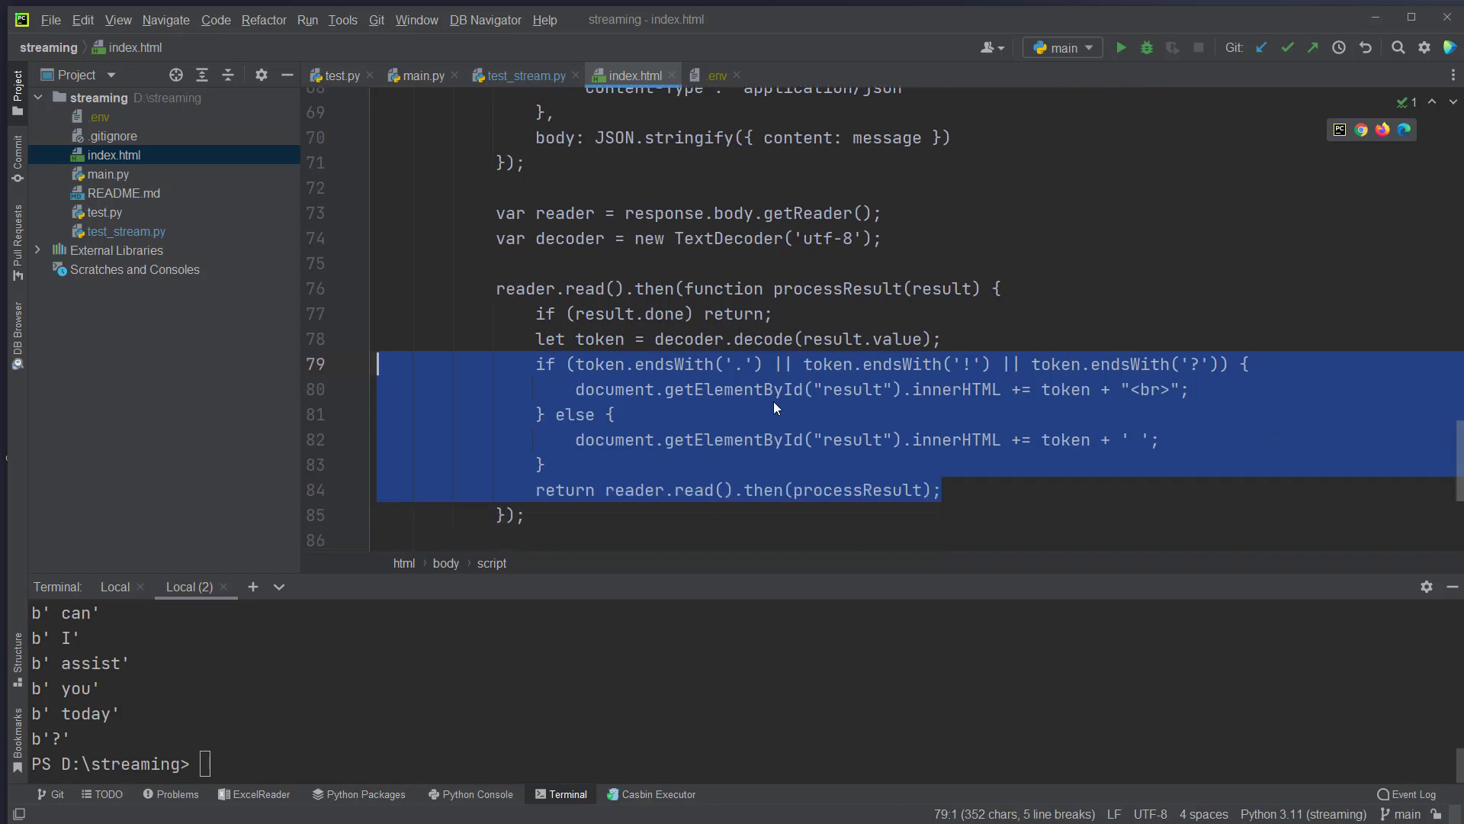
left_click(735, 363)
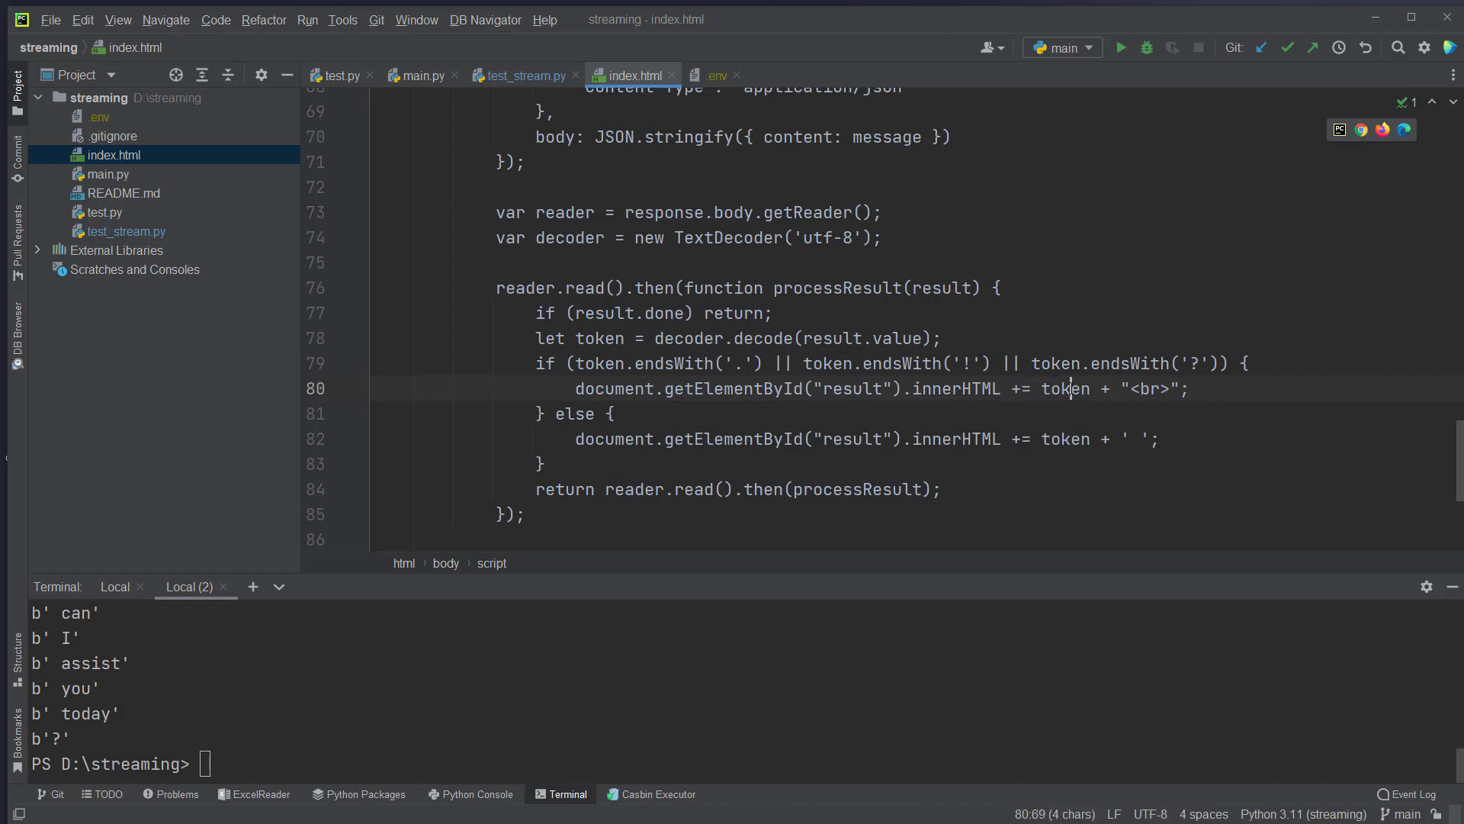
Check the innerHTML append statement and change the fetch URL port to 6666.
double_click(957, 388)
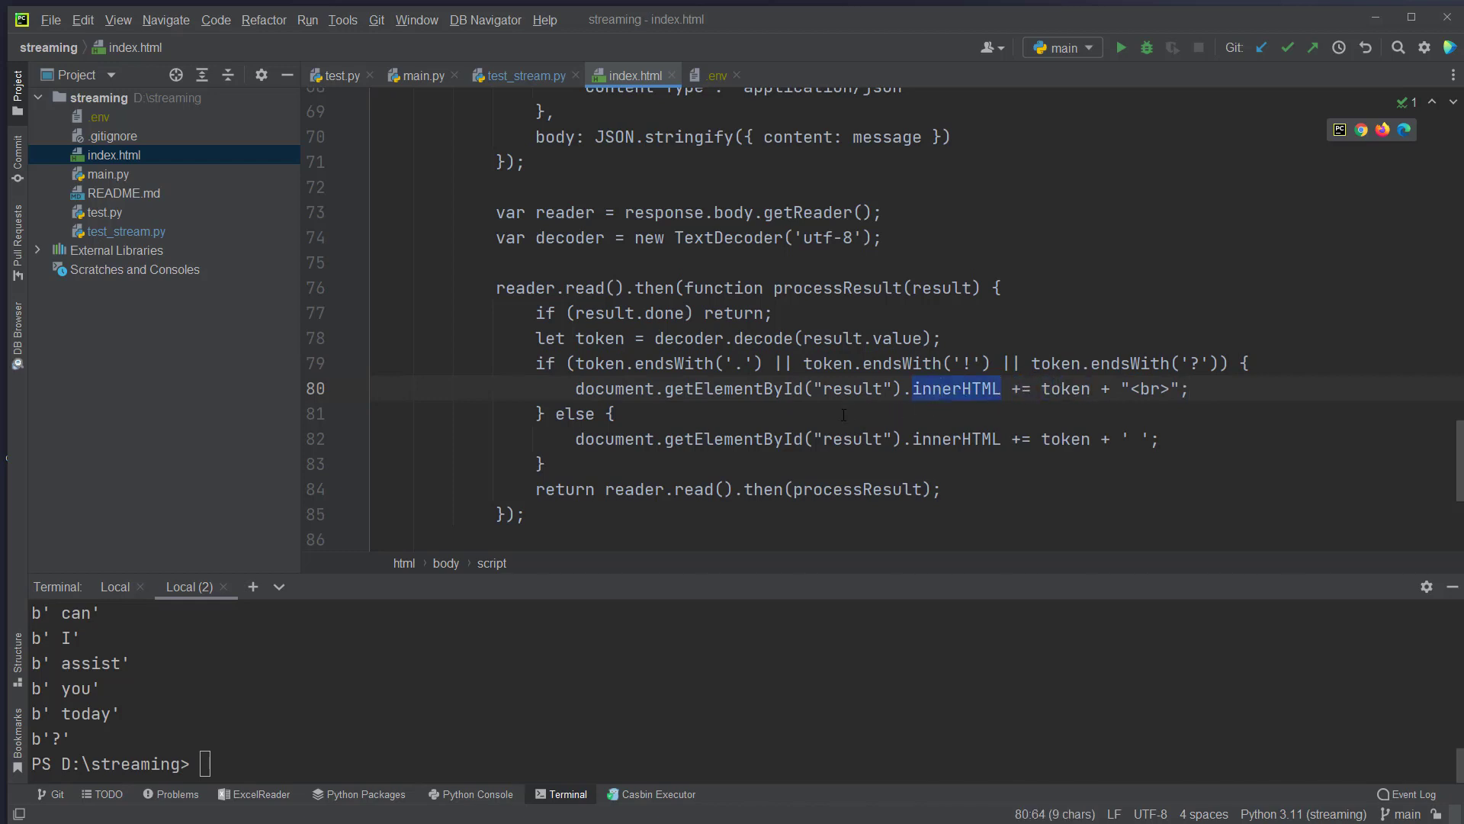
left_click(614, 470)
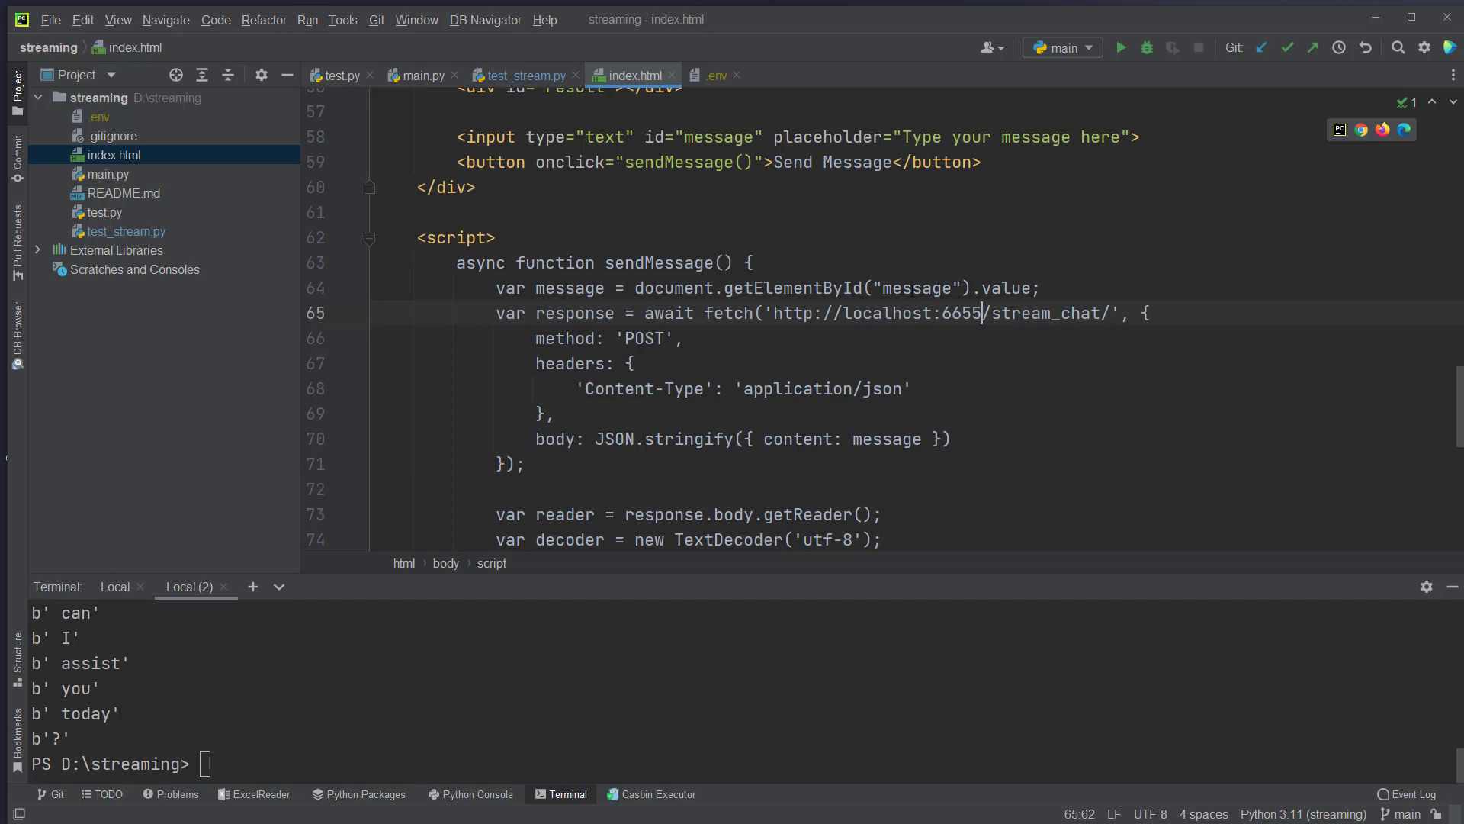
type("6666")
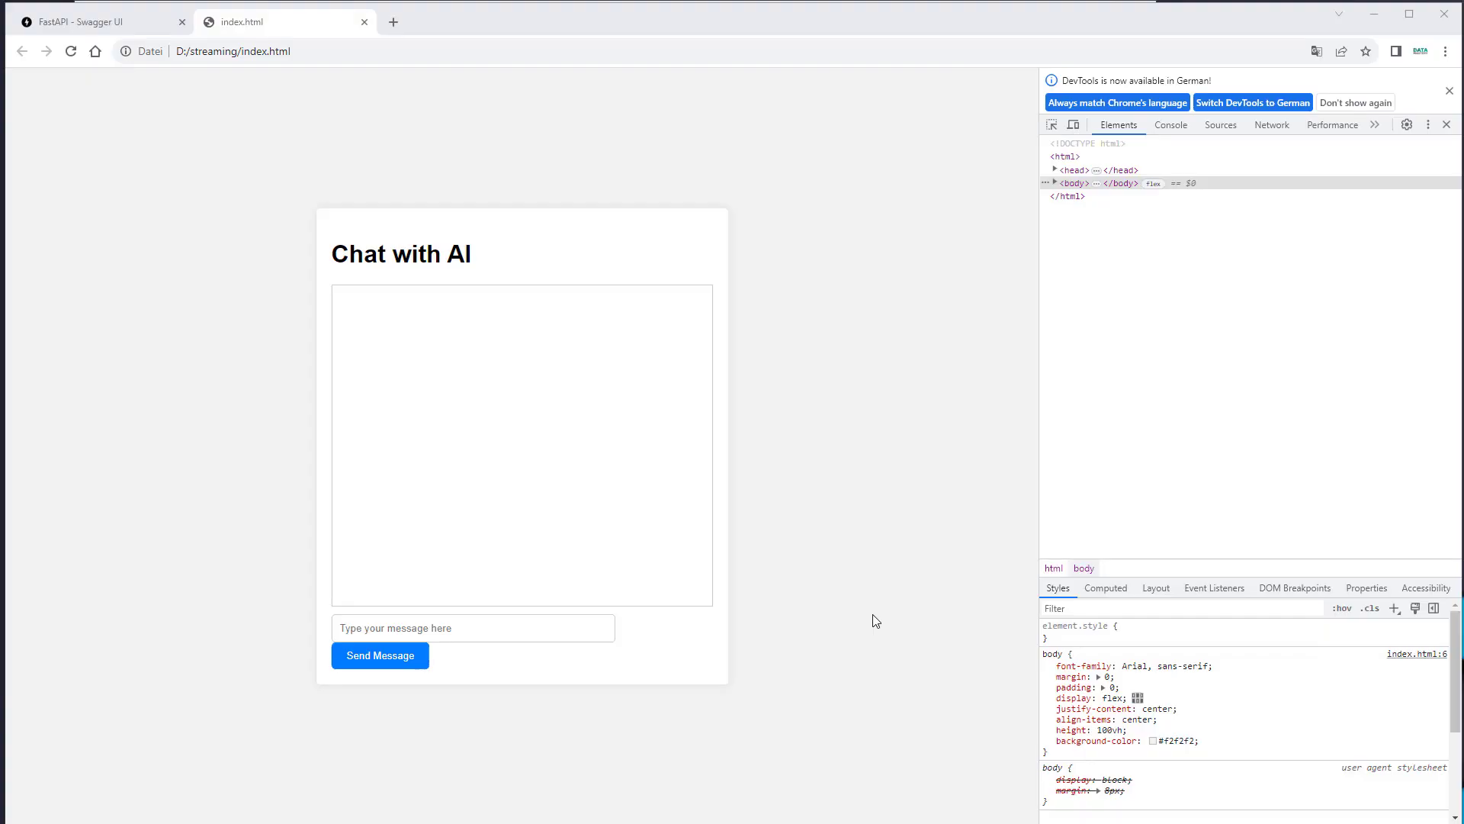
Send 'how are you?' and 'write a song about sparkling water' from the Chat with AI page.
left_click(473, 628)
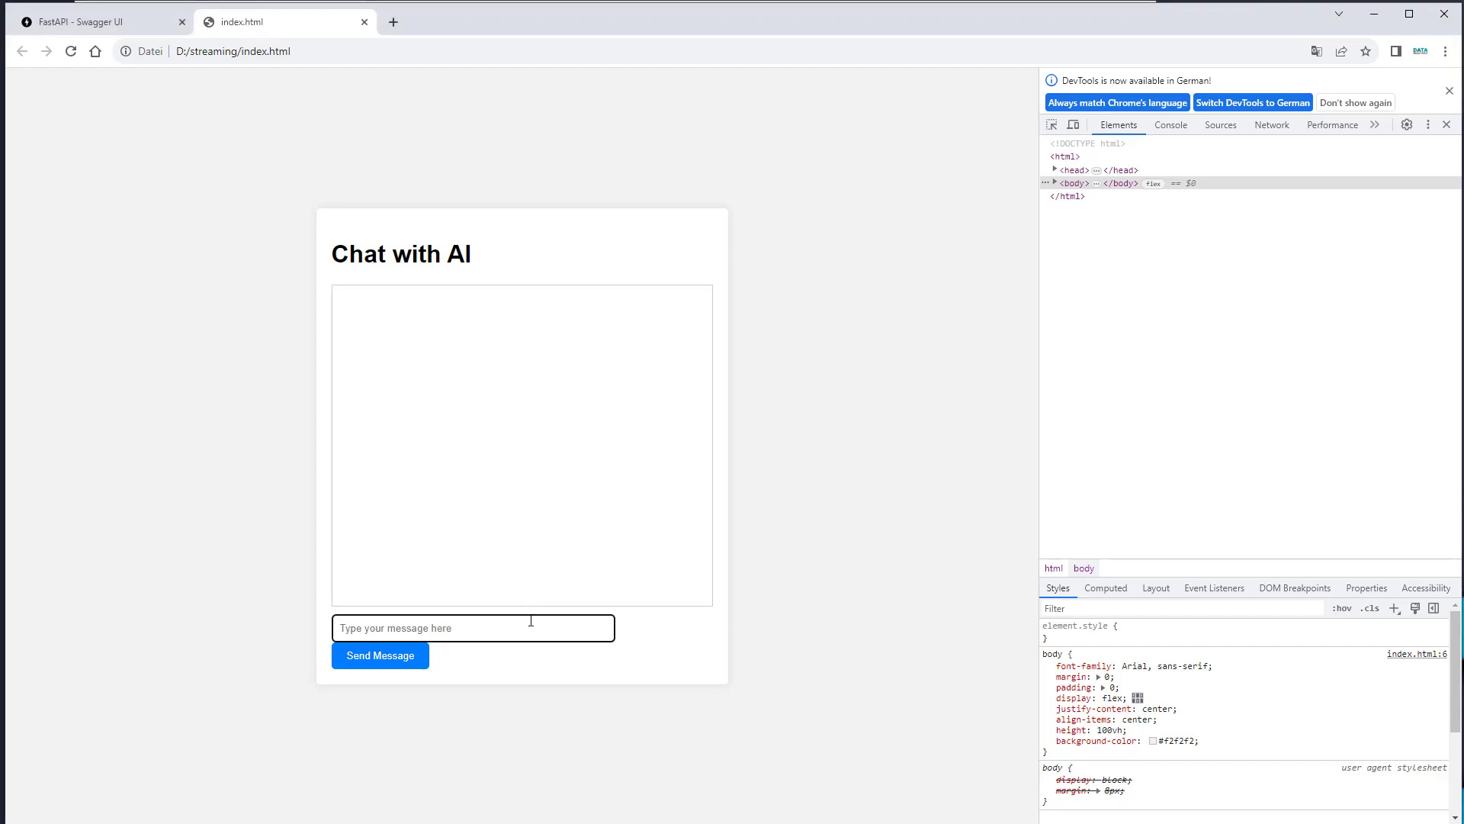
type("how are a")
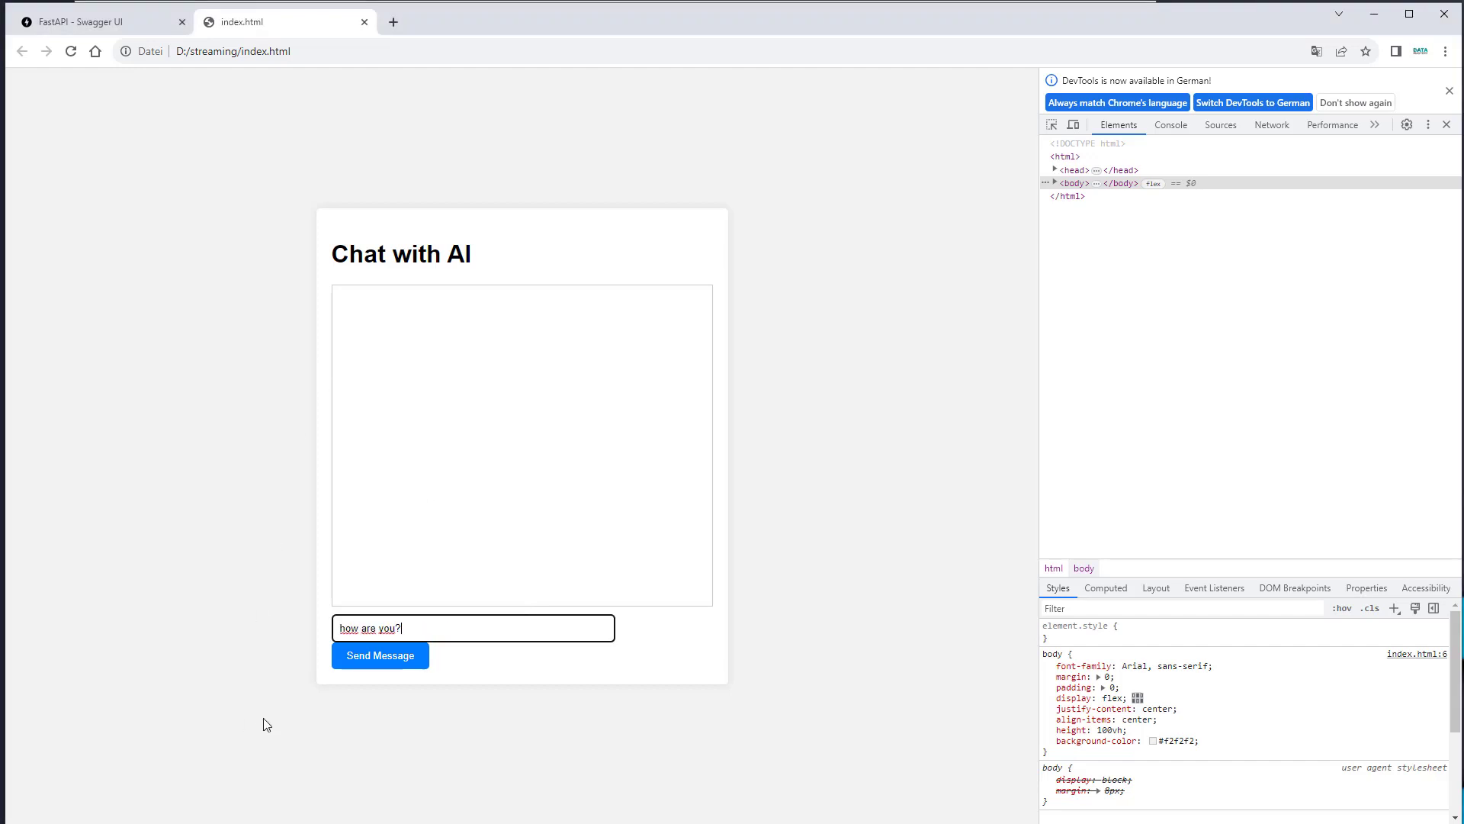
left_click(380, 655)
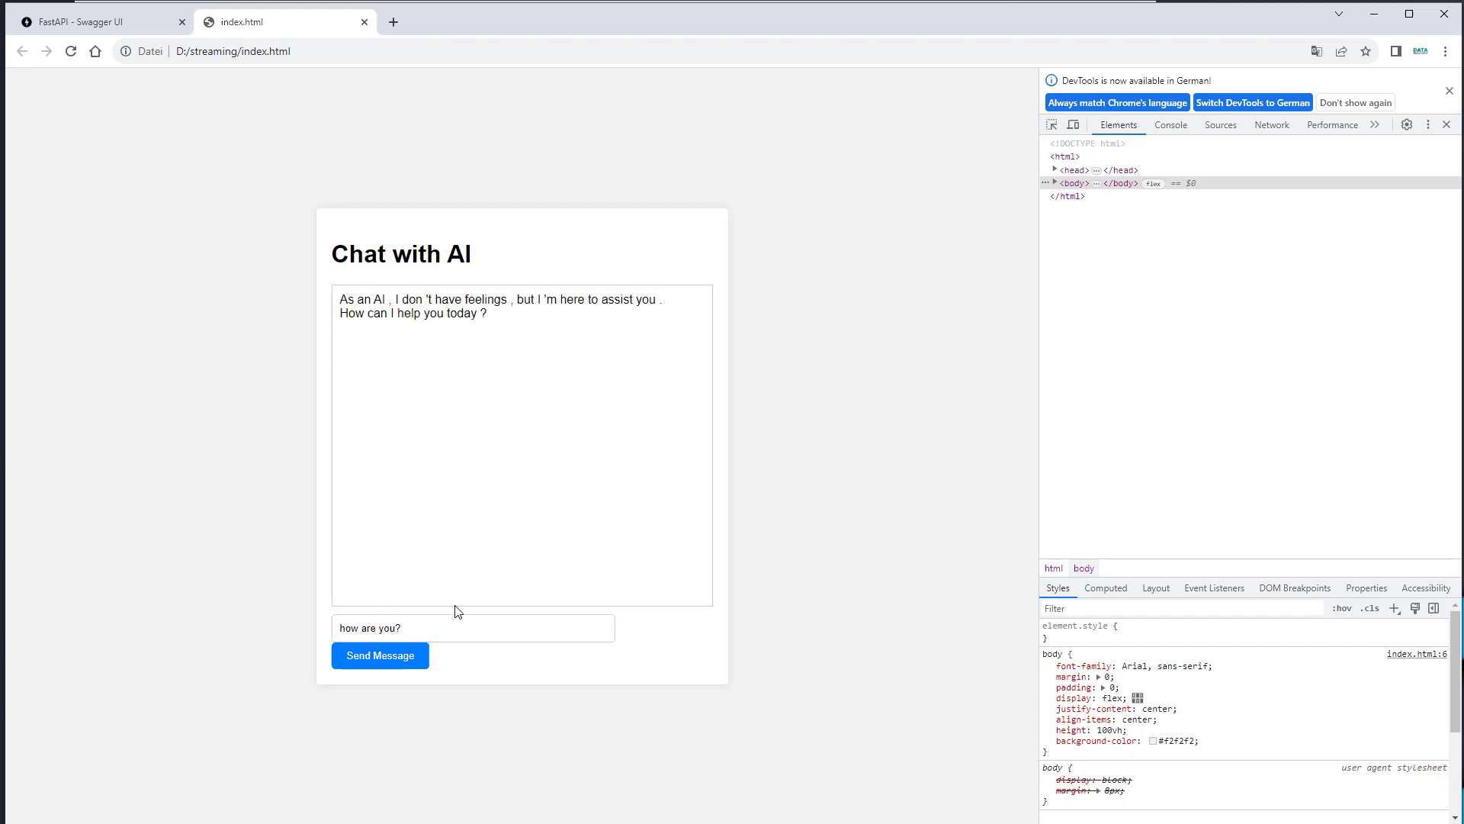
type("write")
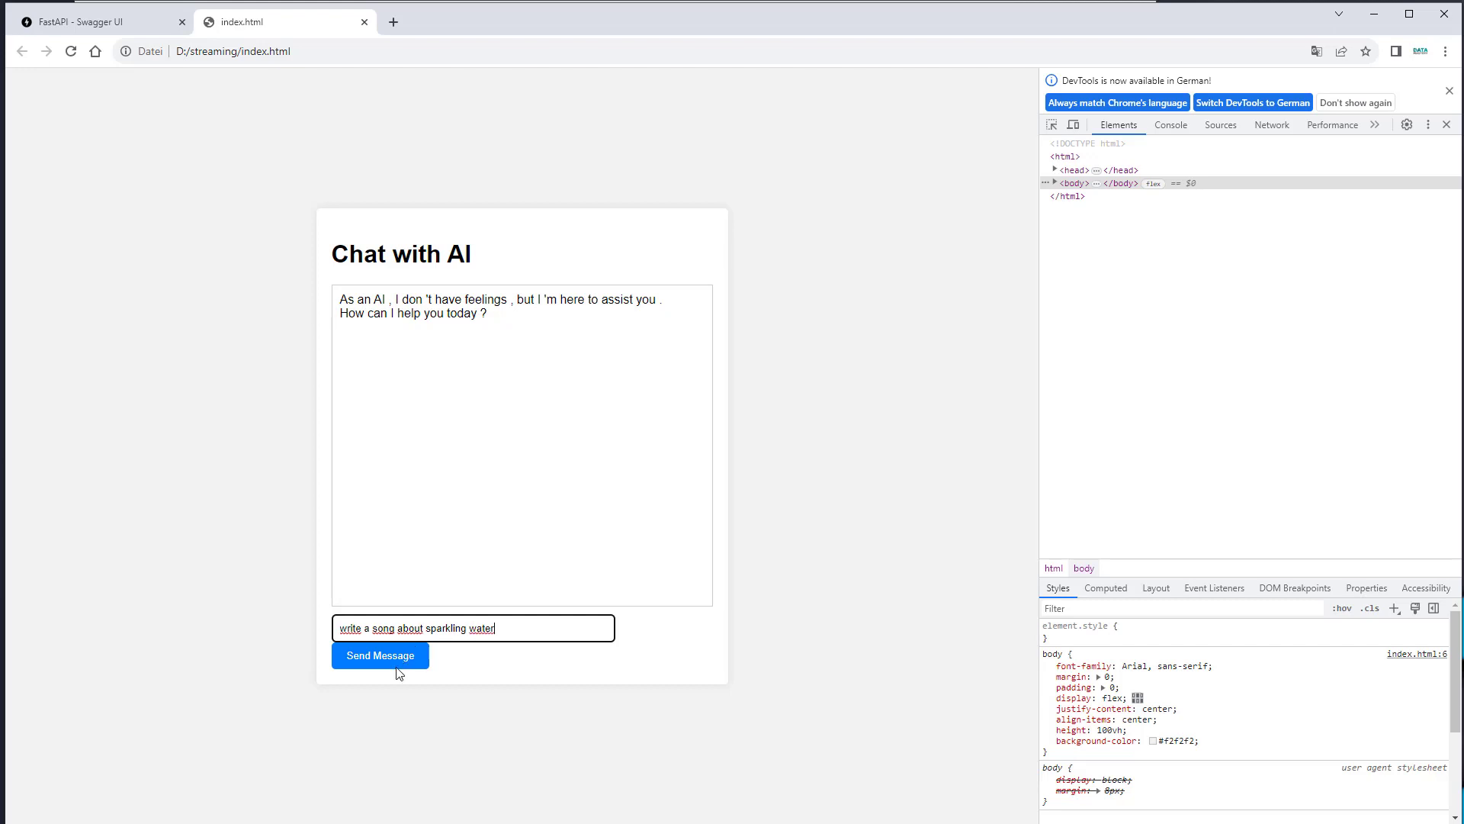
left_click(379, 655)
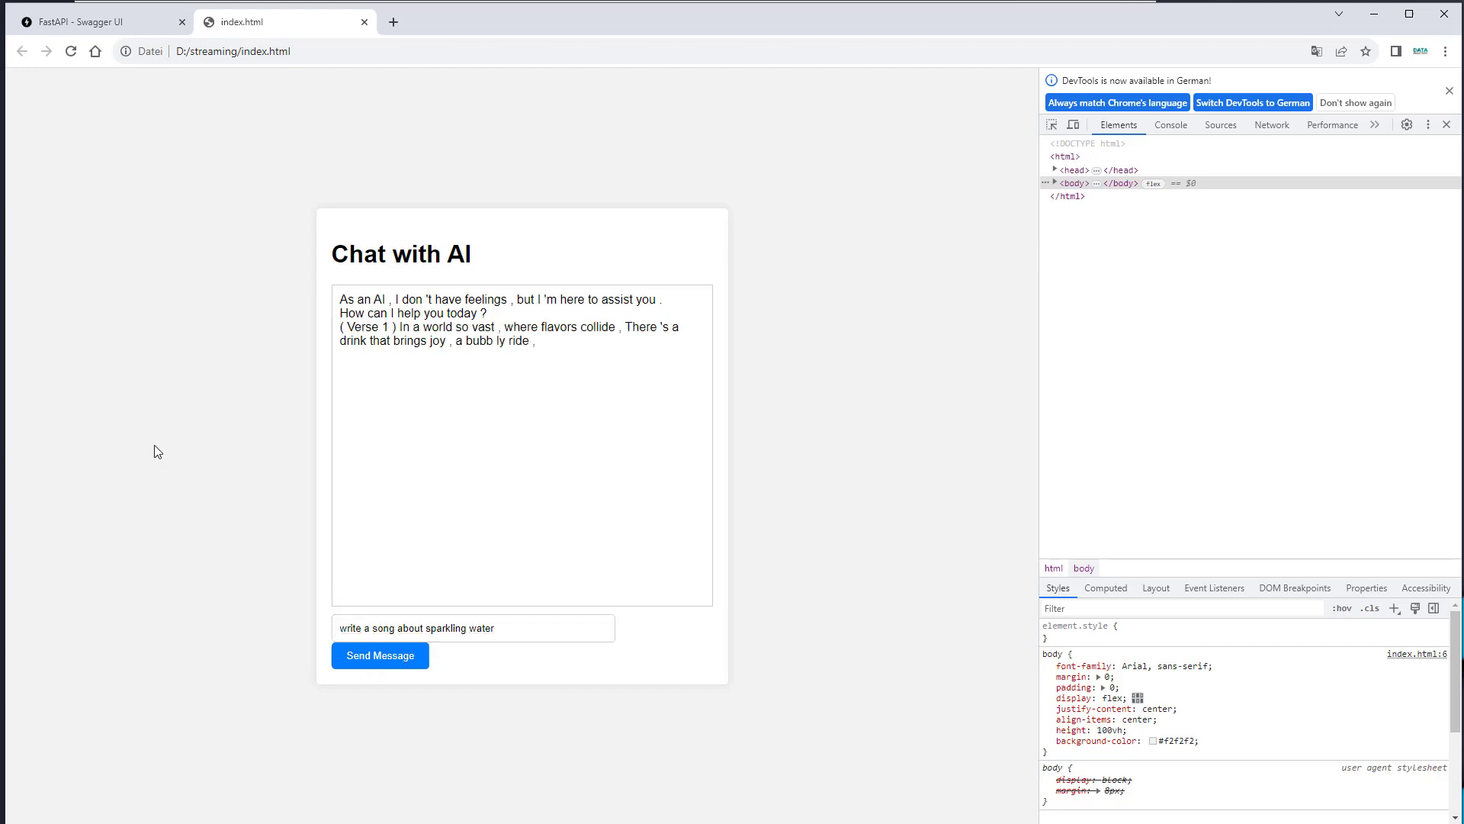